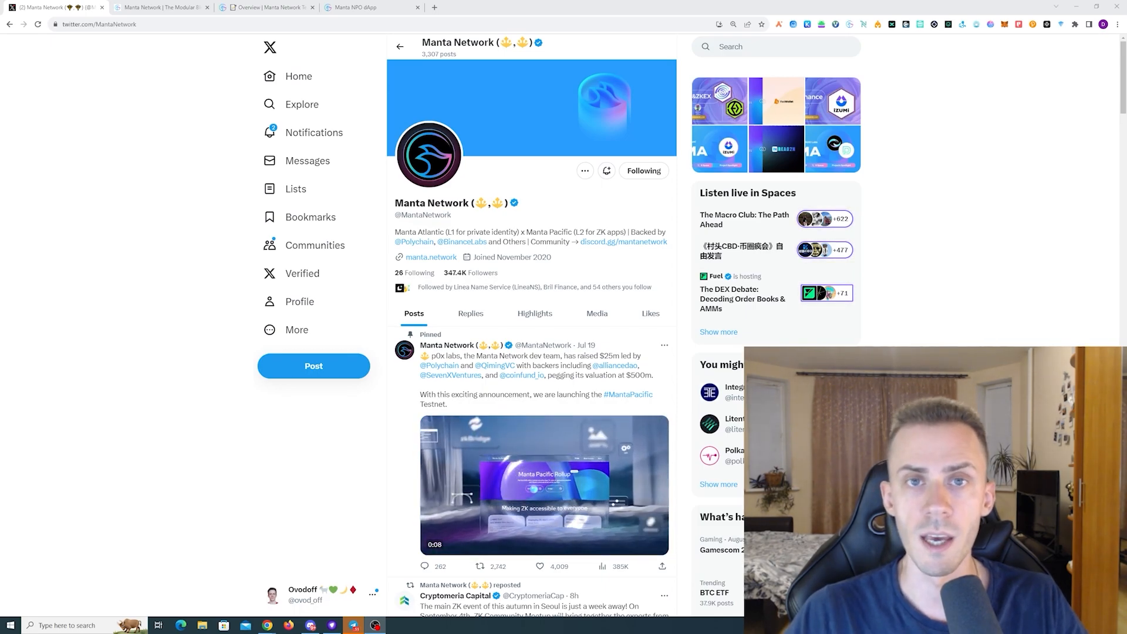
Switch to the Manta NPO tab and scroll past the zkBlade mint to the zkCredentials gallery.
left_click(370, 7)
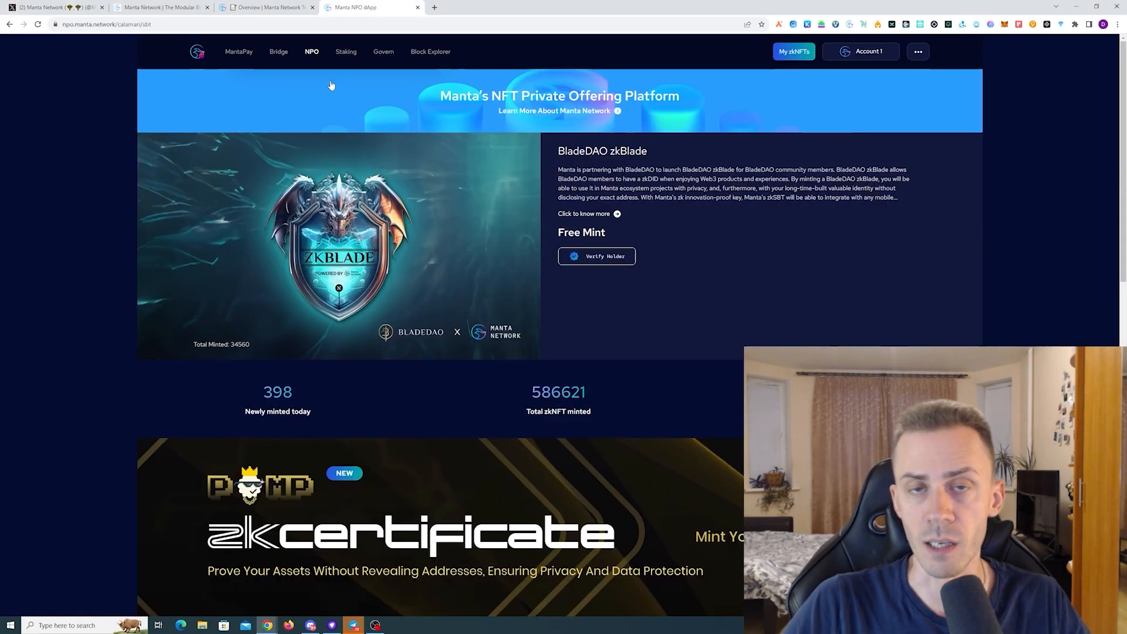
scroll("down", 3)
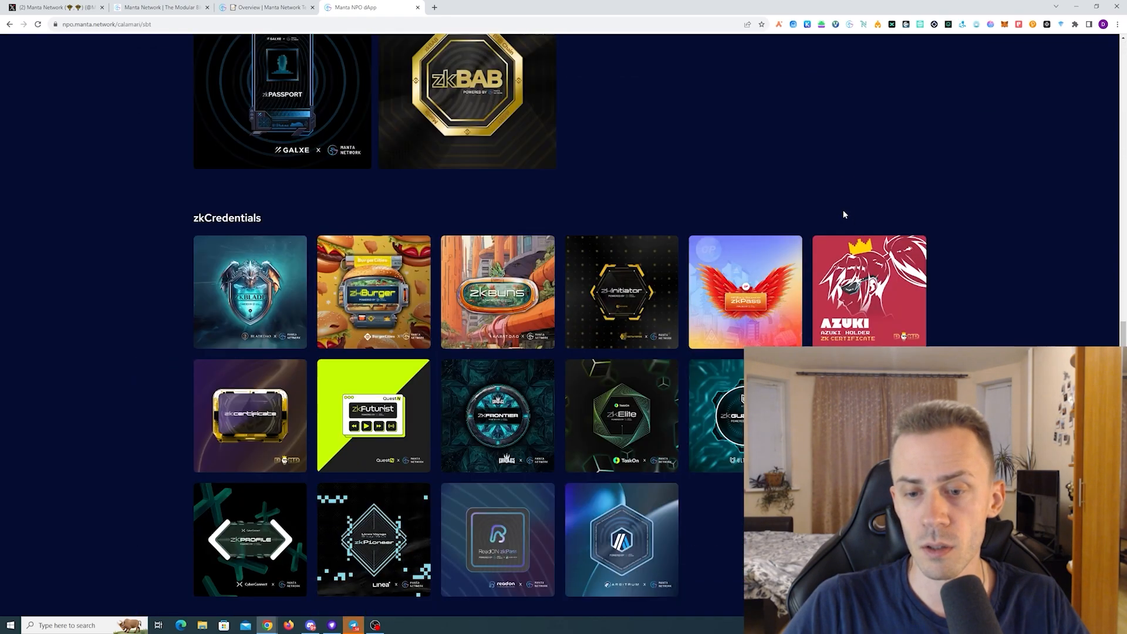
scroll("down", 3)
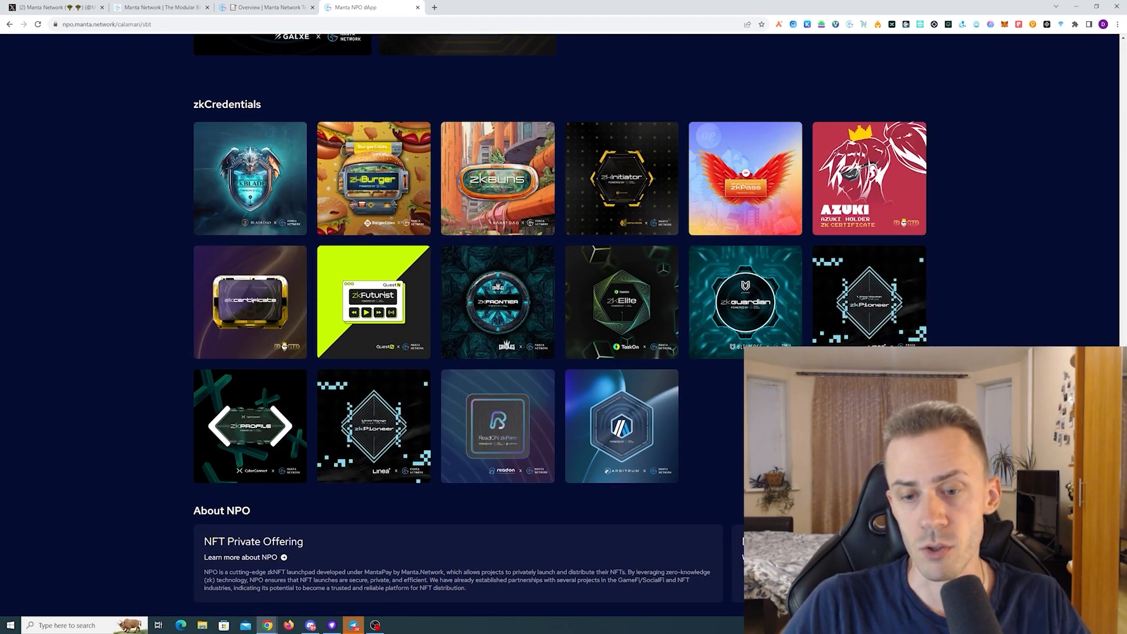
mouse_move(651, 74)
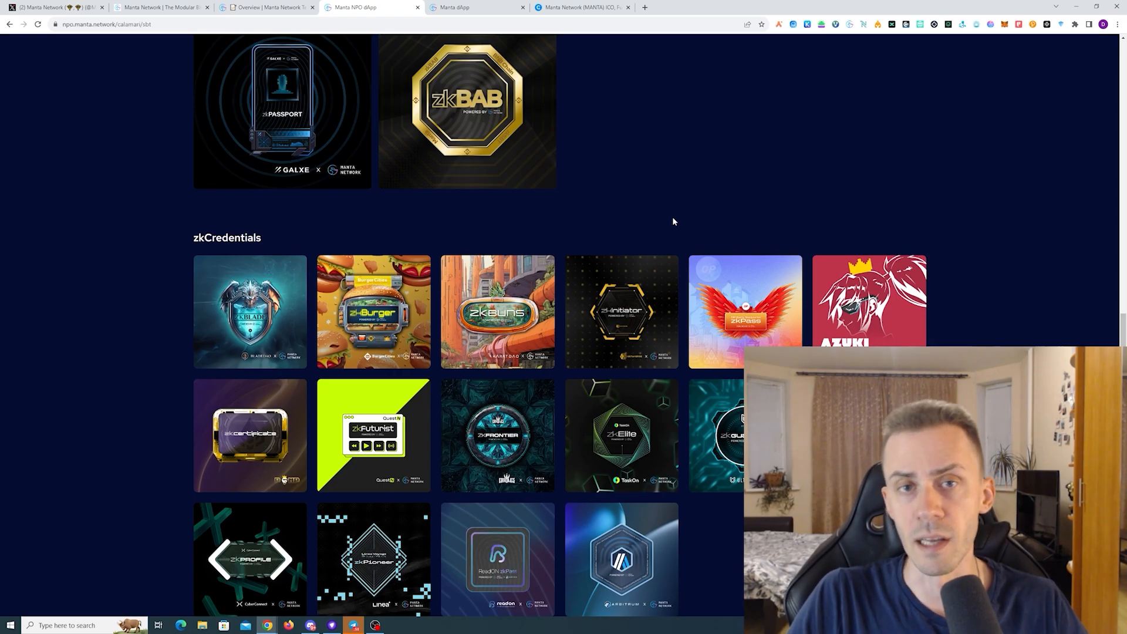
mouse_move(666, 220)
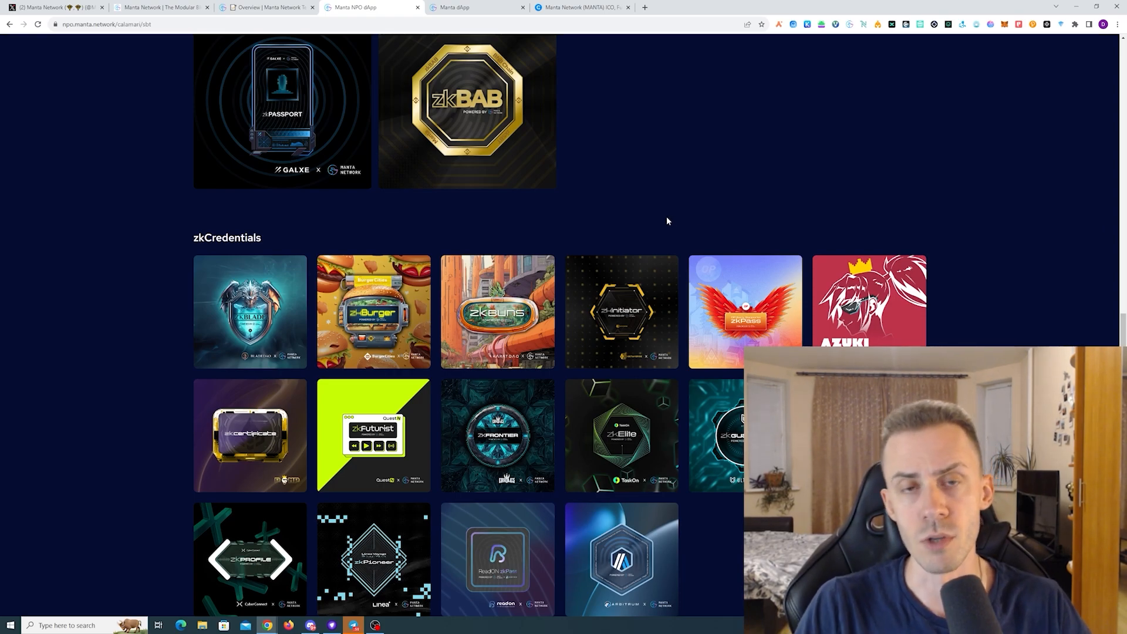
mouse_move(623, 160)
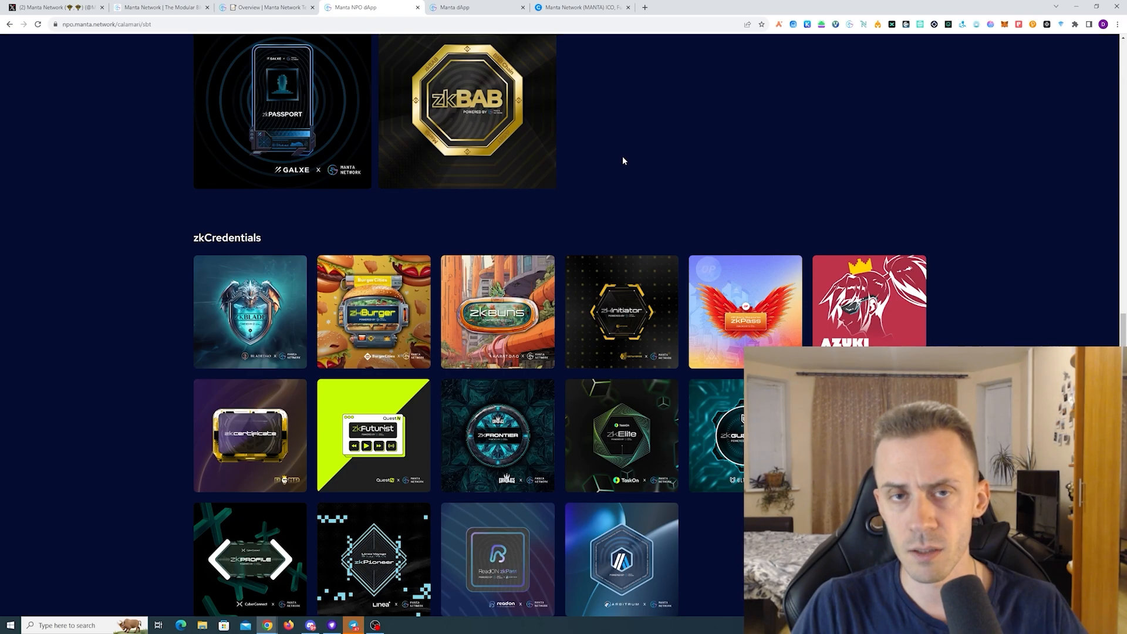
mouse_move(614, 128)
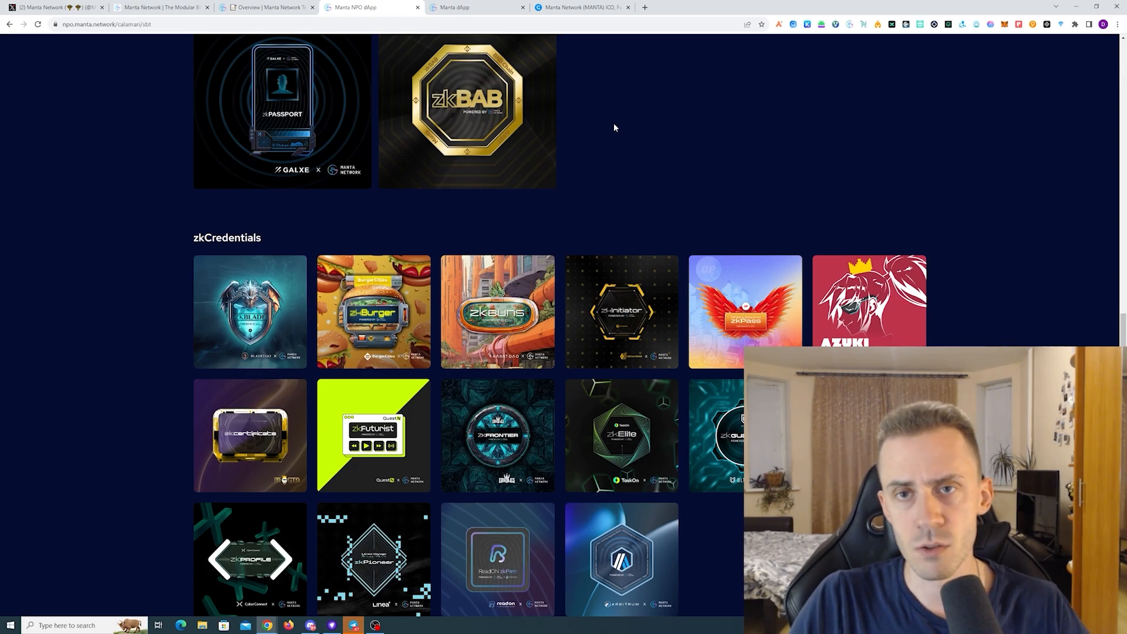
Open CryptoRank's Manta Network token sale page and review the 2021 ICO and funding rounds.
left_click(582, 7)
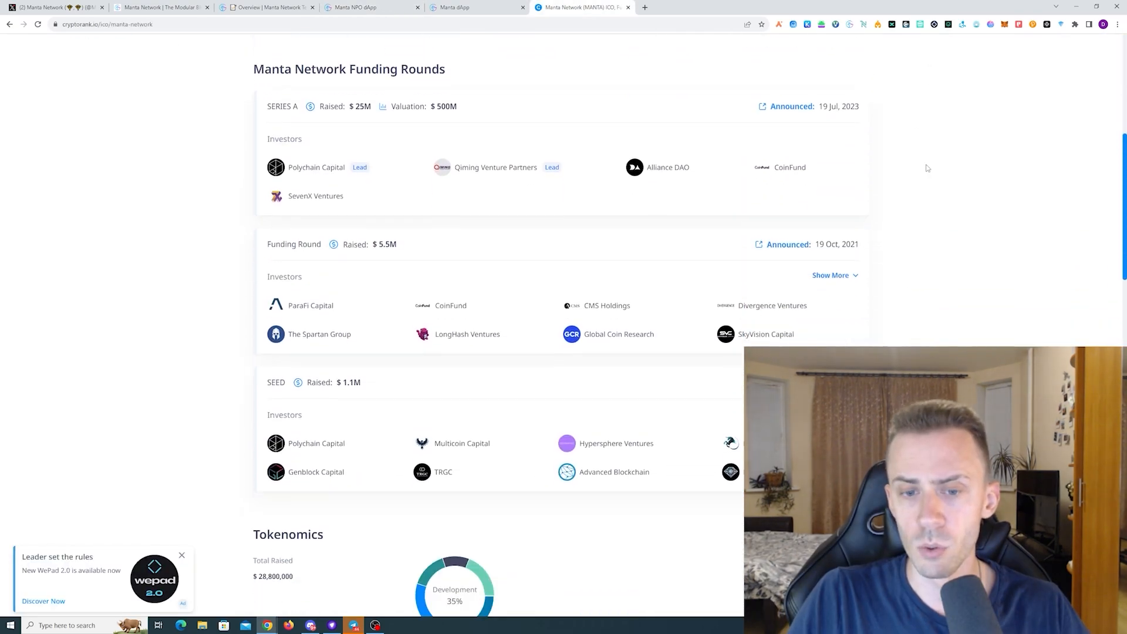
scroll("up", 3)
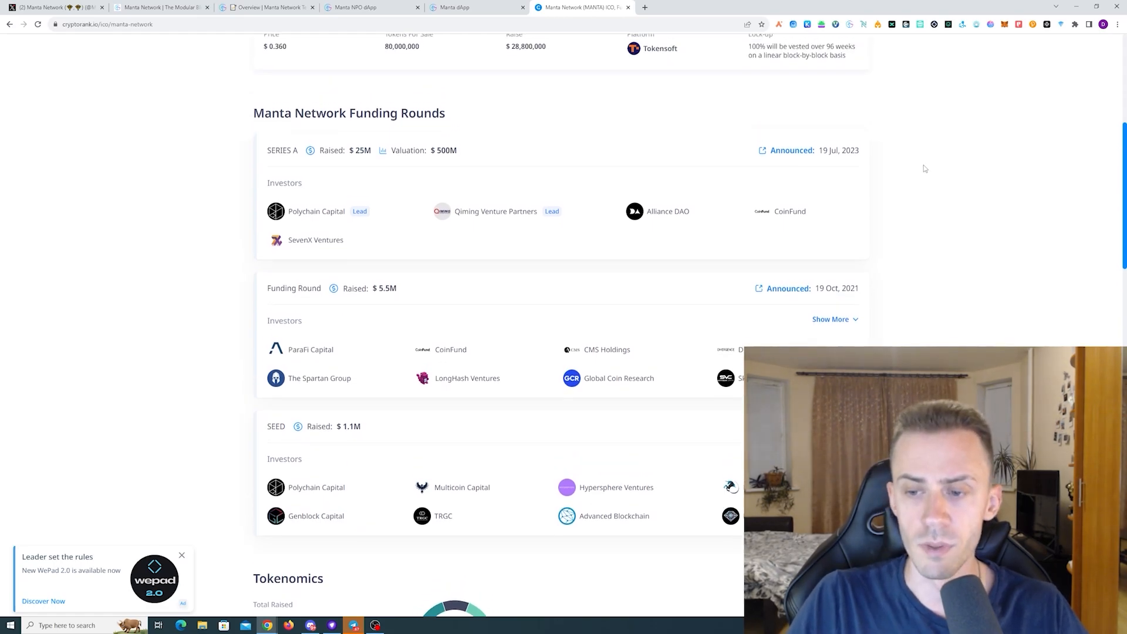
scroll("down", 3)
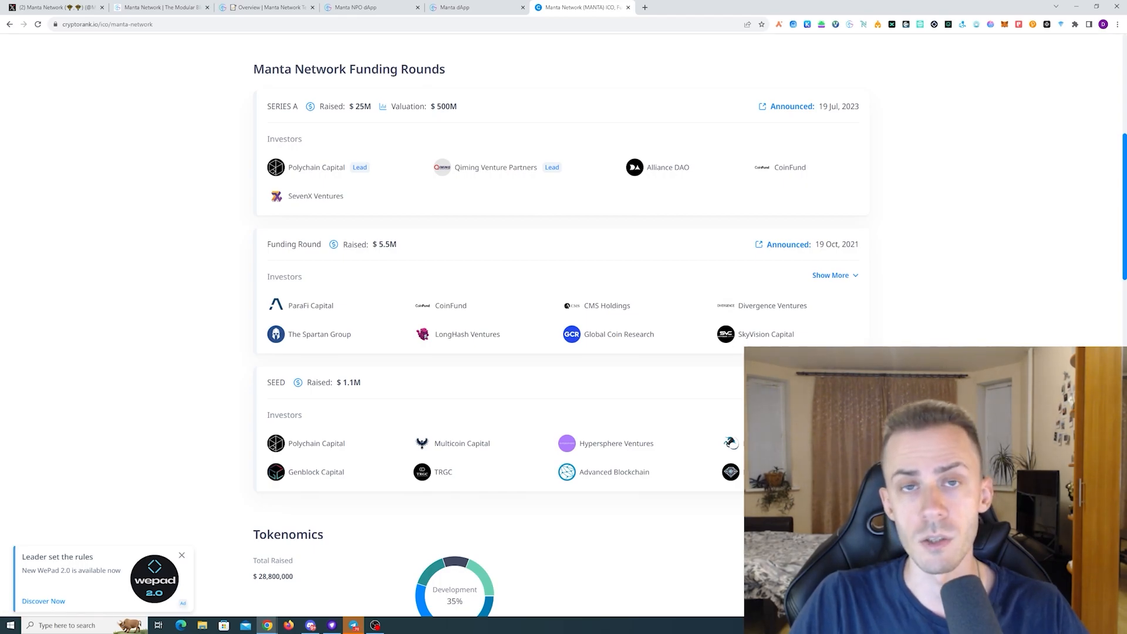
scroll("up", 3)
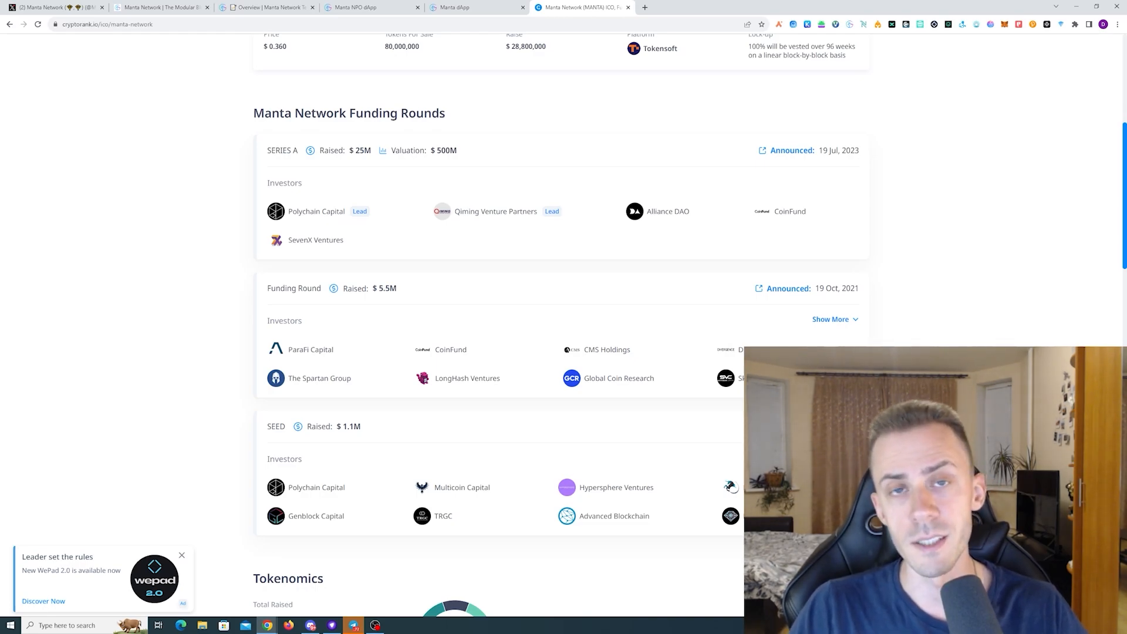
scroll("up", 3)
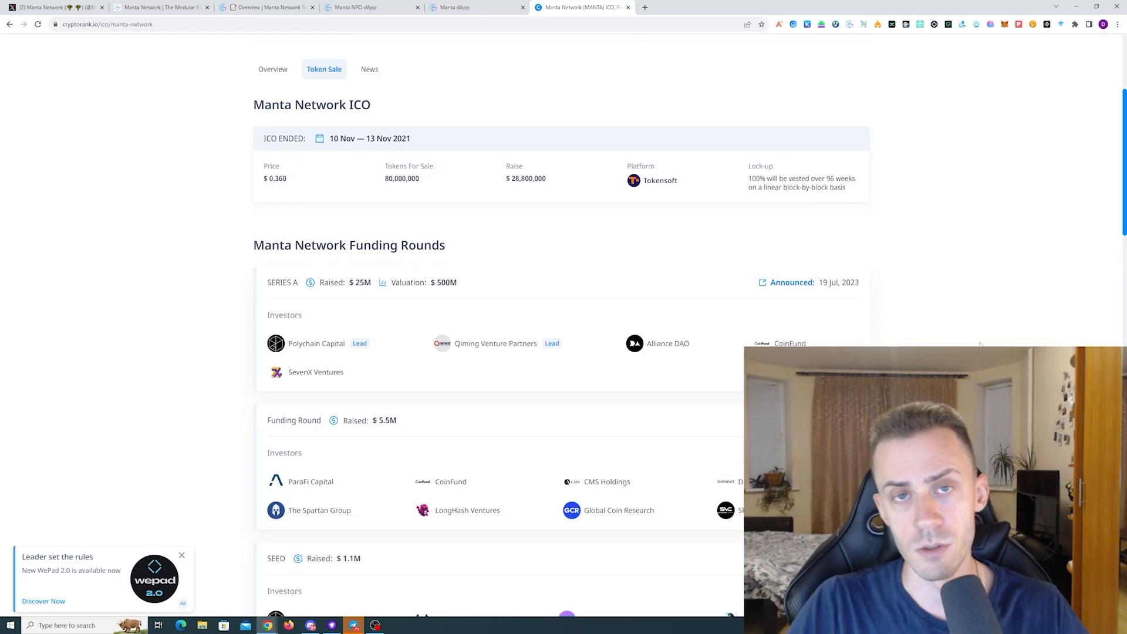
scroll("down", 3)
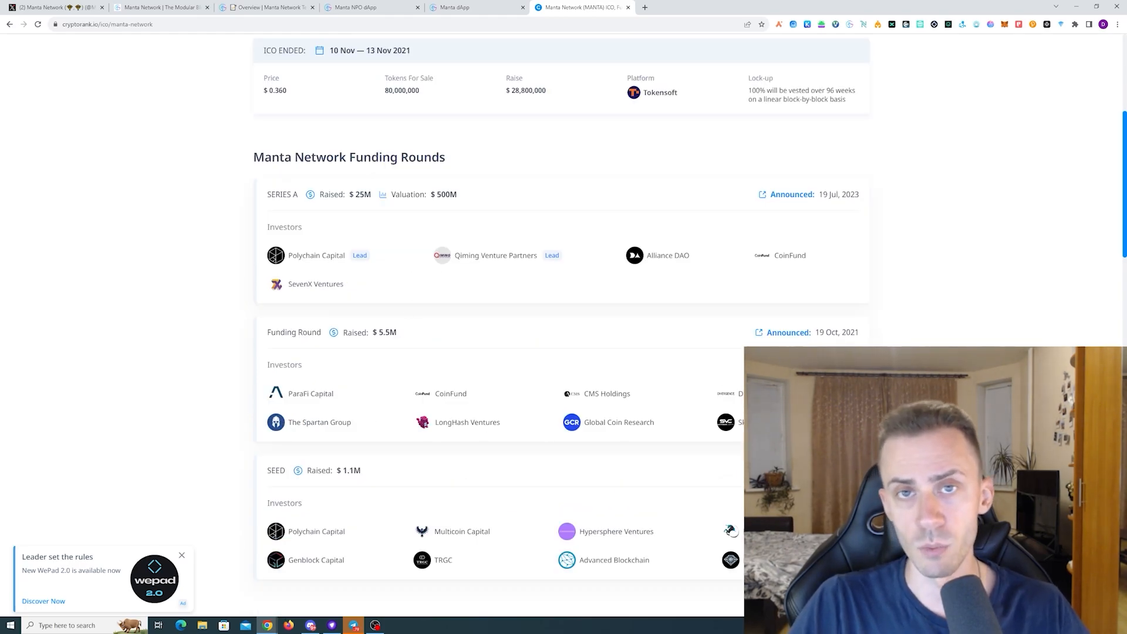
scroll("up", 3)
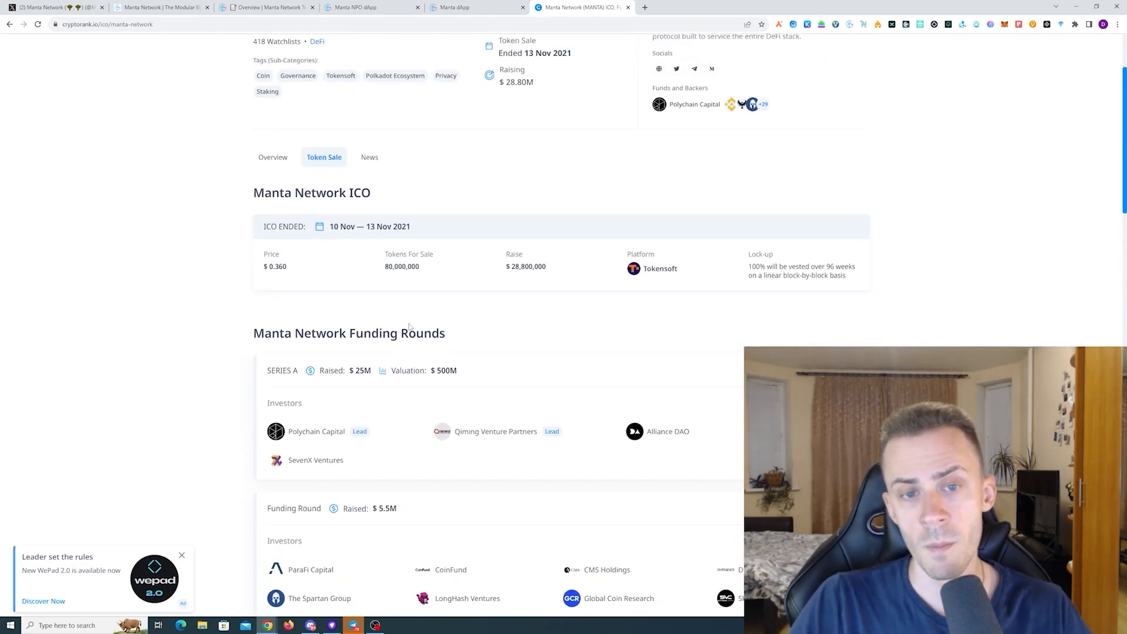
mouse_move(855, 235)
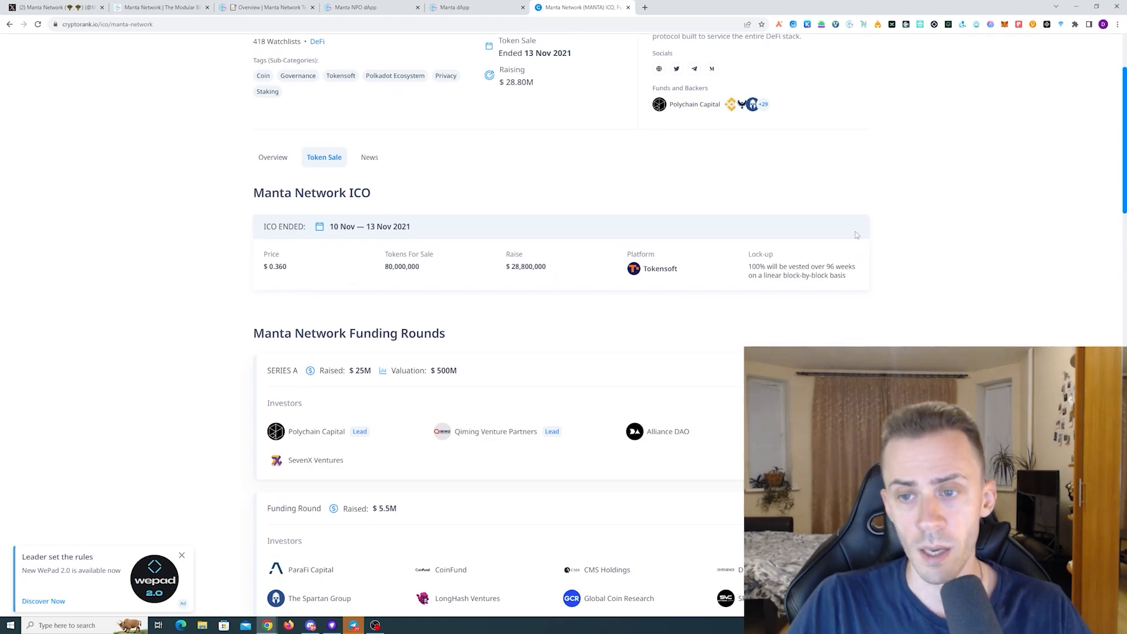
mouse_move(861, 280)
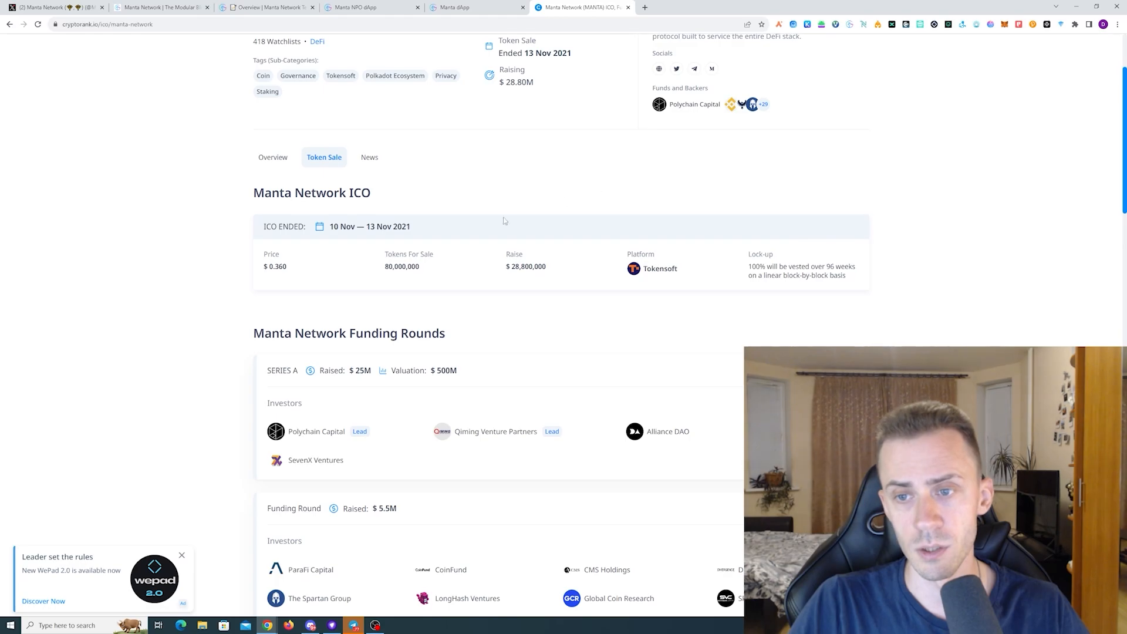
mouse_move(1016, 227)
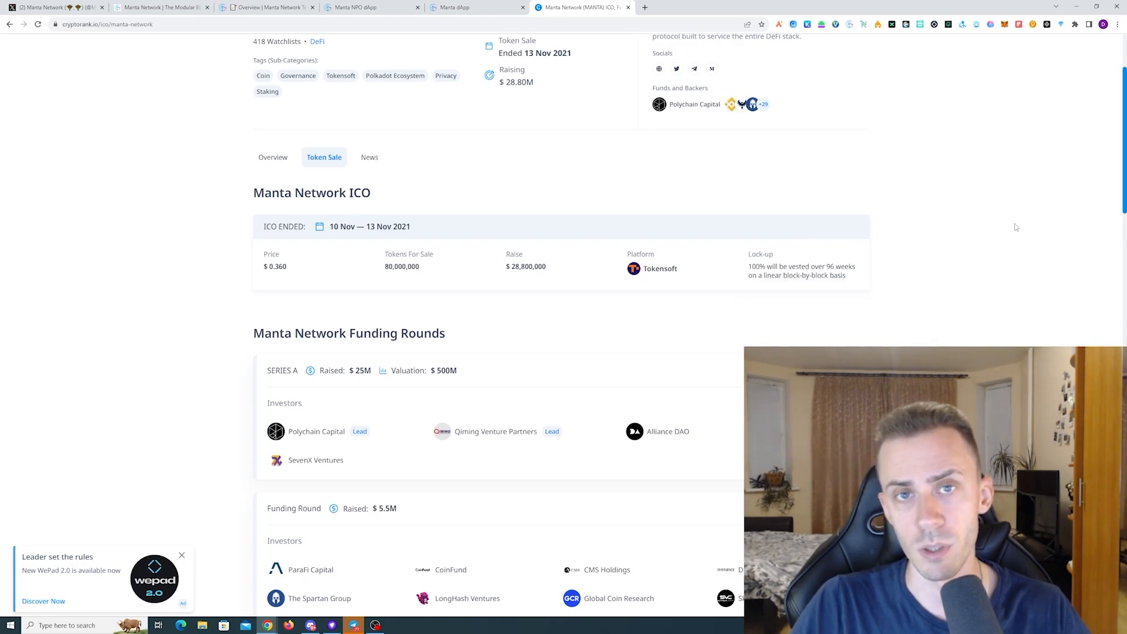
scroll("down", 3)
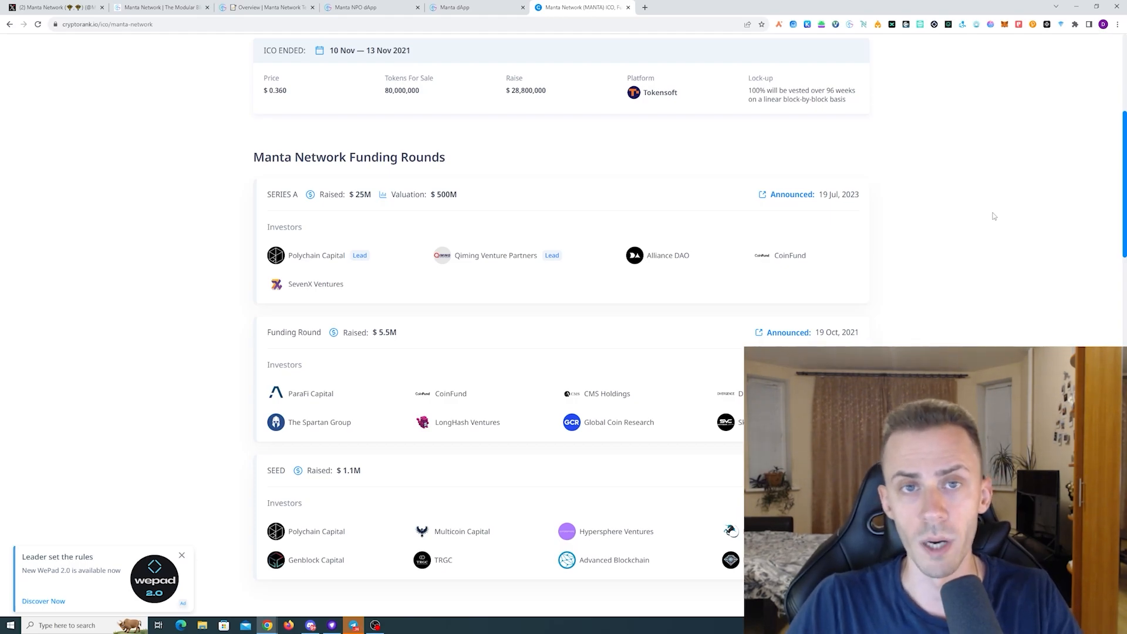
Read the 'What is Manta?' docs page on Manta Pacific, Atlantic and Calamari.
left_click(266, 7)
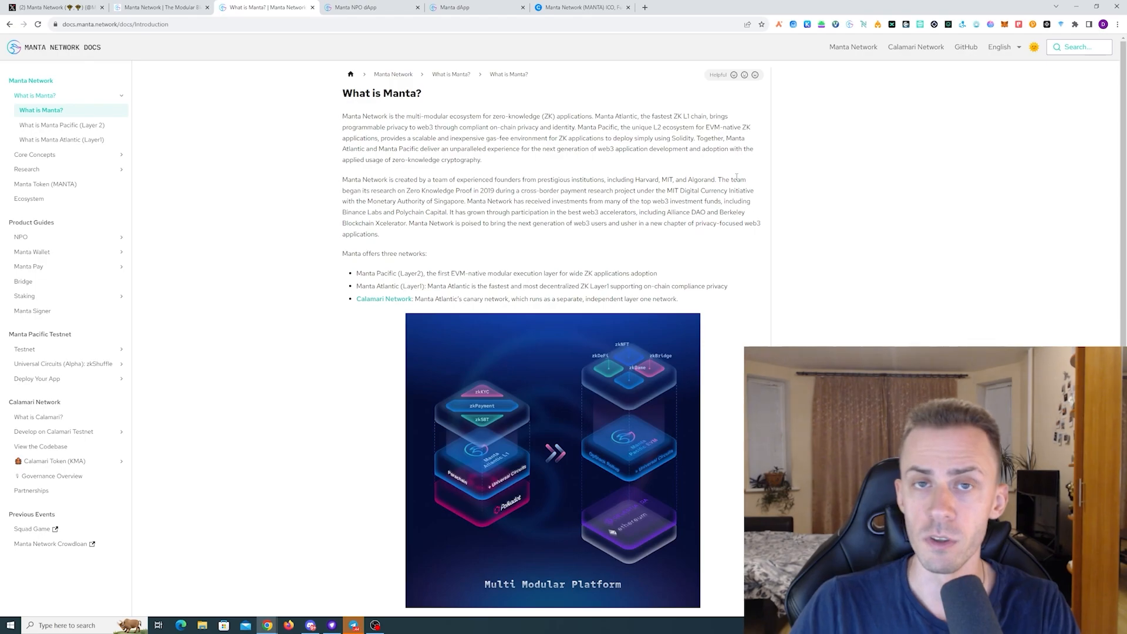
scroll("down", 3)
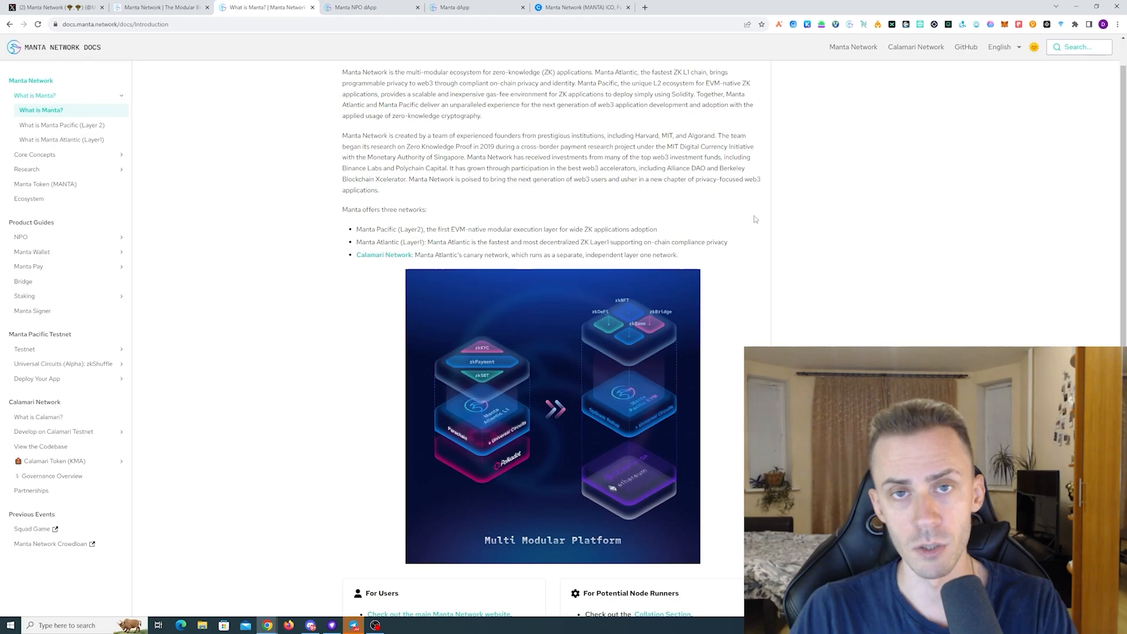
mouse_move(691, 261)
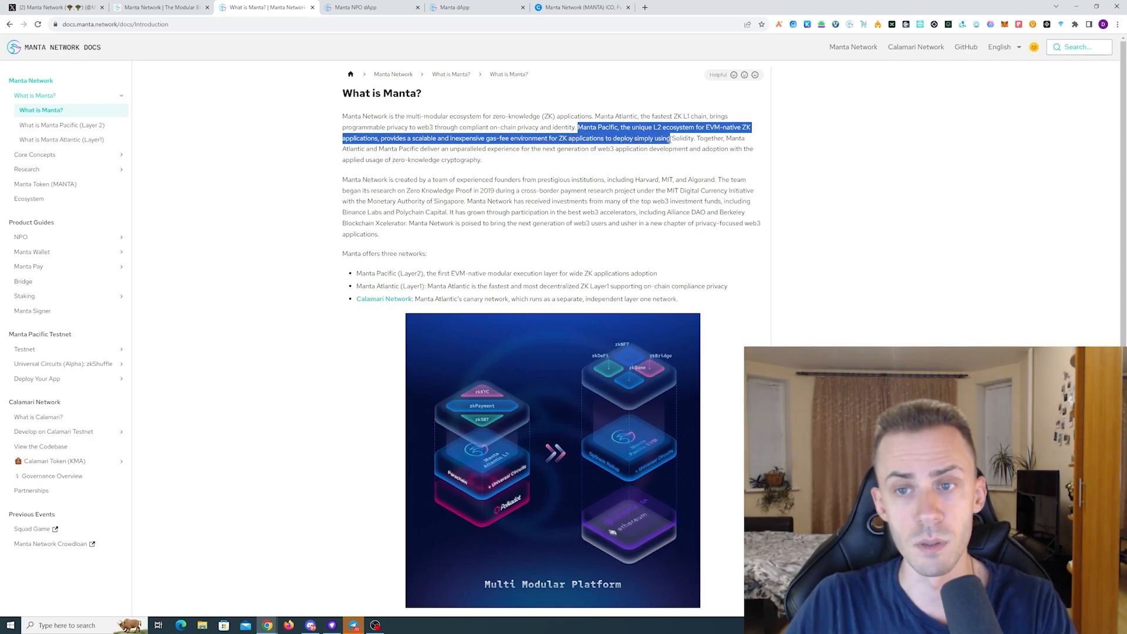
left_click(179, 150)
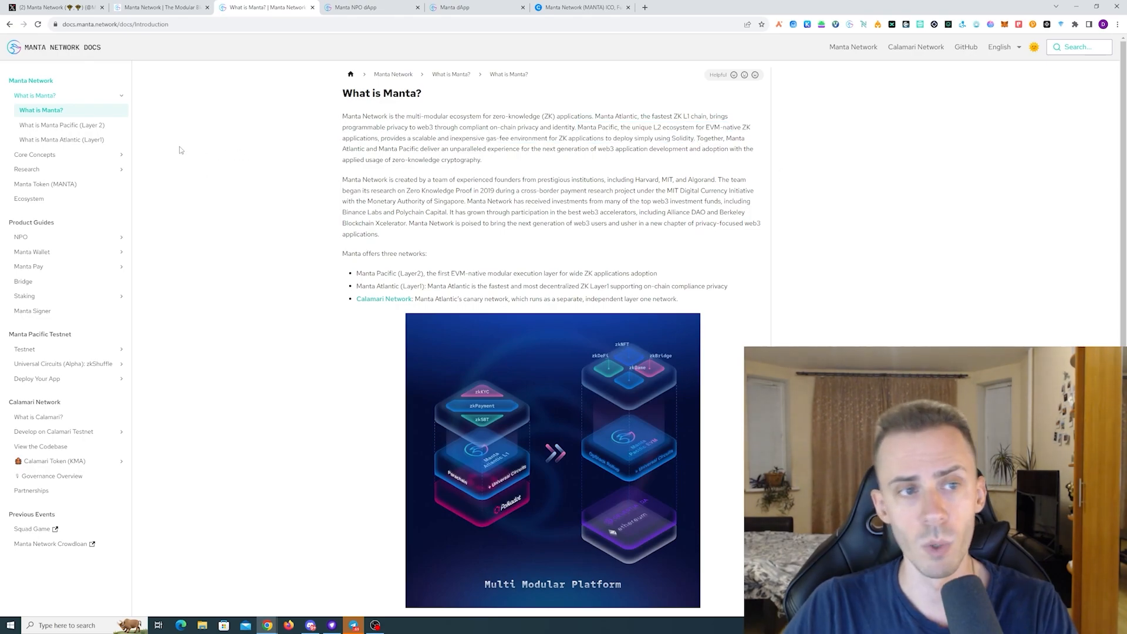
left_click(62, 138)
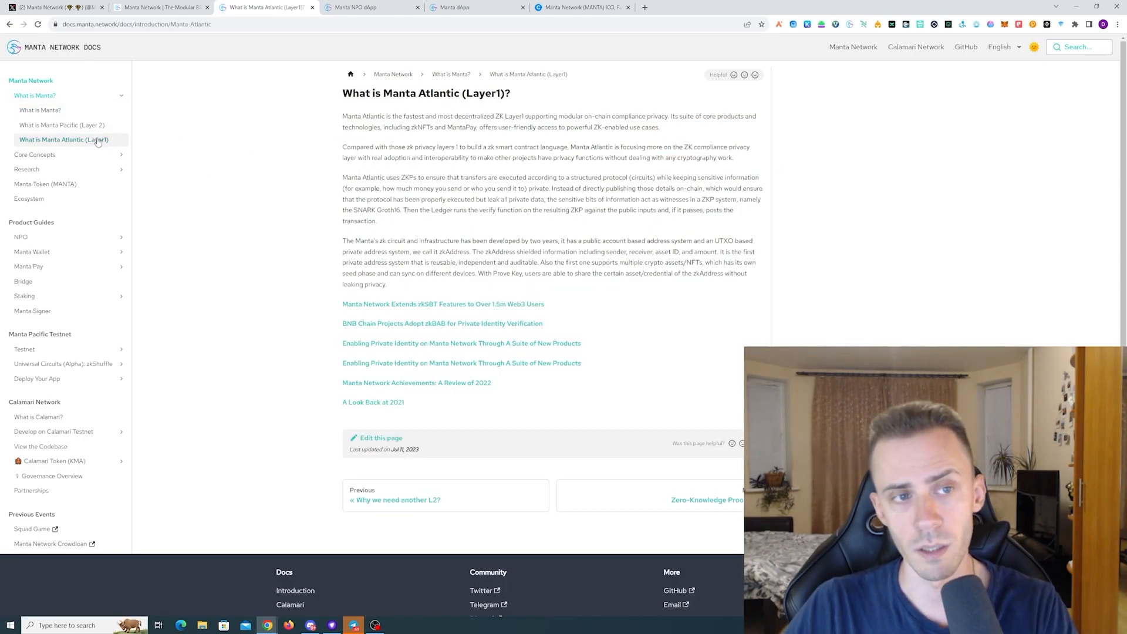
left_click(61, 124)
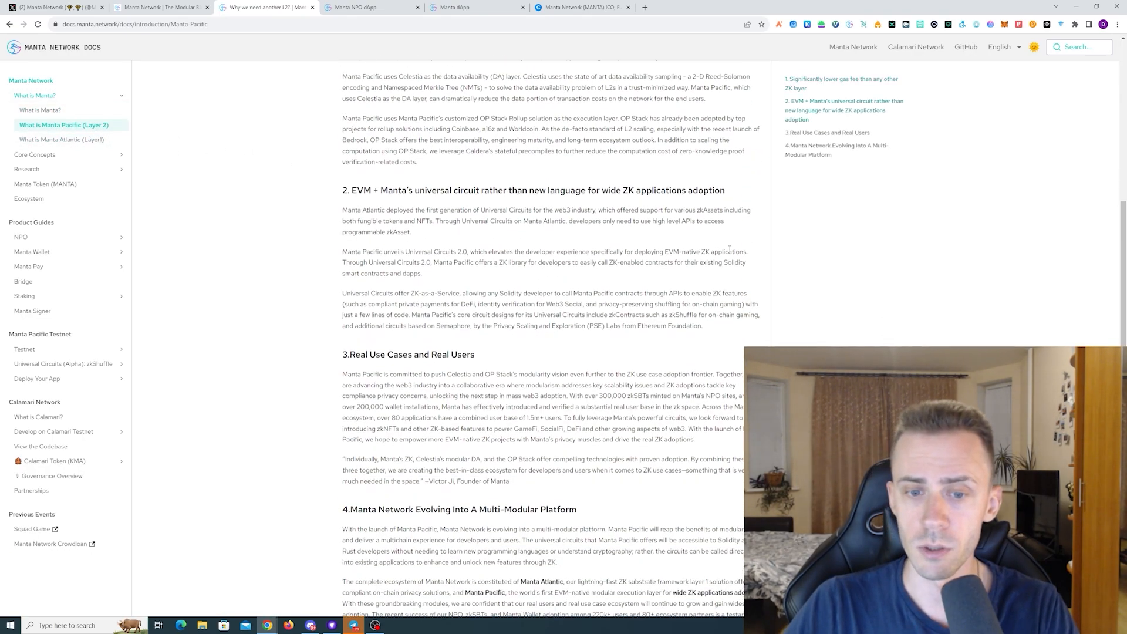
scroll("up", 3)
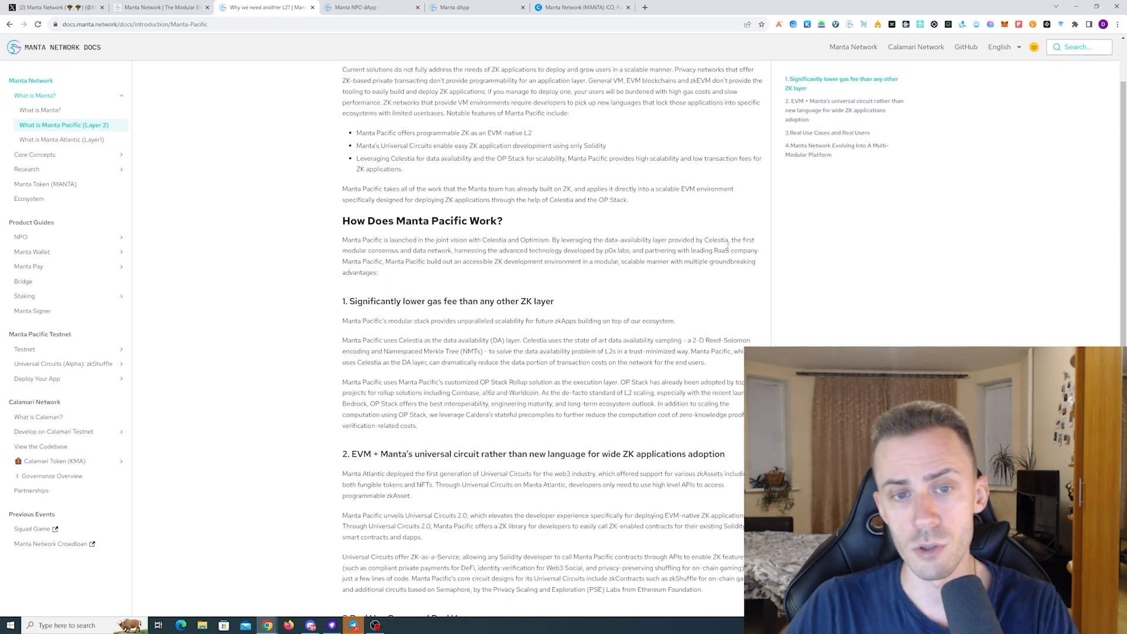
scroll("up", 3)
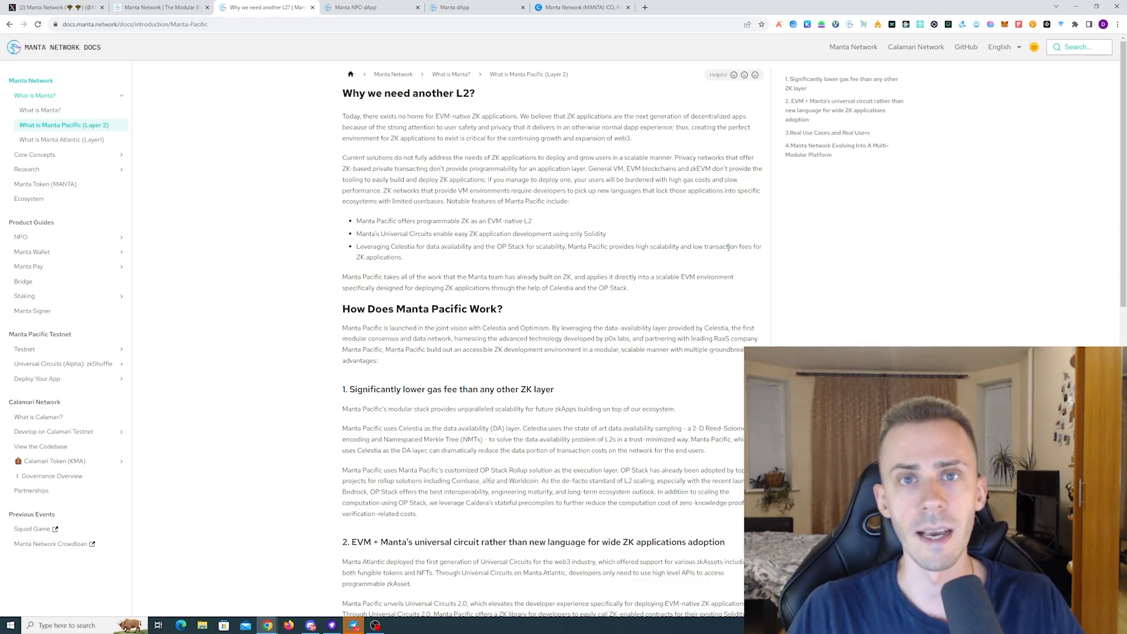
mouse_move(729, 232)
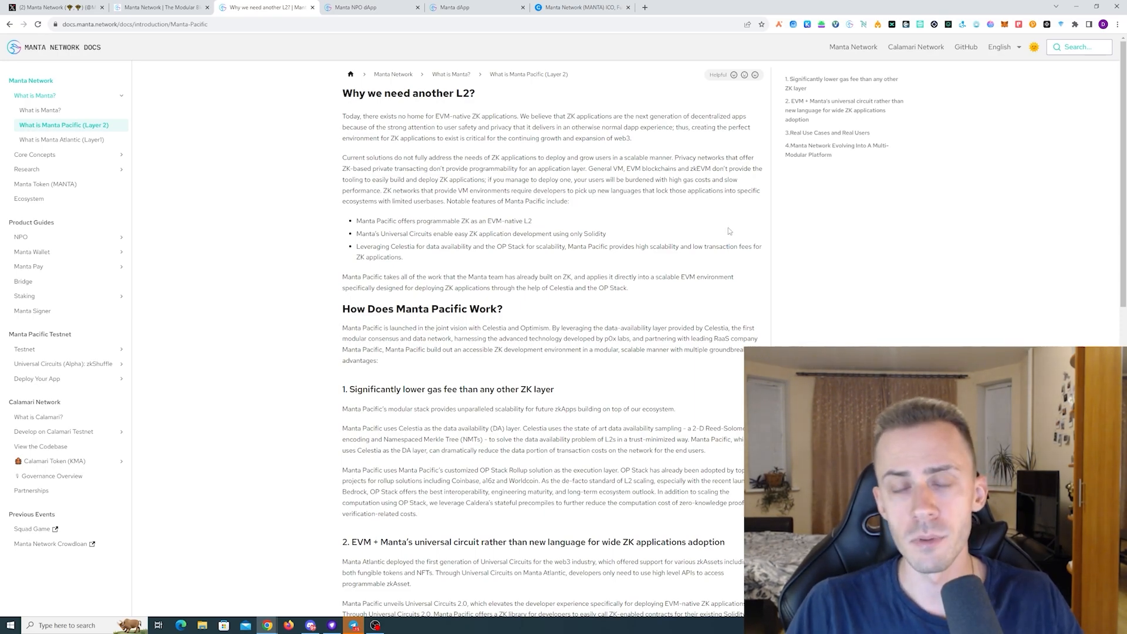
View the NPO zkCredentials section, then go to the Manta Pacific Rollup bridge deposit form.
left_click(366, 7)
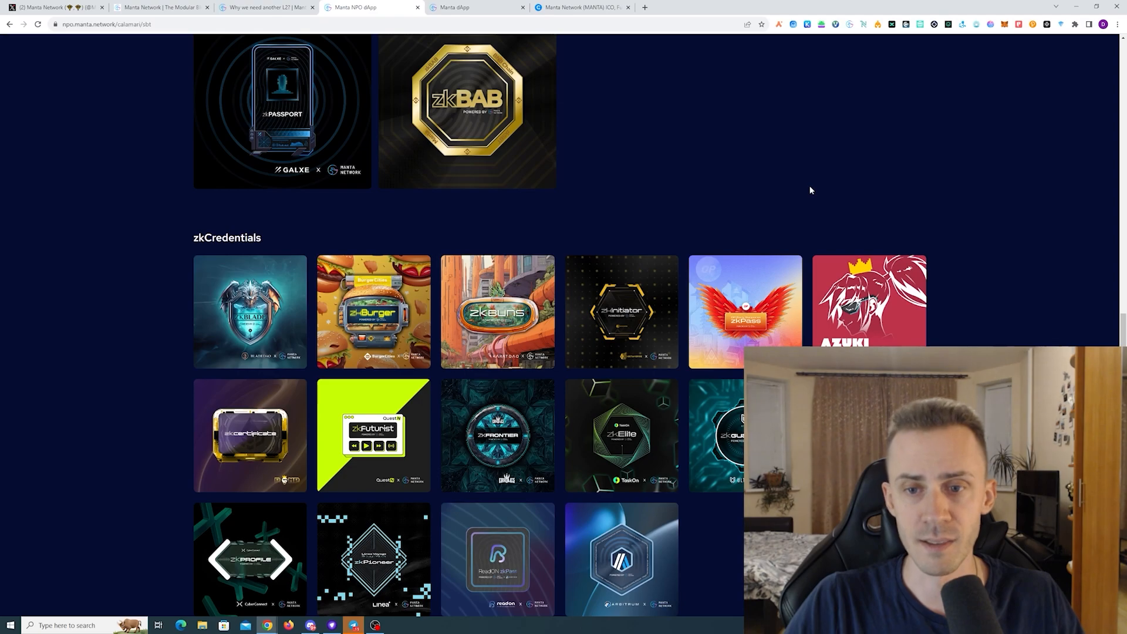
scroll("down", 3)
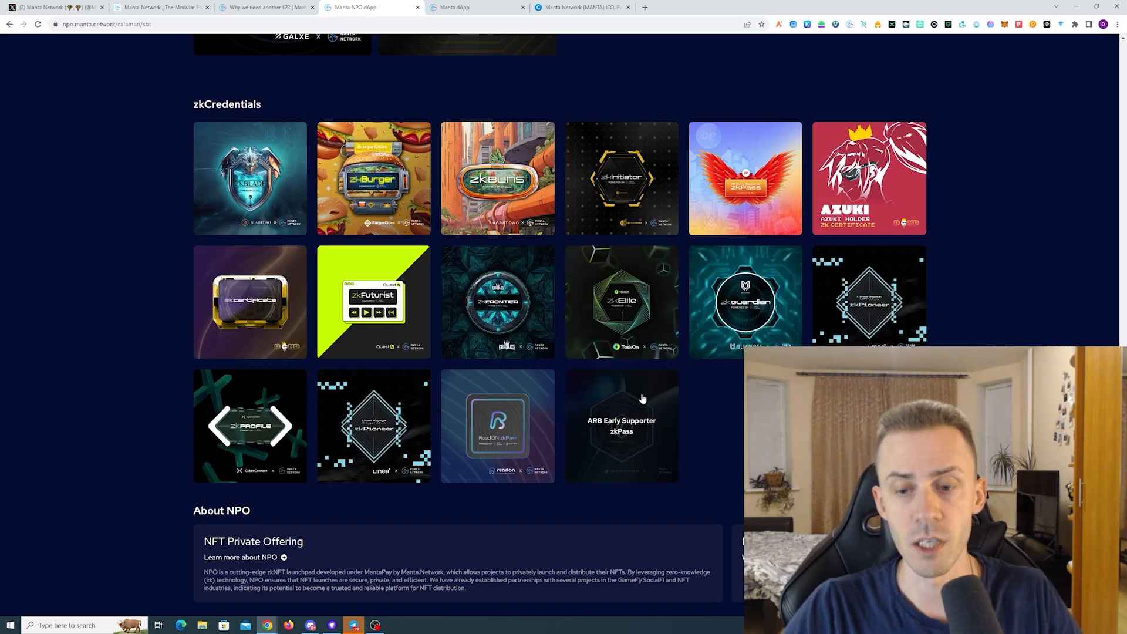
mouse_move(638, 401)
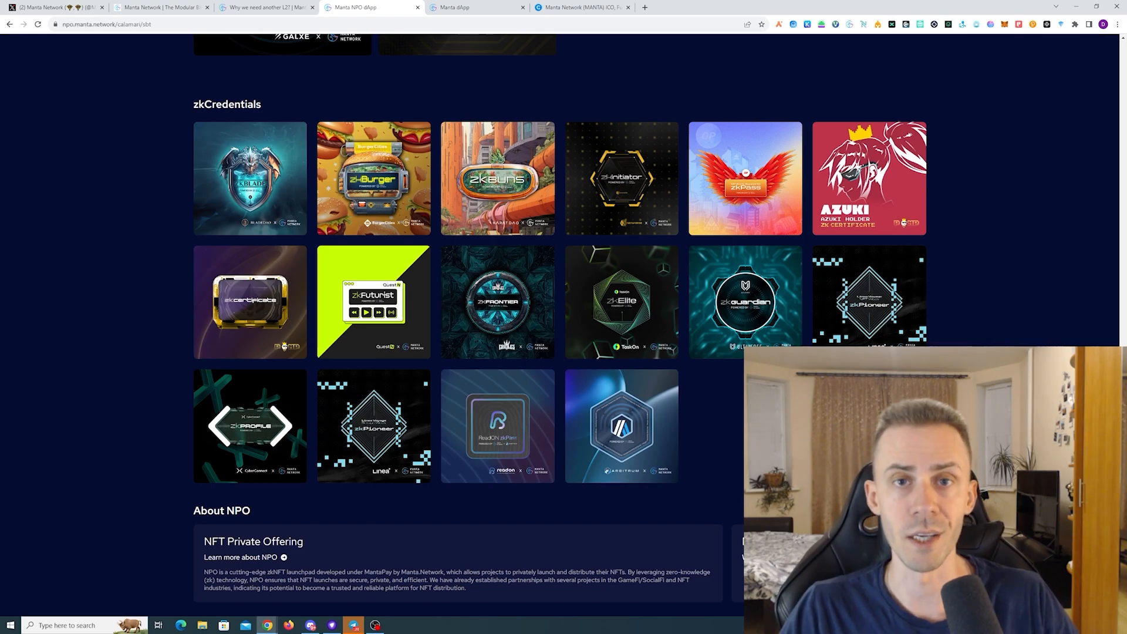
left_click(266, 7)
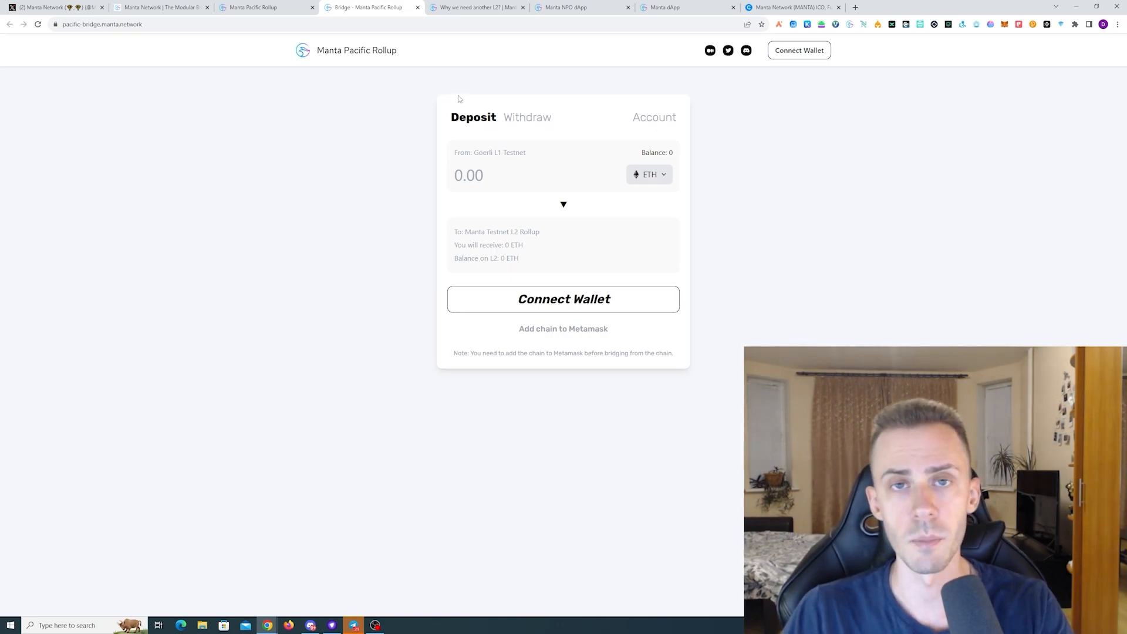
mouse_move(589, 73)
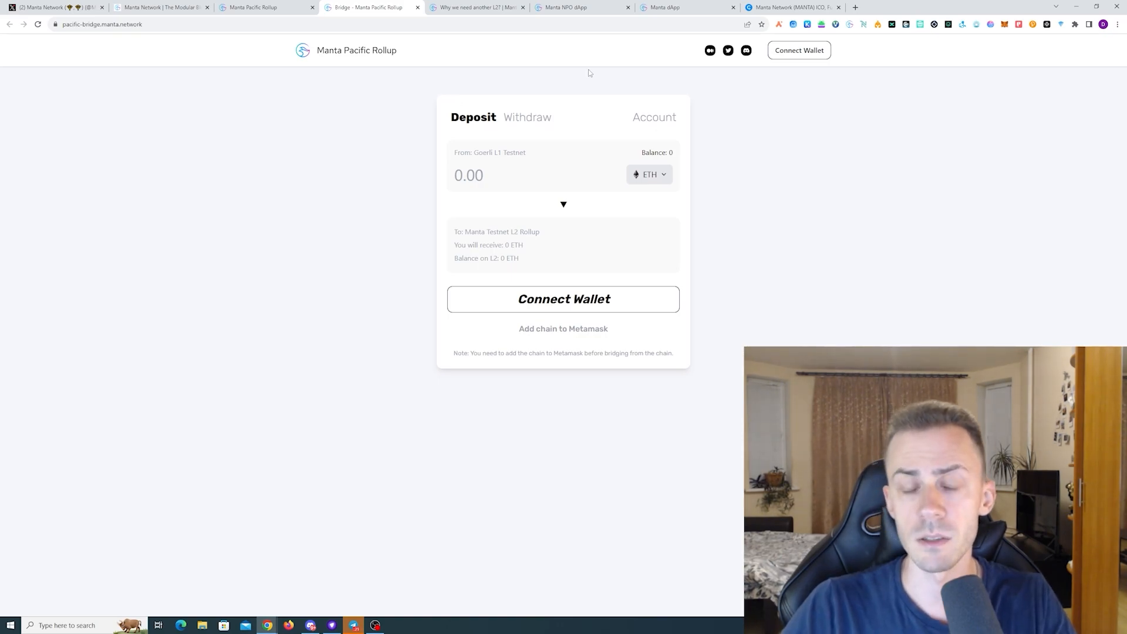
mouse_move(557, 54)
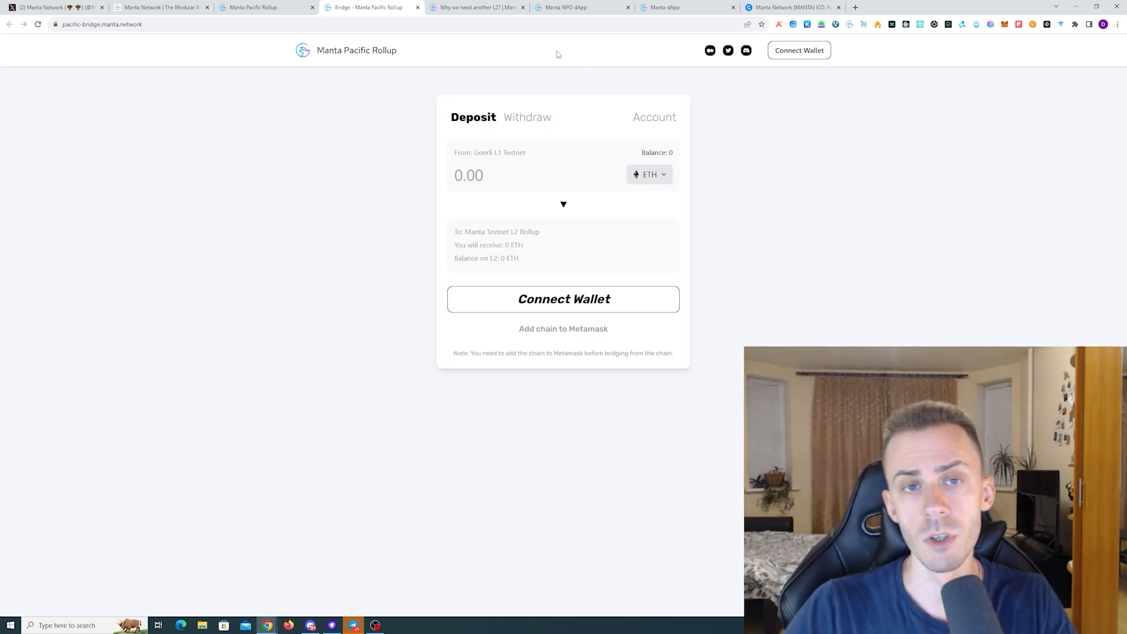
Connect the wallet and deposit 1 Goerli ETH to the Manta testnet L2, confirming in MetaMask.
left_click(563, 299)
type("1")
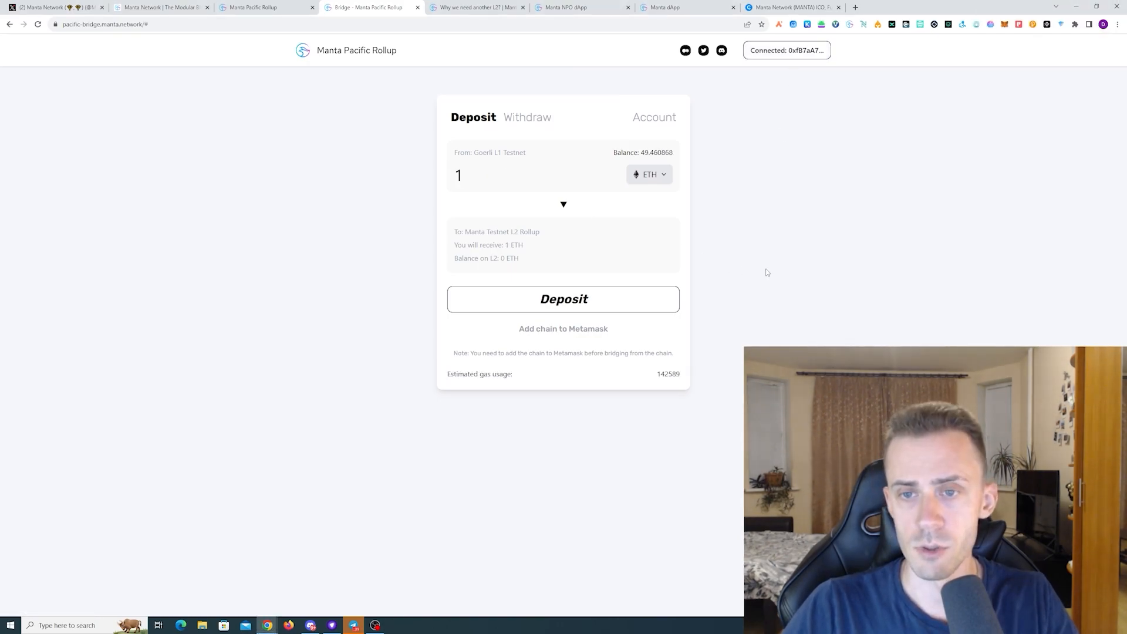
left_click(563, 299)
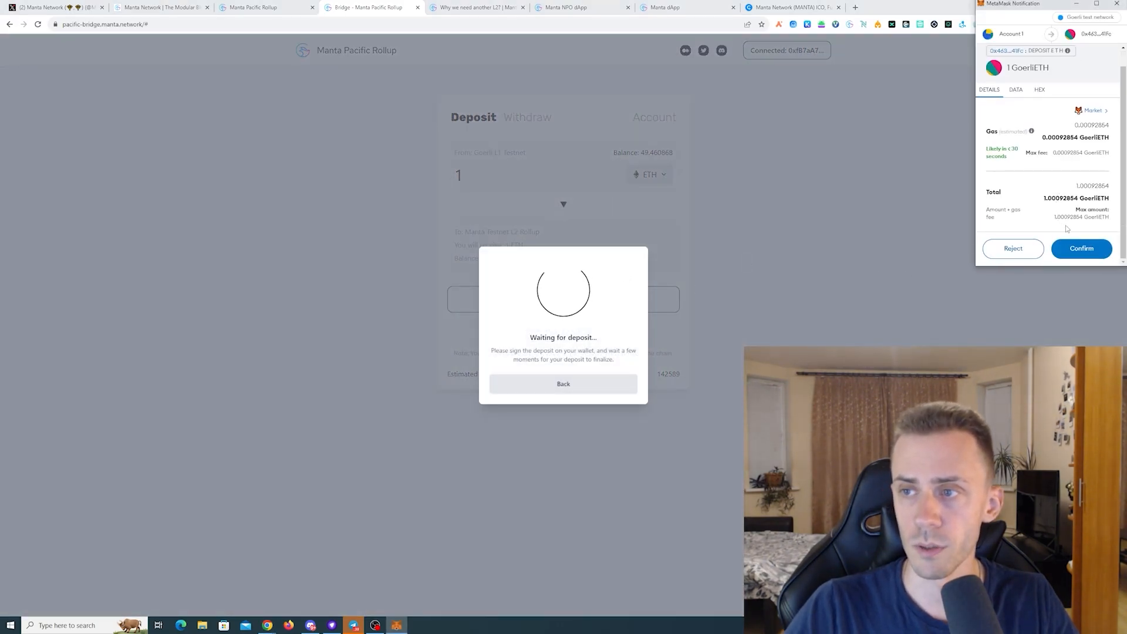
left_click(1081, 248)
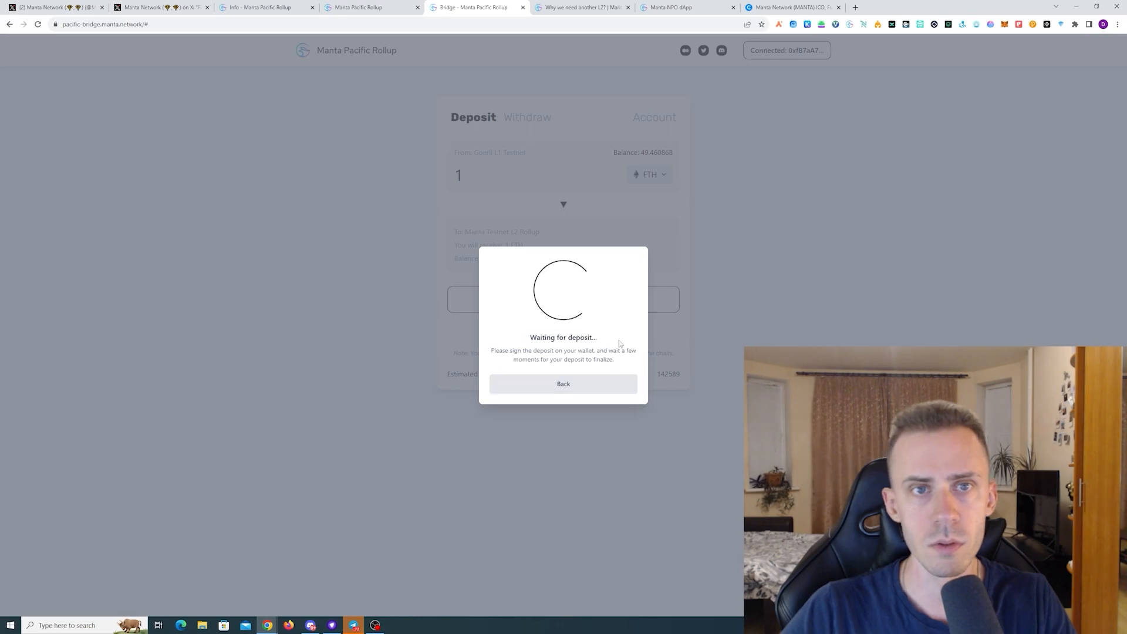
left_click(356, 7)
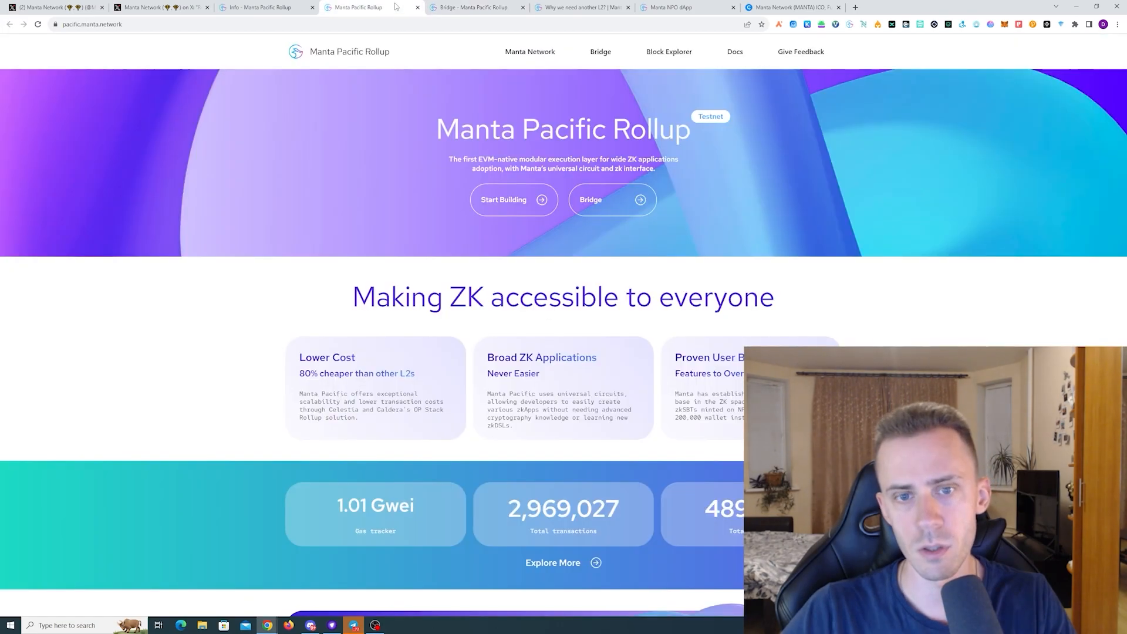
Add and approve the manta-testnet network in MetaMask from the rollup info page.
left_click(258, 7)
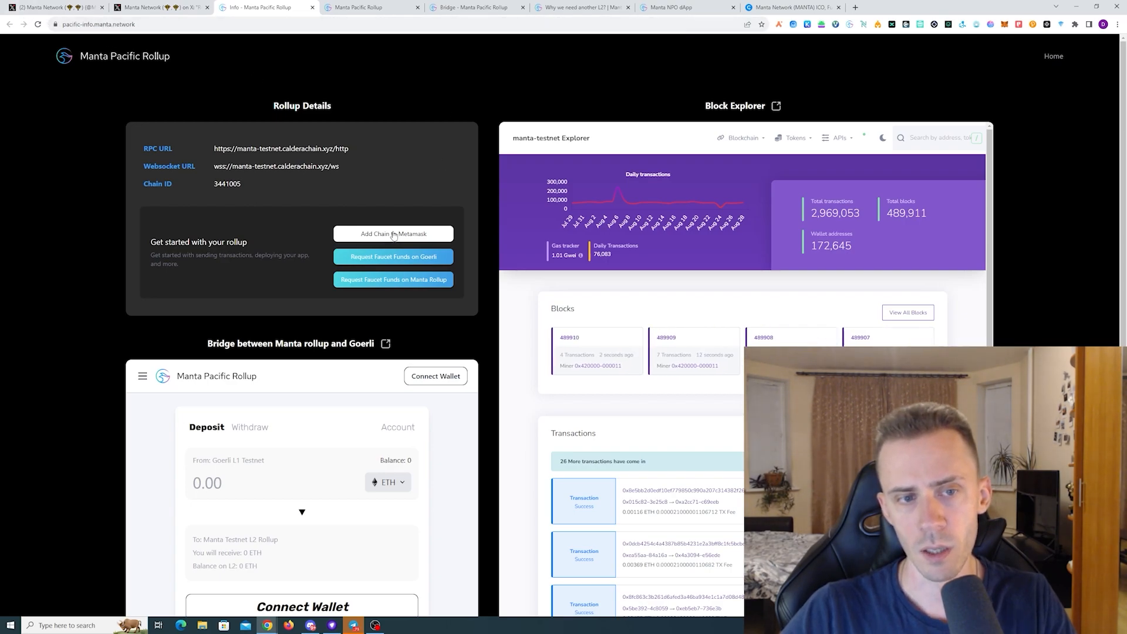
left_click(393, 233)
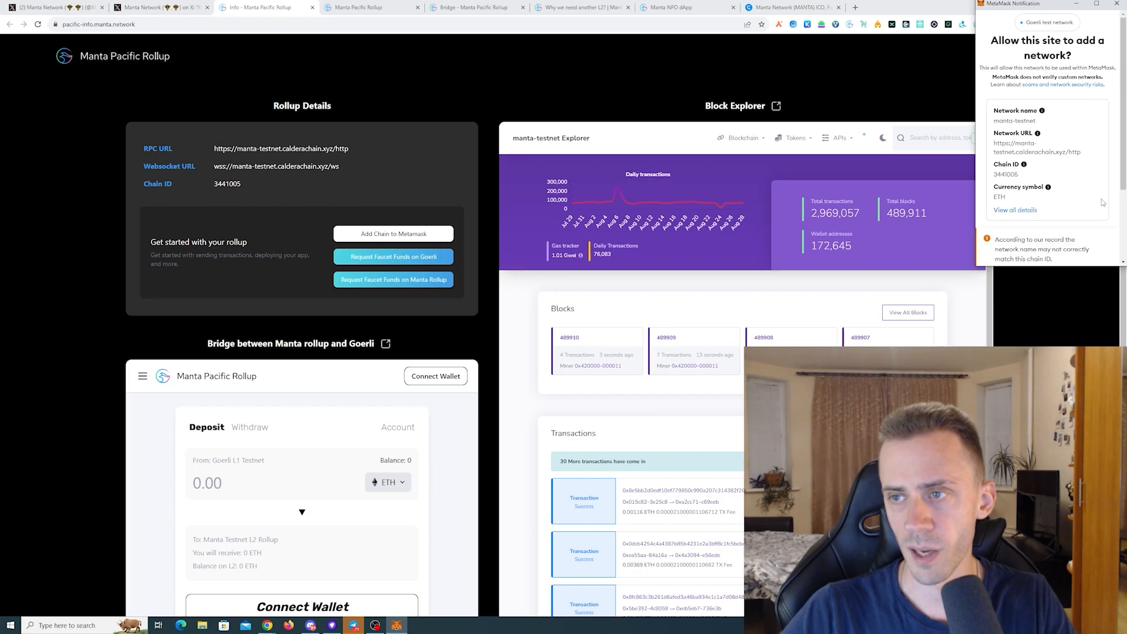
scroll("down", 3)
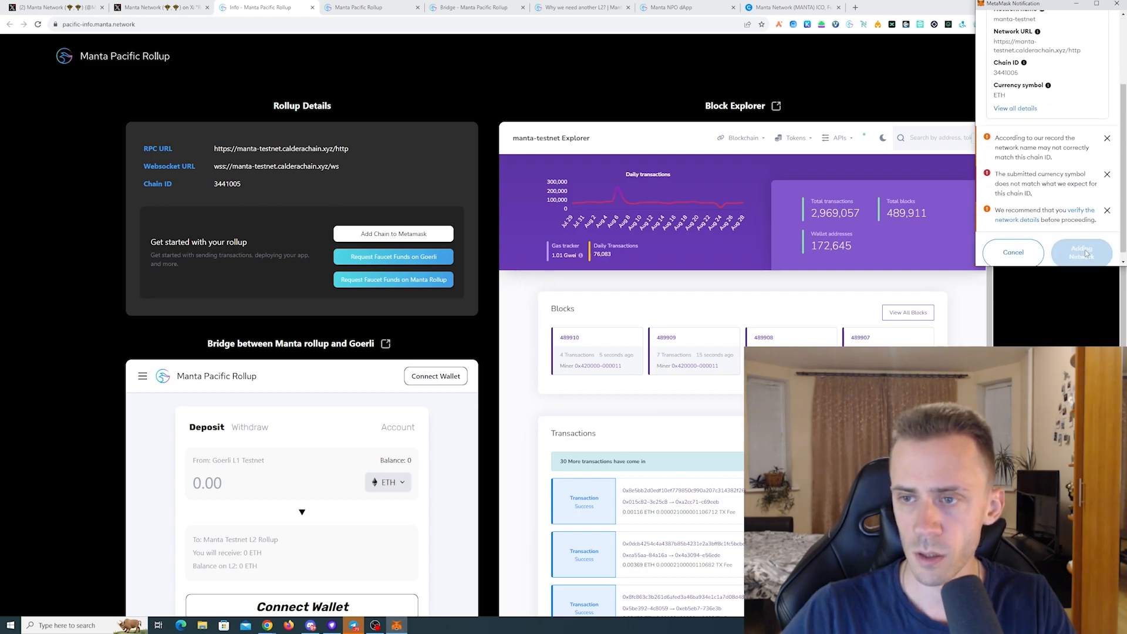
left_click(1082, 253)
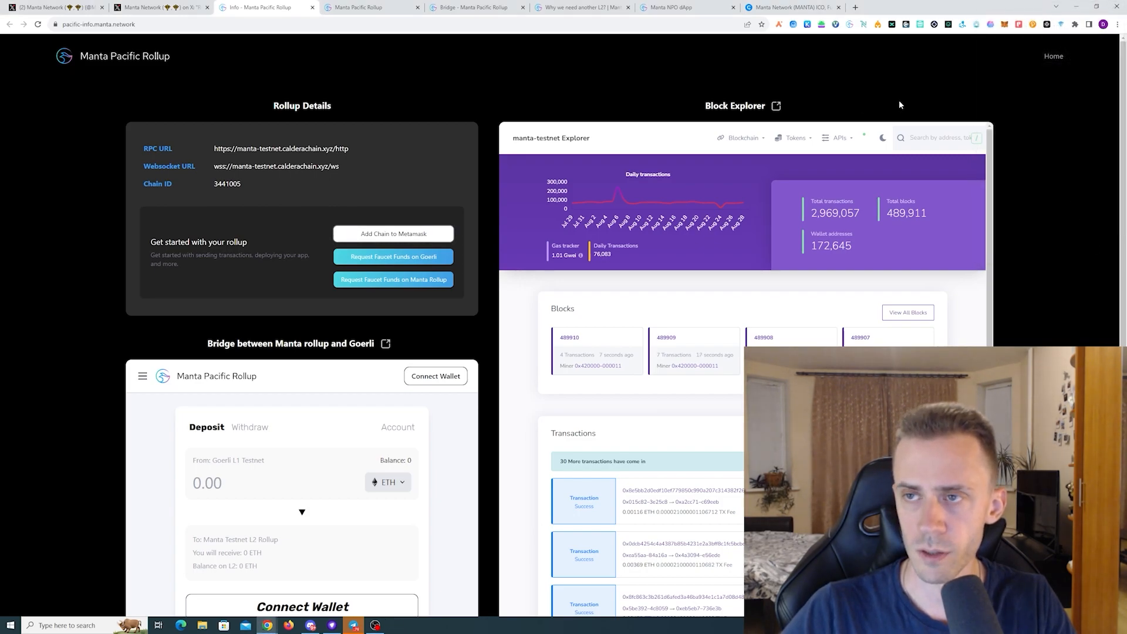
mouse_move(998, 77)
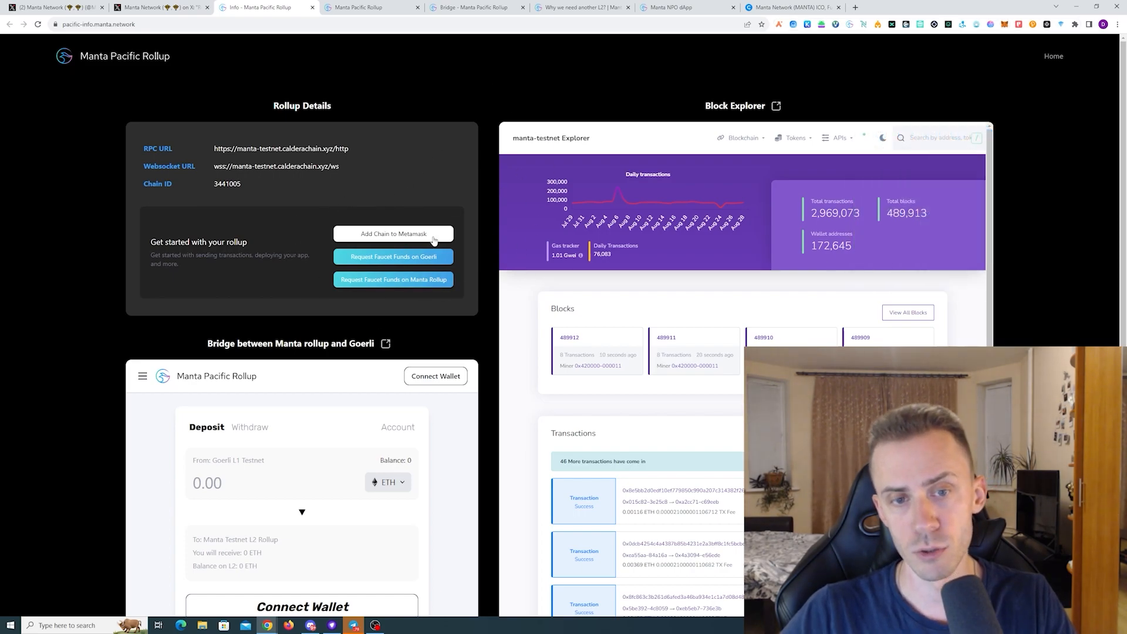
Request Goerli test ETH for address 0xfB7aA74883Af7551fc6C5714F78E9d3Ad318059e and check the wallet balance.
scroll("down", 3)
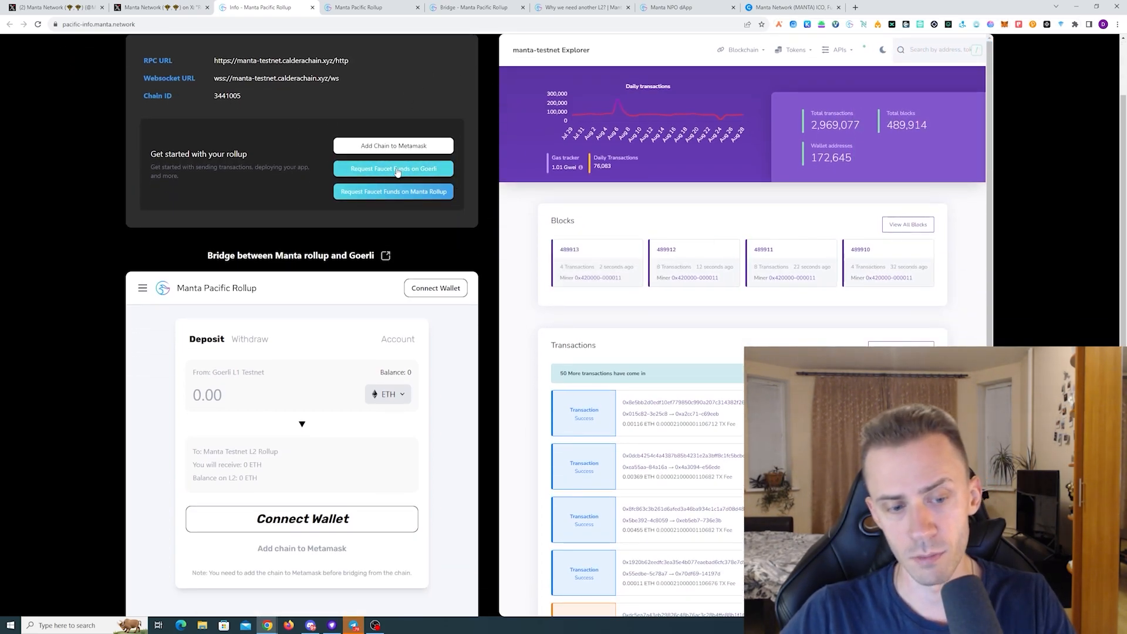
left_click(393, 168)
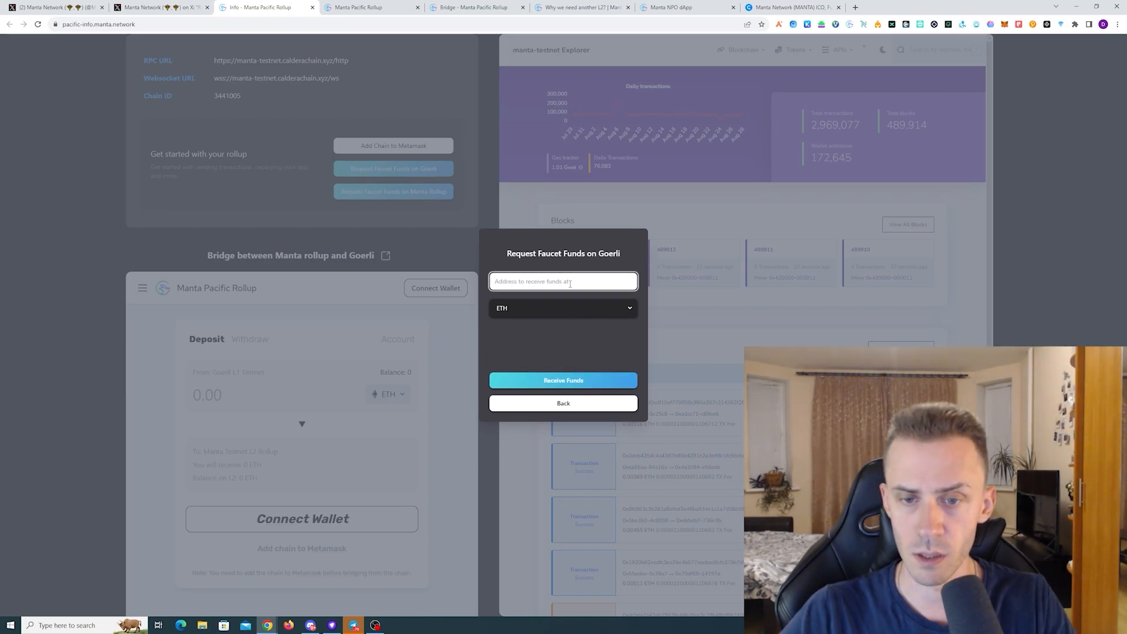
type("0xfB7aA74883Af7551fc6C5714F78E9d3Ad318059e")
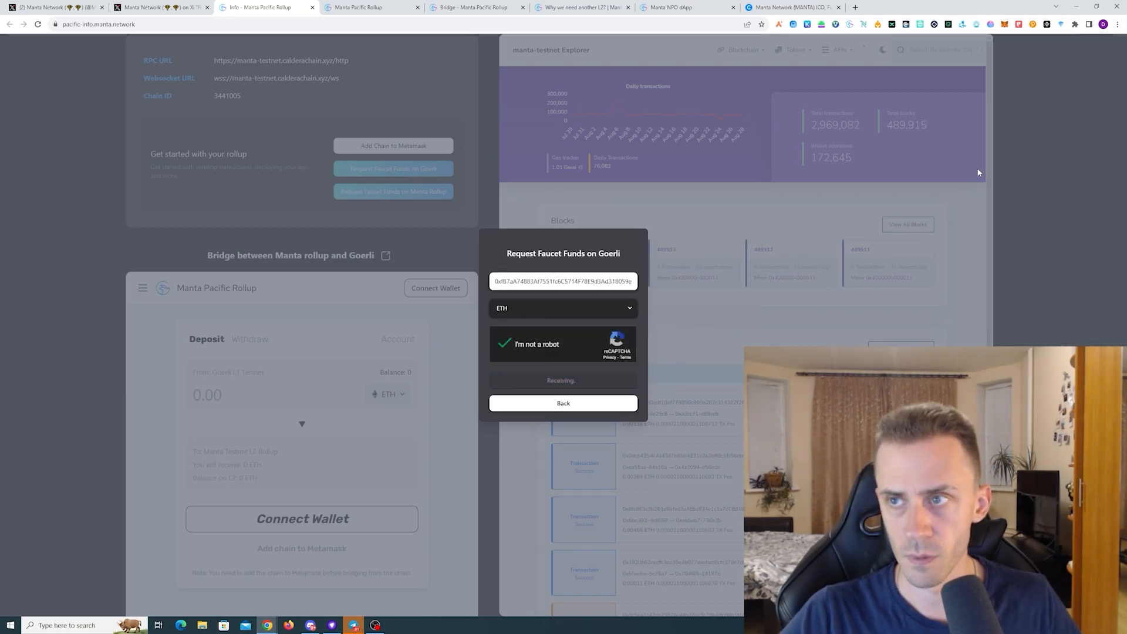
left_click(563, 380)
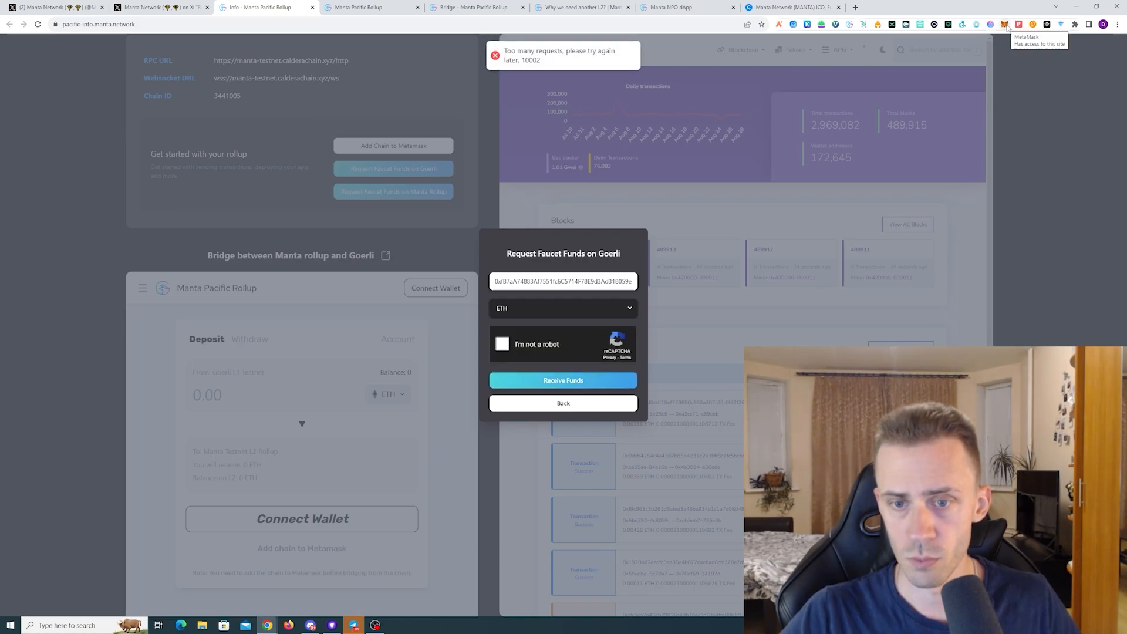
left_click(1006, 23)
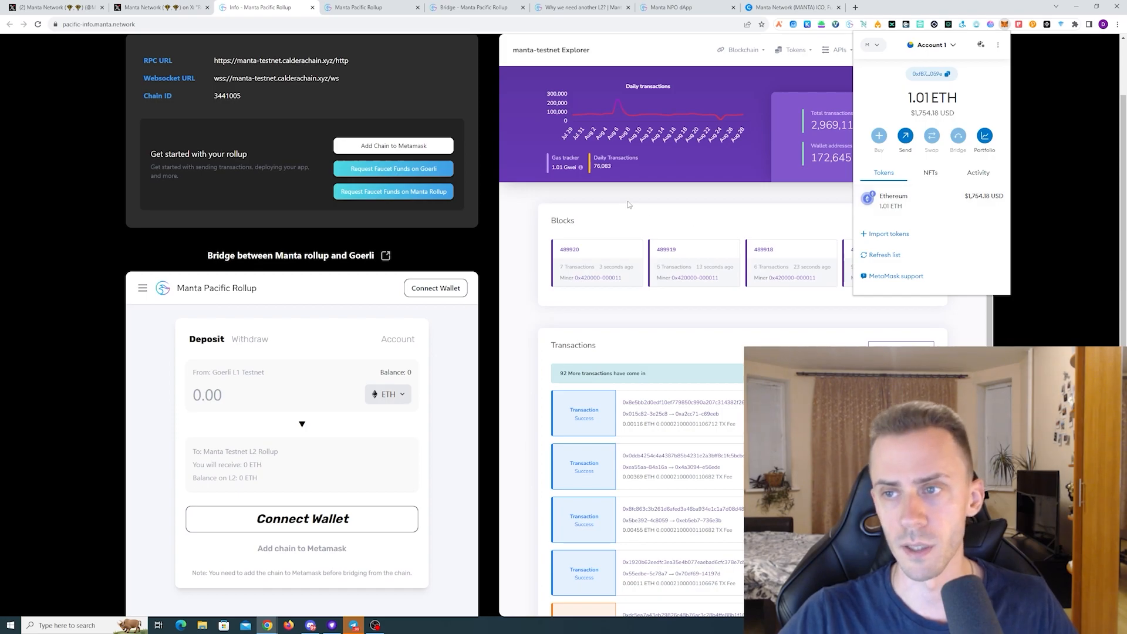
Request Manta rollup faucet funds, refused by the one-request-per-24-hours limit.
left_click(393, 191)
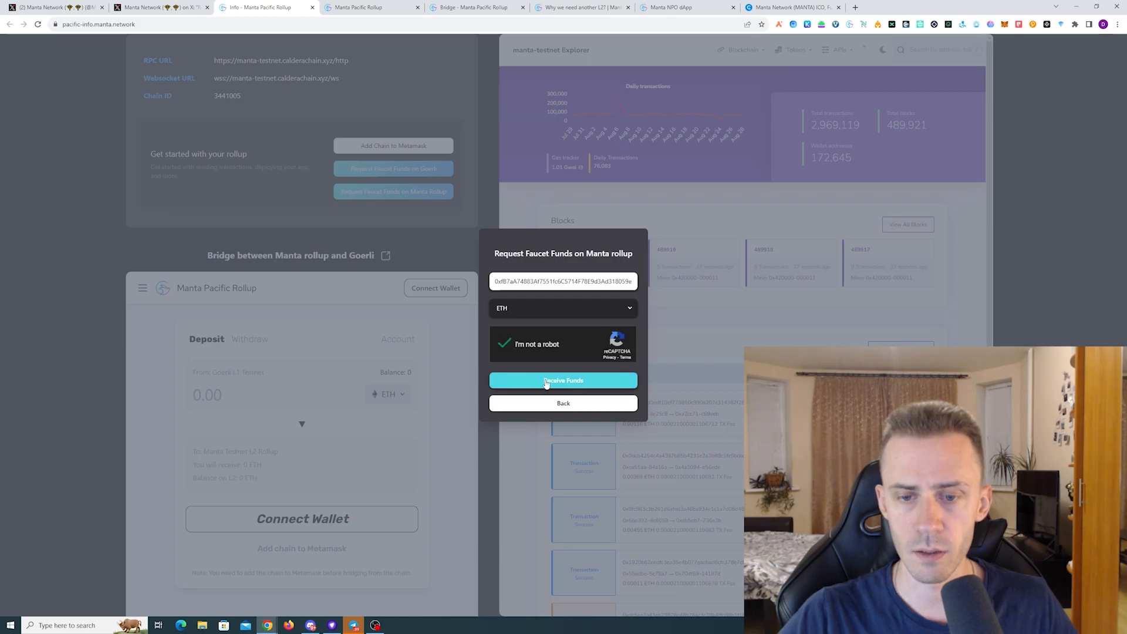
left_click(563, 381)
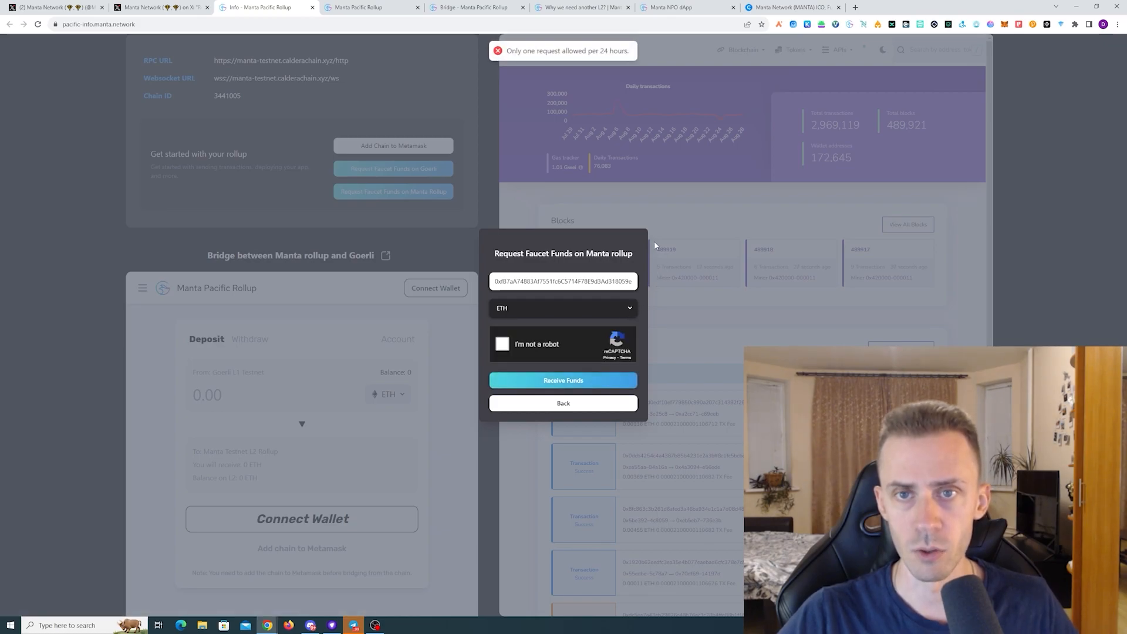
left_click(563, 402)
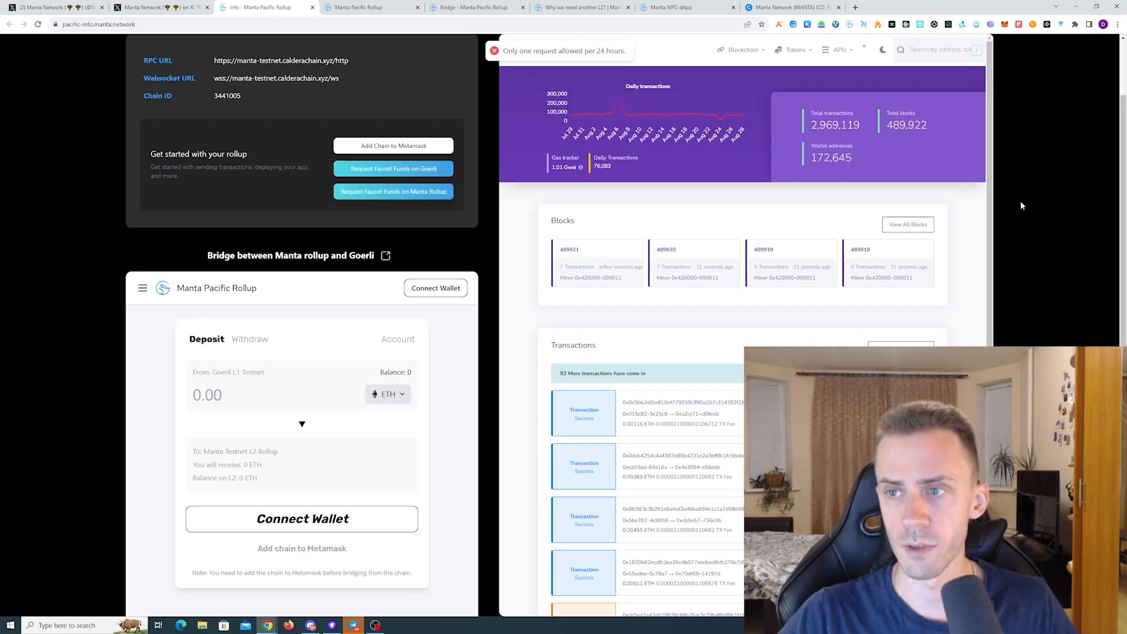
scroll("up", 3)
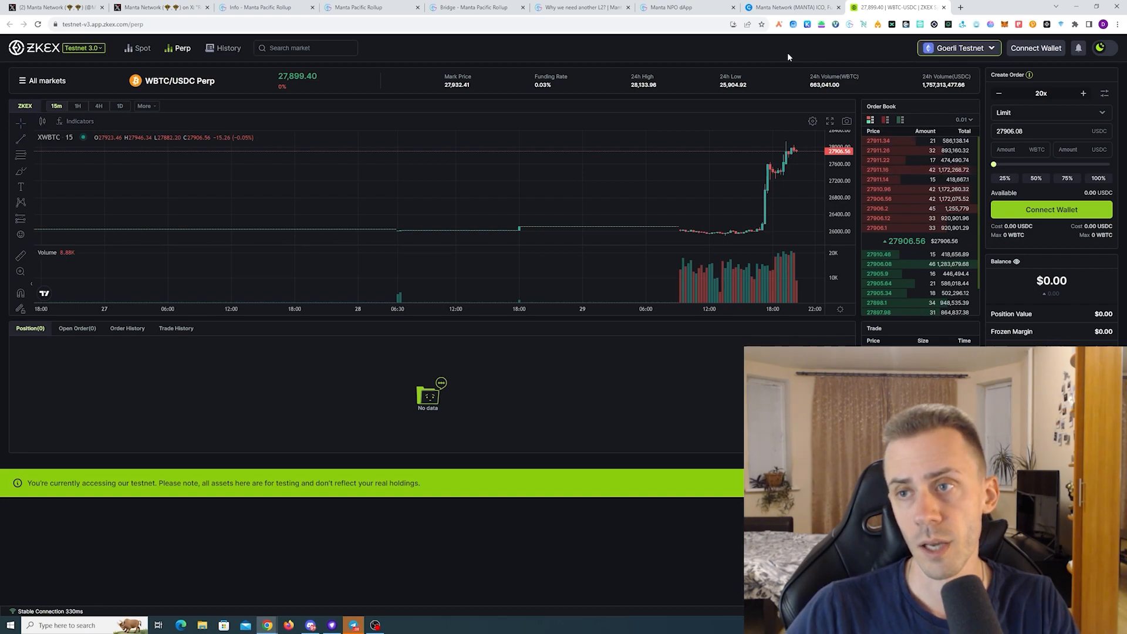
mouse_move(677, 182)
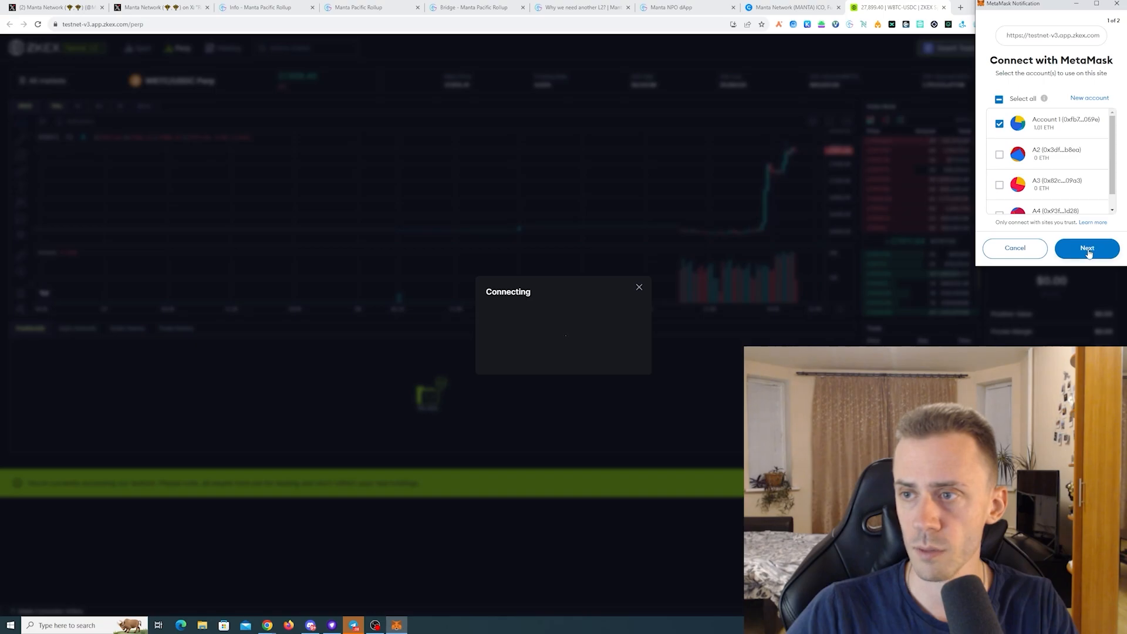
Approve the MetaMask connection to ZKEX and sign both ownership and connection messages.
left_click(1086, 248)
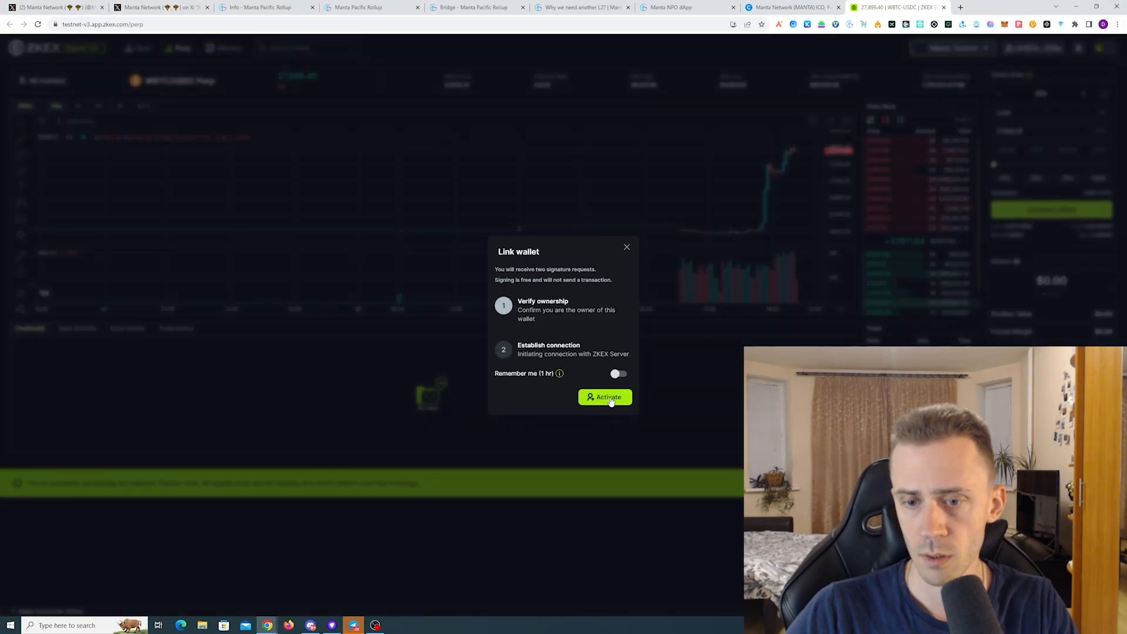
left_click(608, 397)
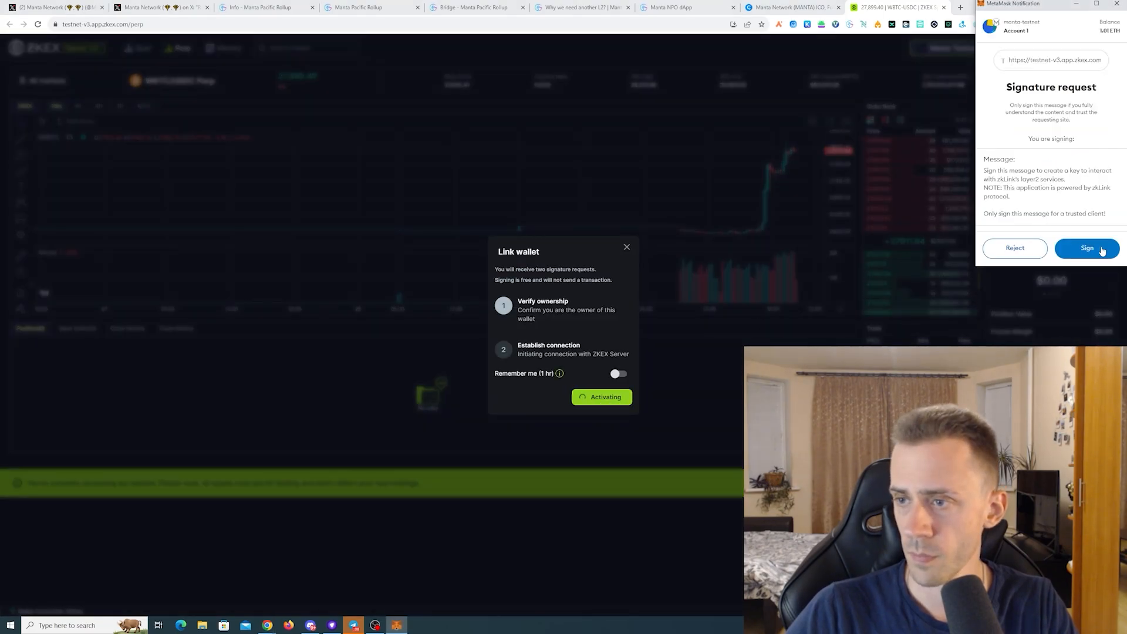
left_click(1086, 247)
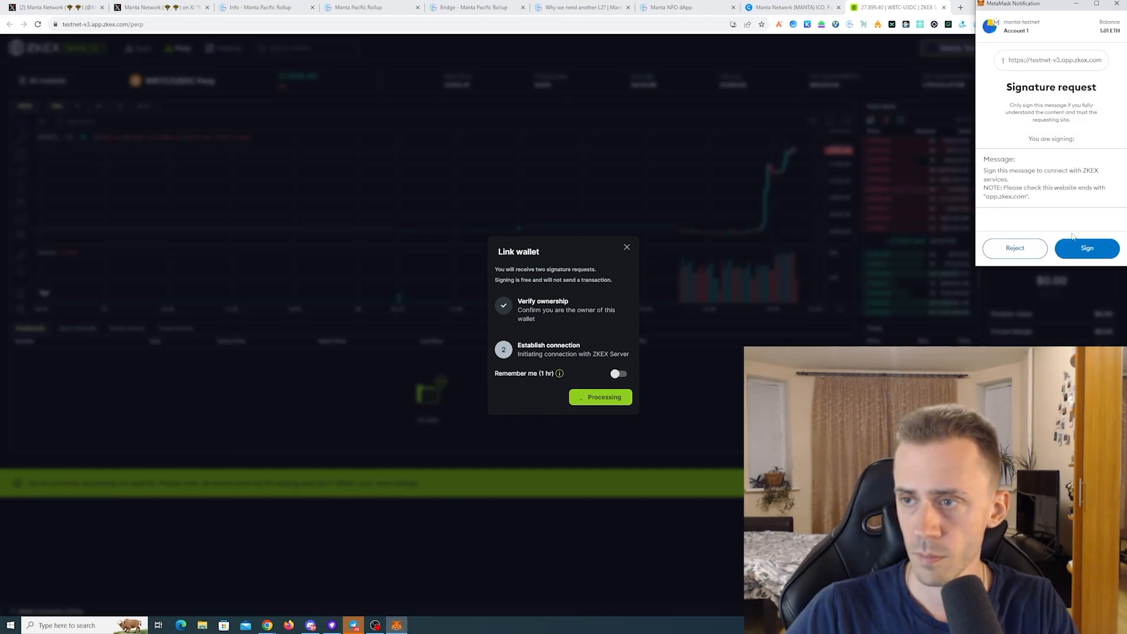
left_click(1086, 248)
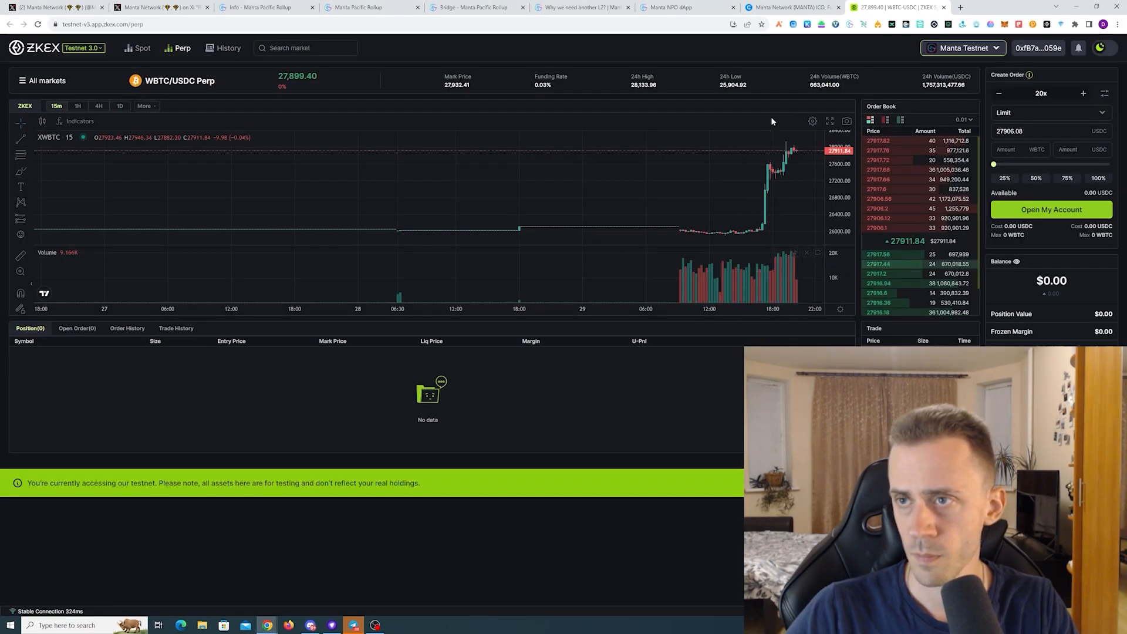
left_click(962, 47)
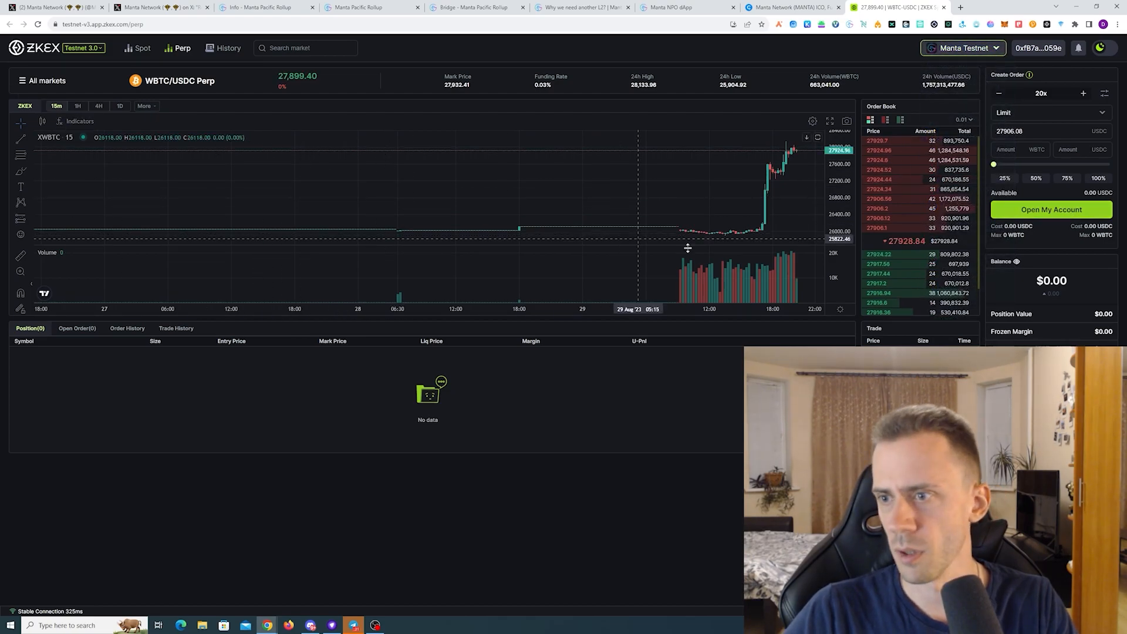
Pass the reCAPTCHA and claim layer2 faucet assets, queued behind 218 users.
left_click(1051, 209)
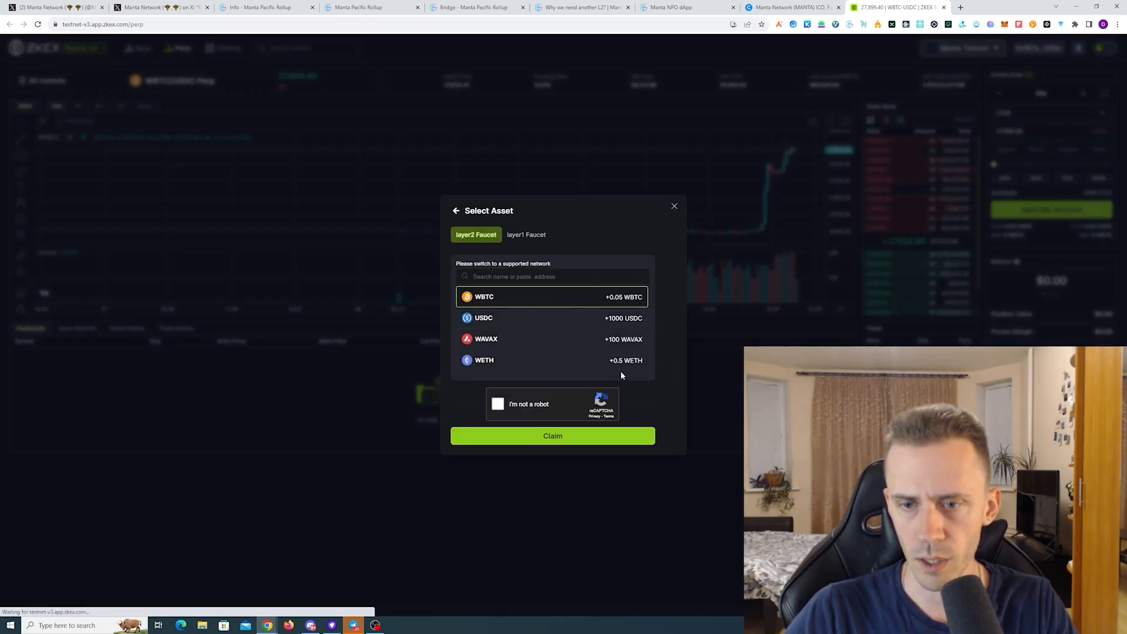
left_click(551, 318)
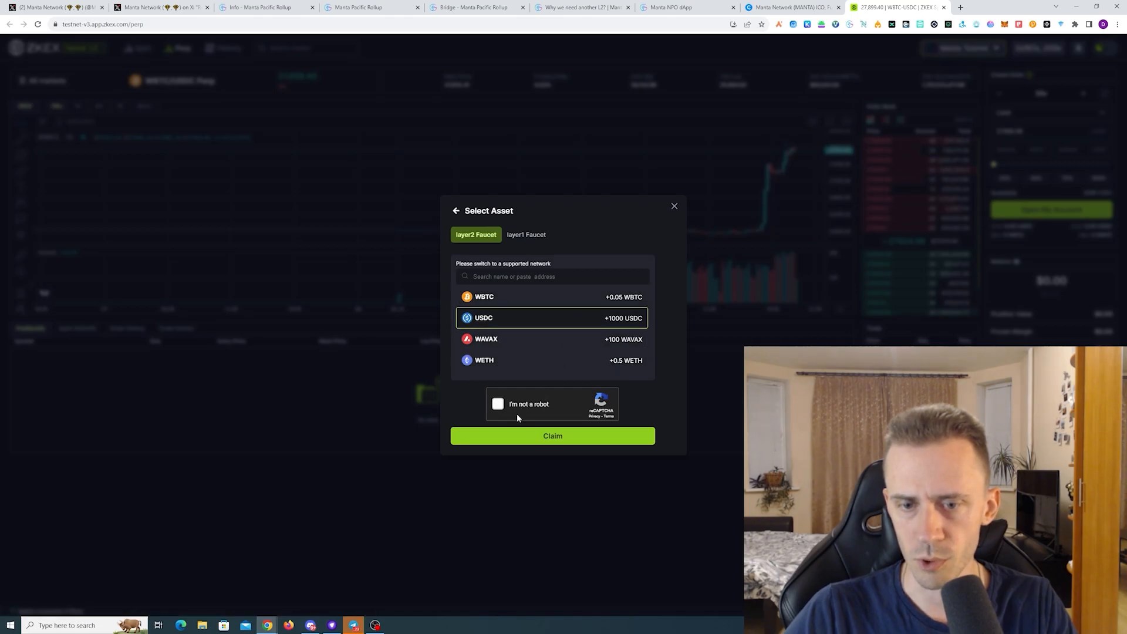
left_click(553, 435)
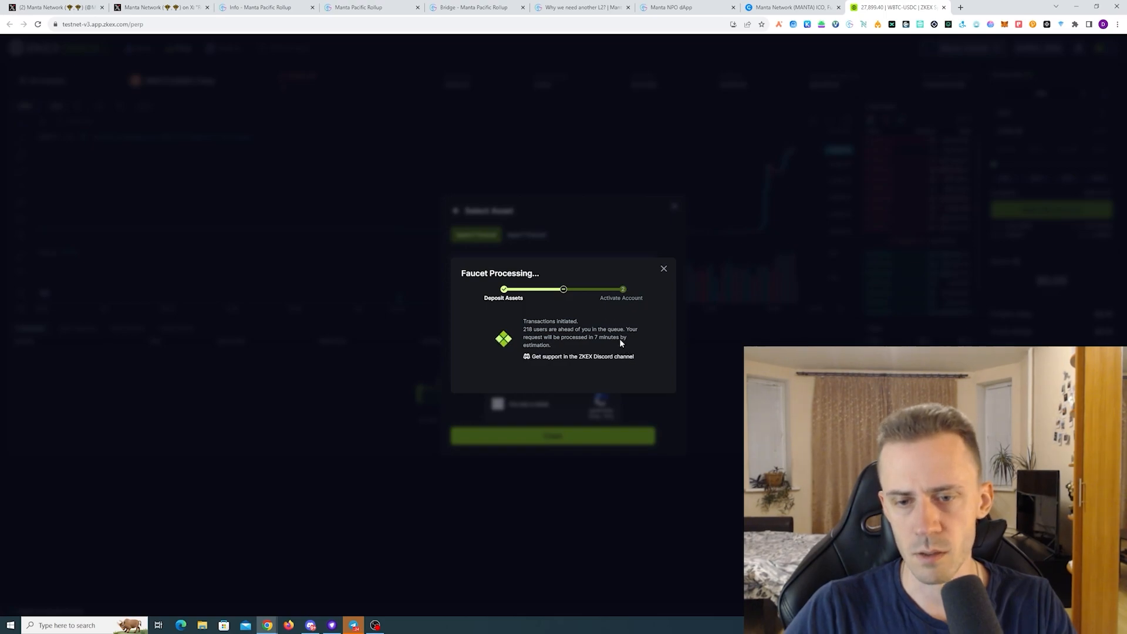
mouse_move(545, 327)
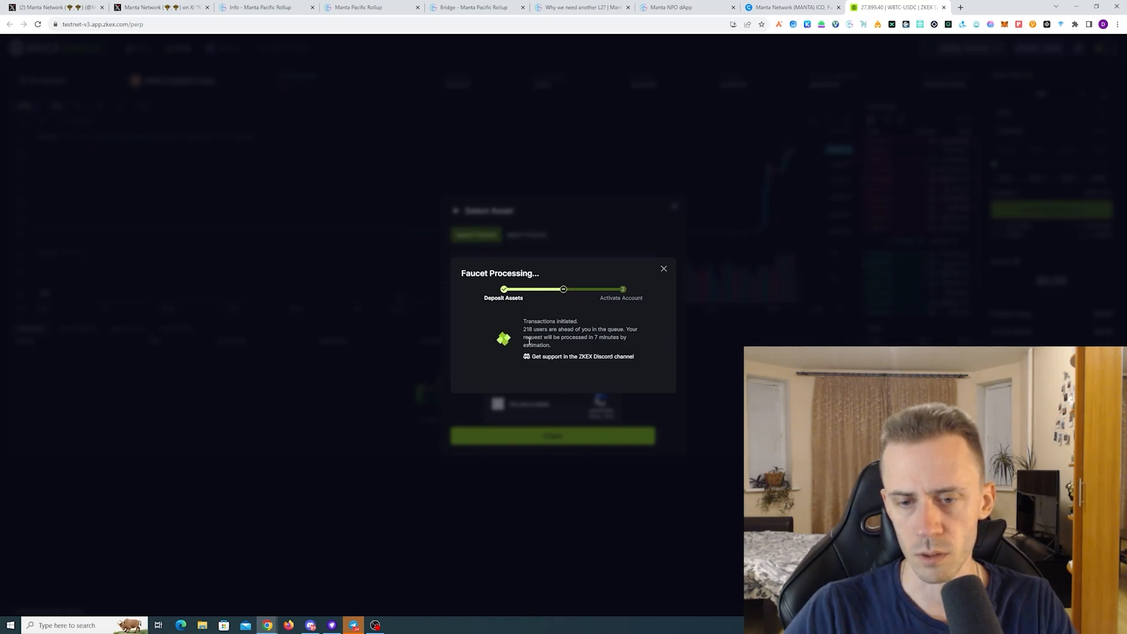
mouse_move(657, 309)
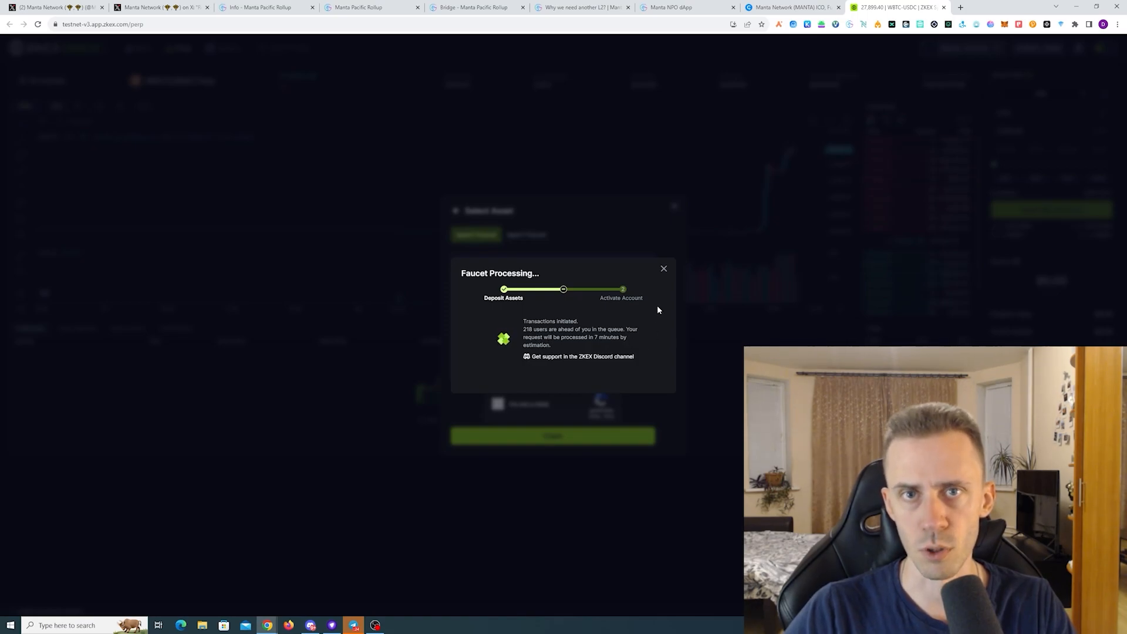
On iZiSwap, swap 0.1 ETH for about 85.05 iZi and confirm the transaction.
left_click(952, 7)
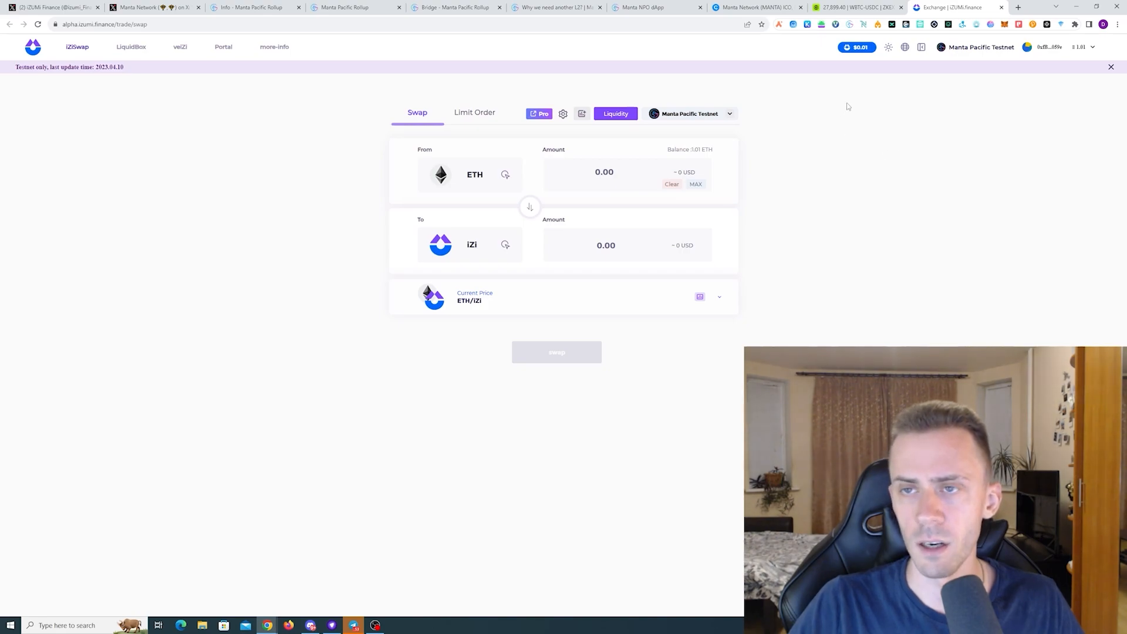
mouse_move(899, 255)
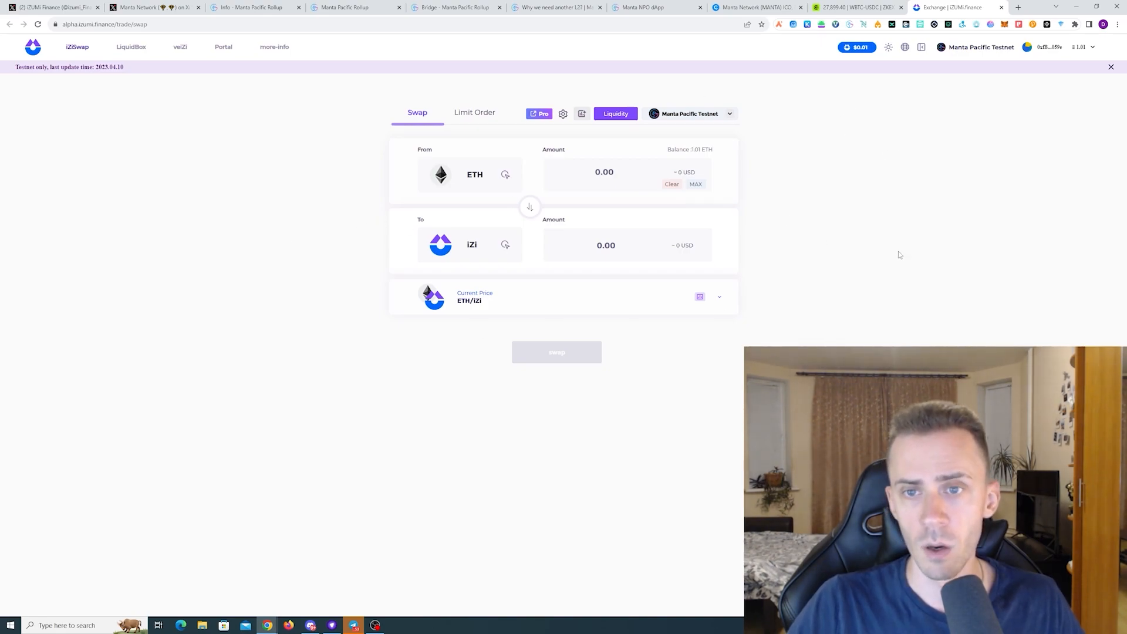
mouse_move(269, 89)
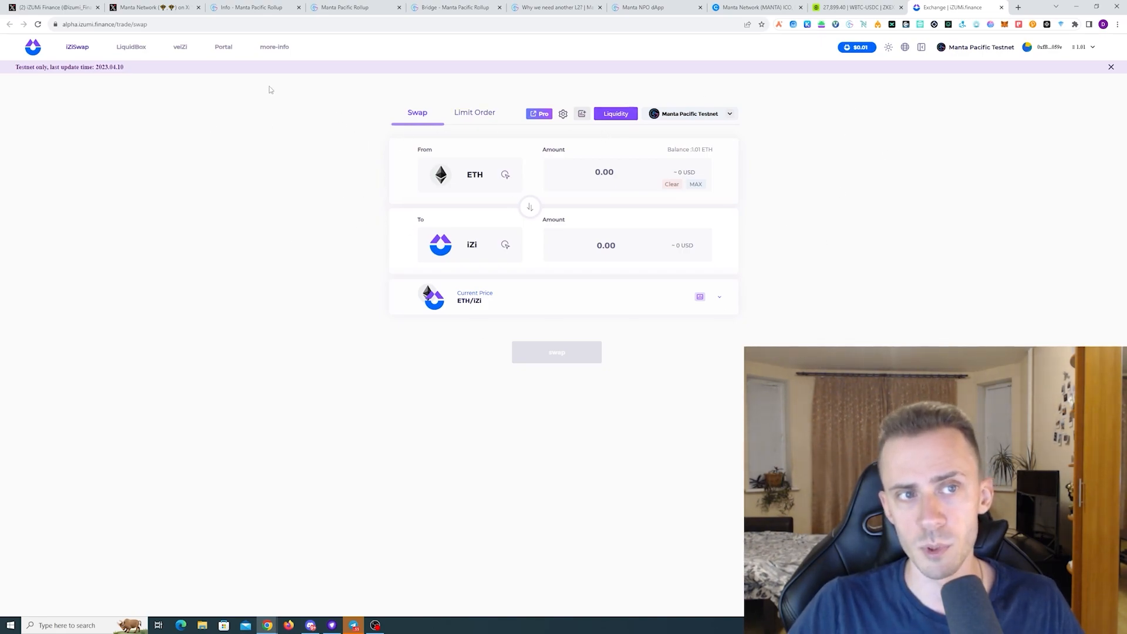
mouse_move(785, 159)
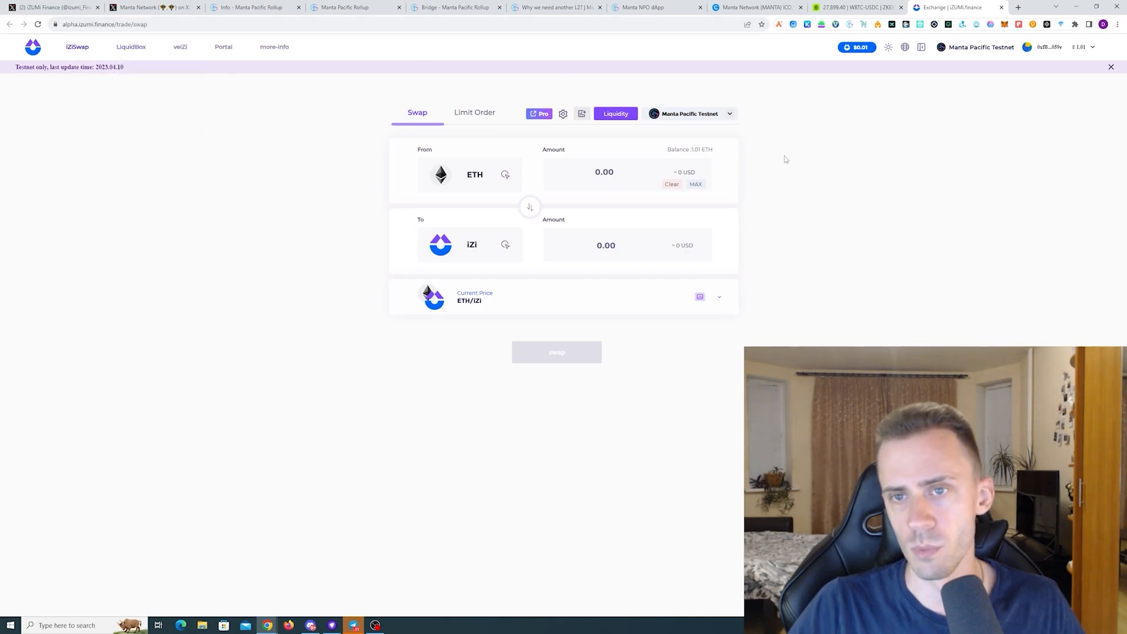
mouse_move(970, 60)
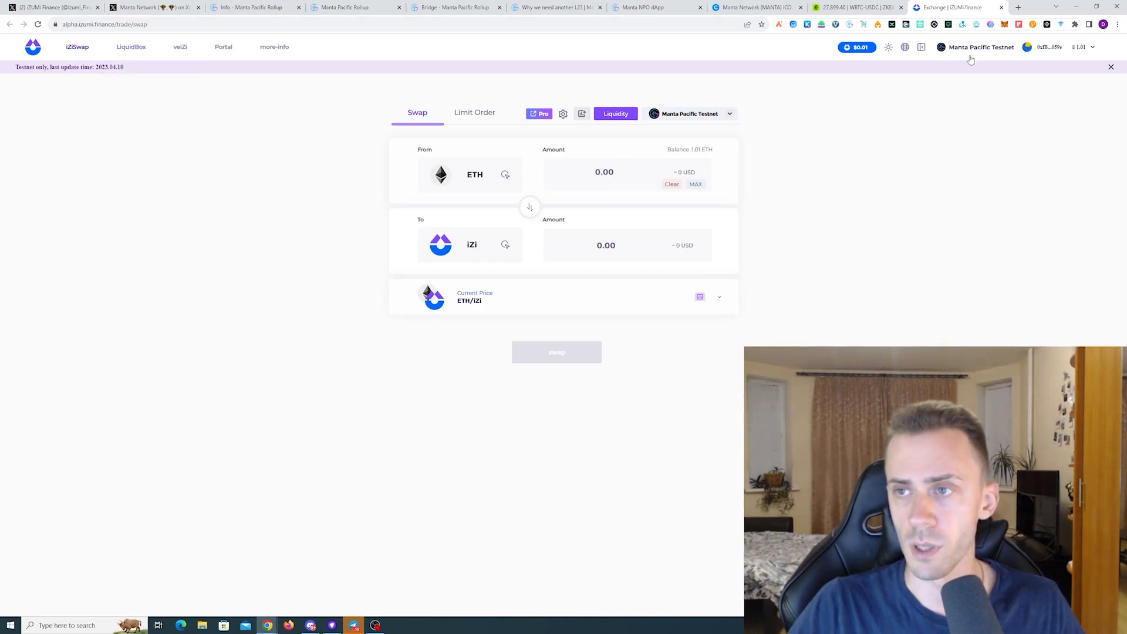
mouse_move(611, 234)
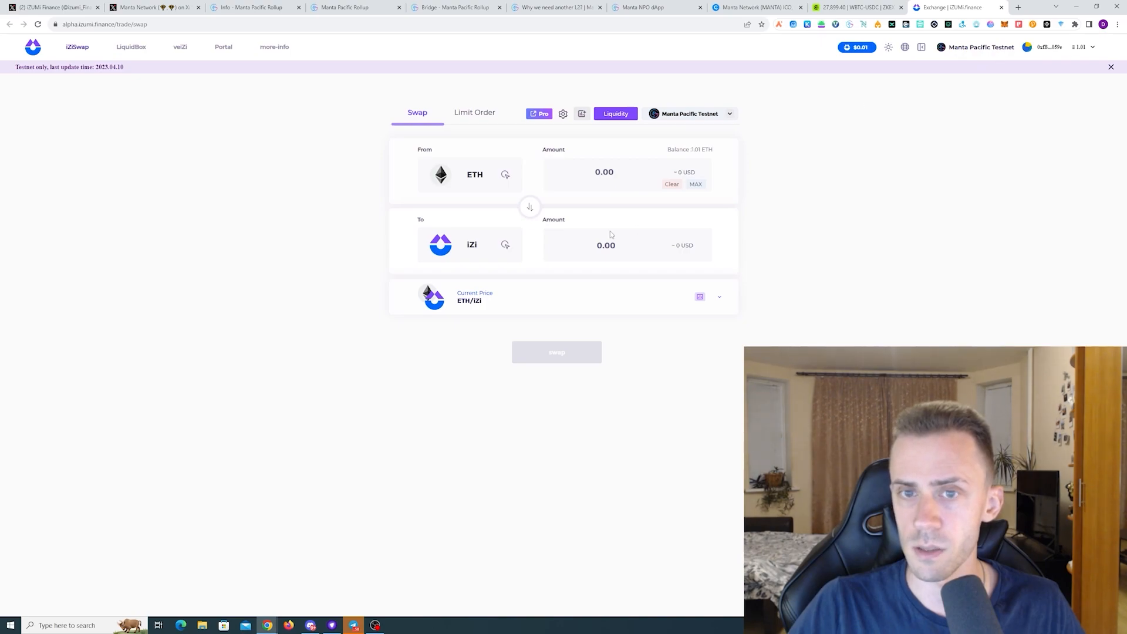
mouse_move(495, 166)
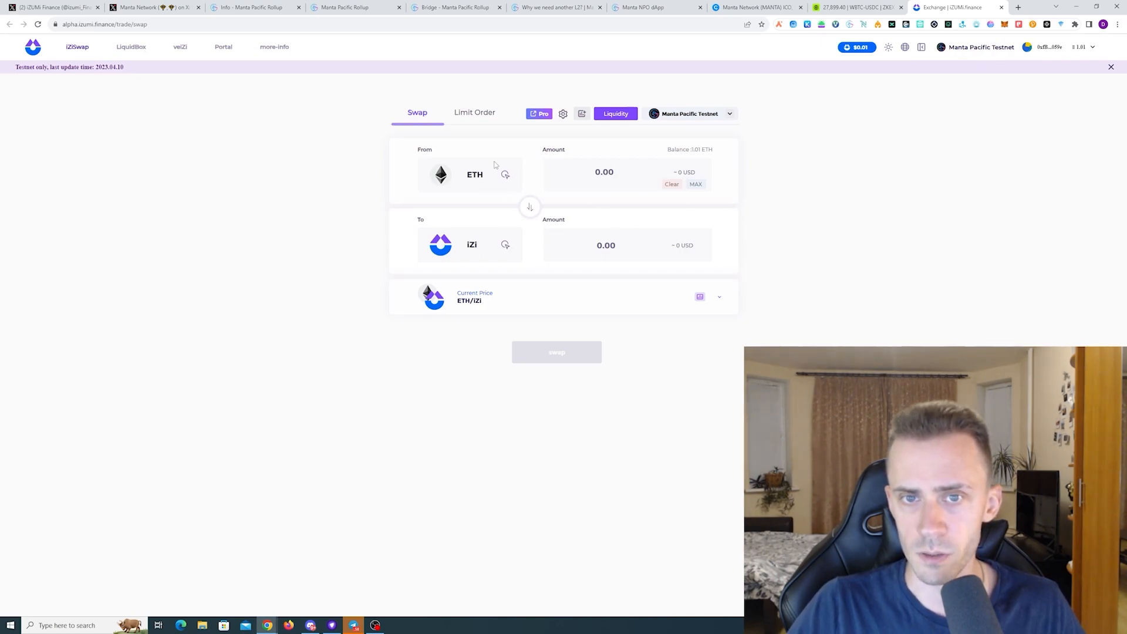
left_click(604, 172)
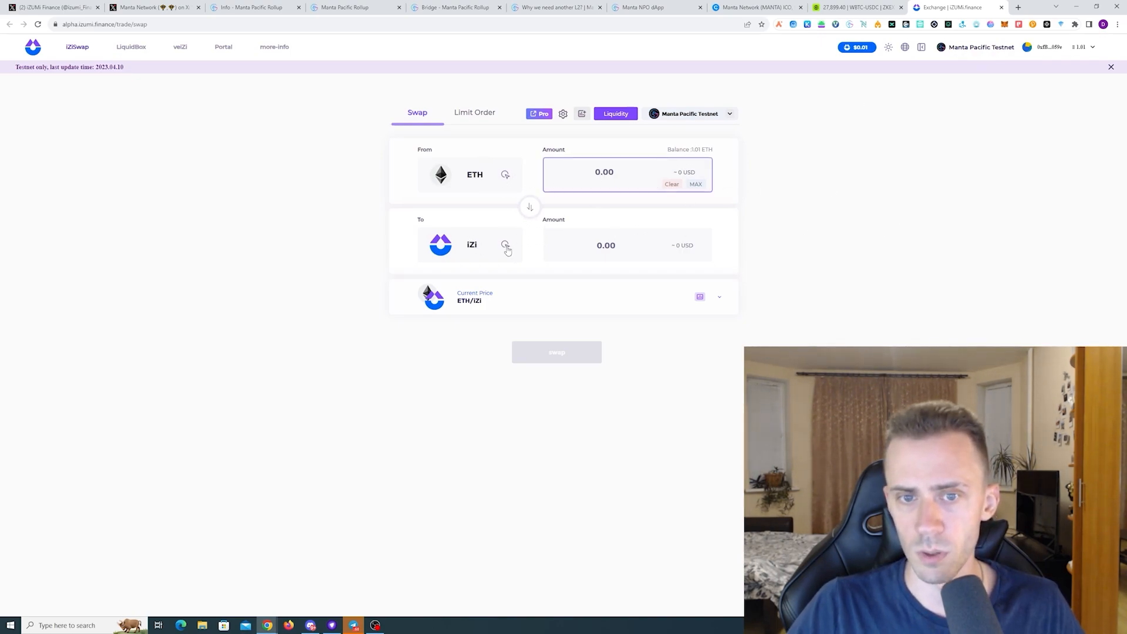
left_click(471, 244)
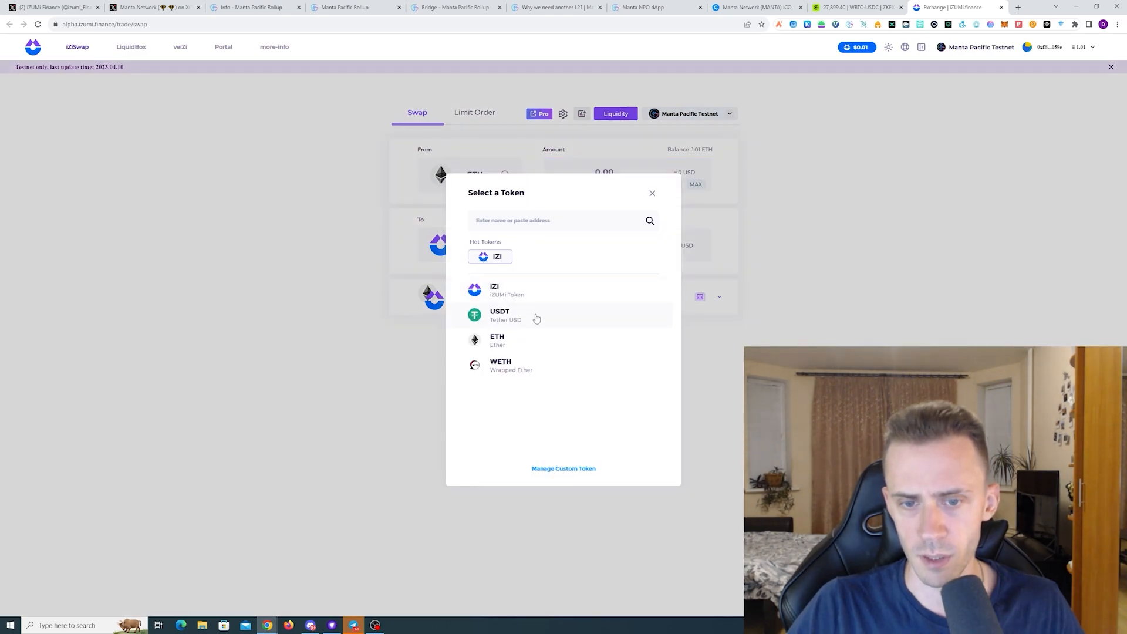
mouse_move(546, 323)
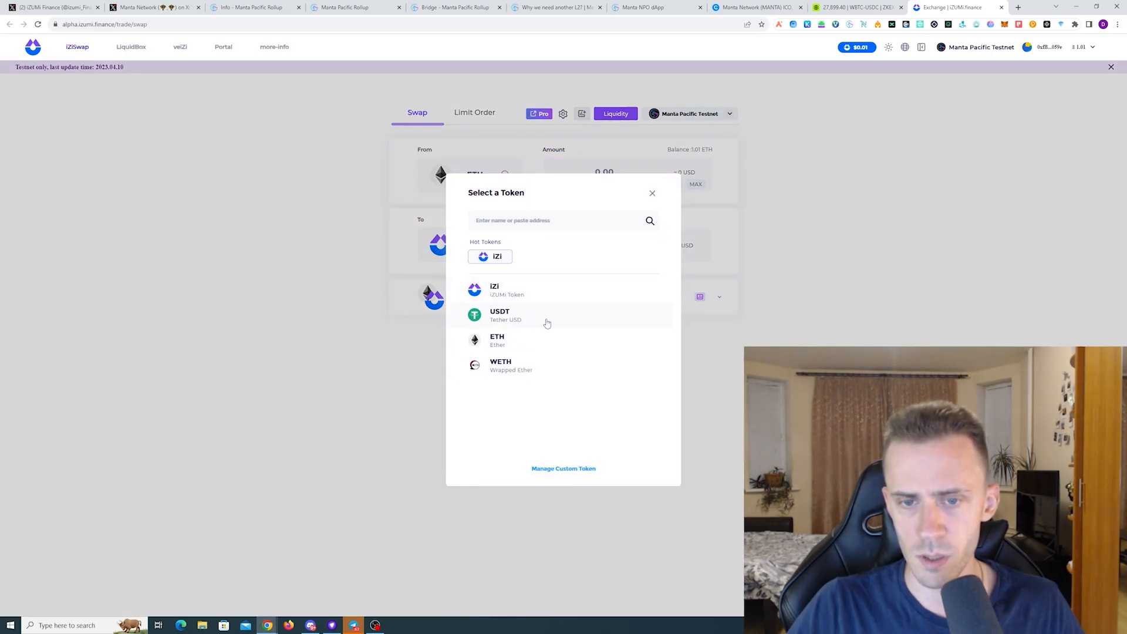
left_click(499, 314)
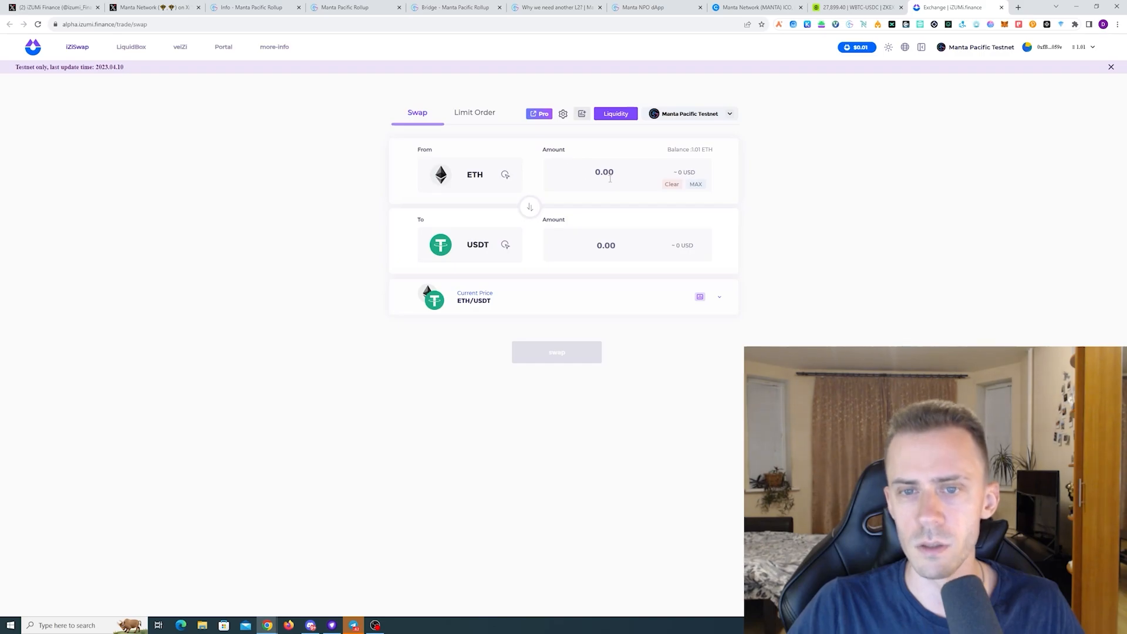
left_click(478, 244)
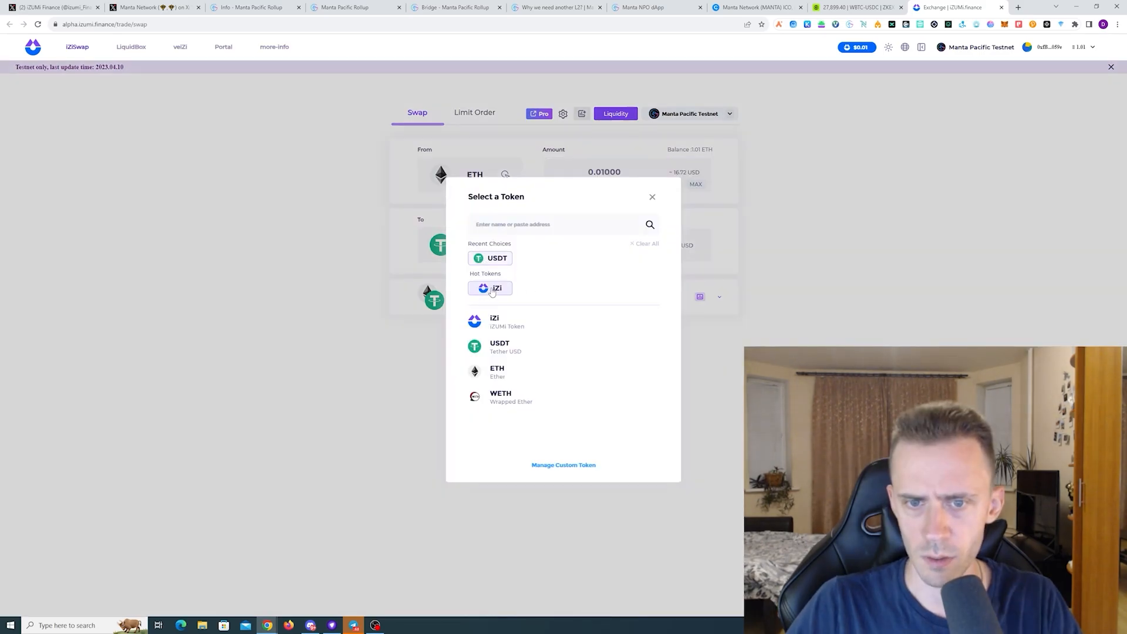
left_click(491, 288)
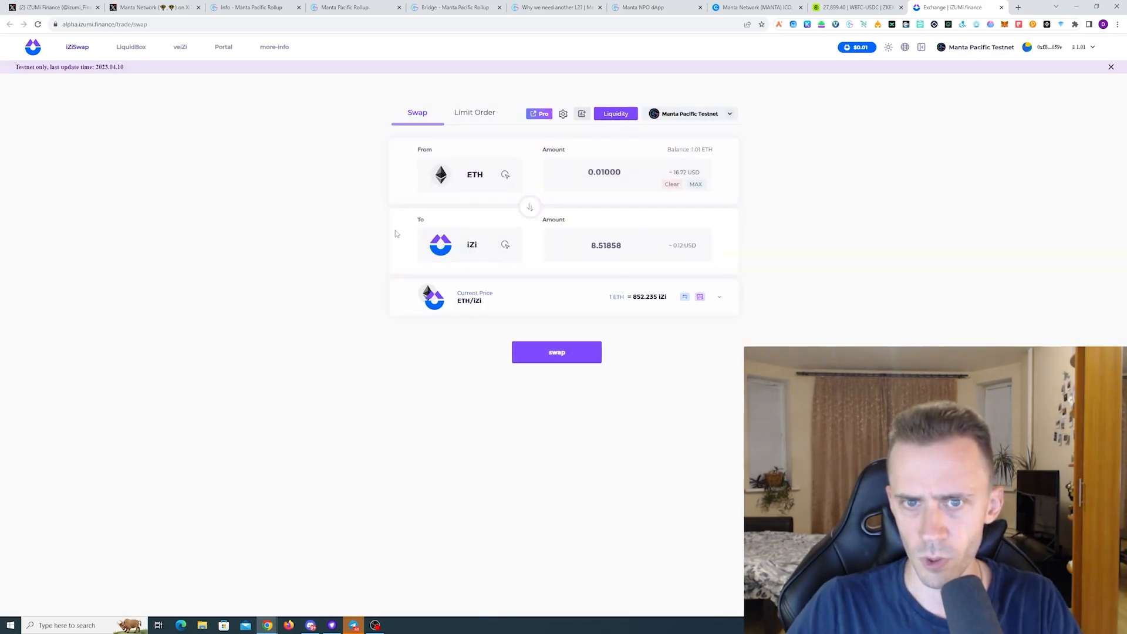
mouse_move(585, 349)
type("0.10000")
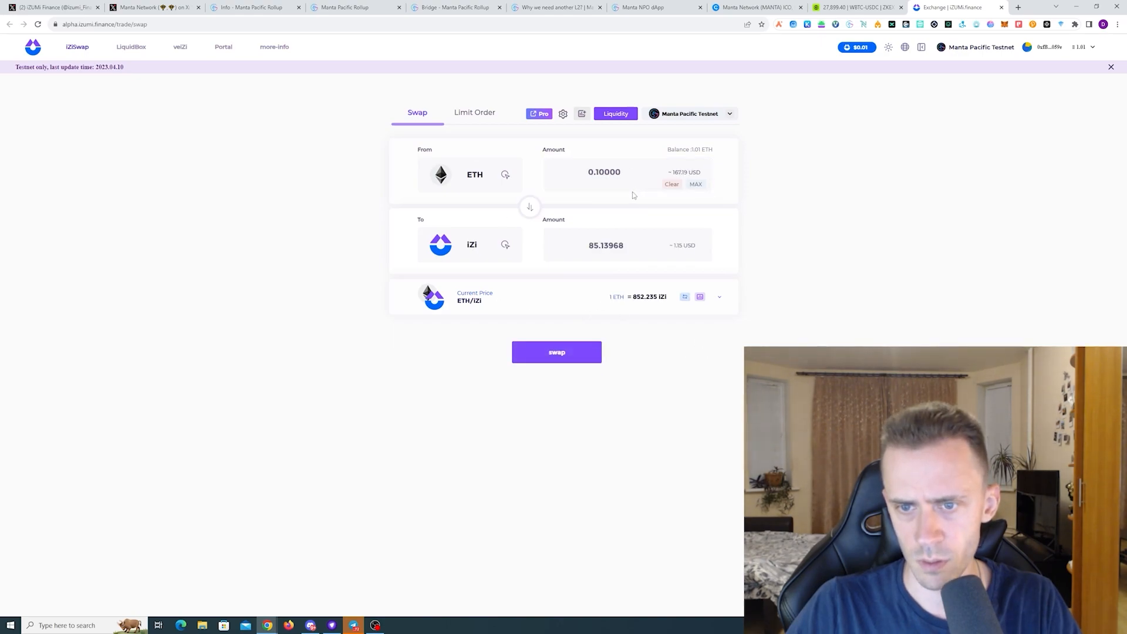
left_click(556, 352)
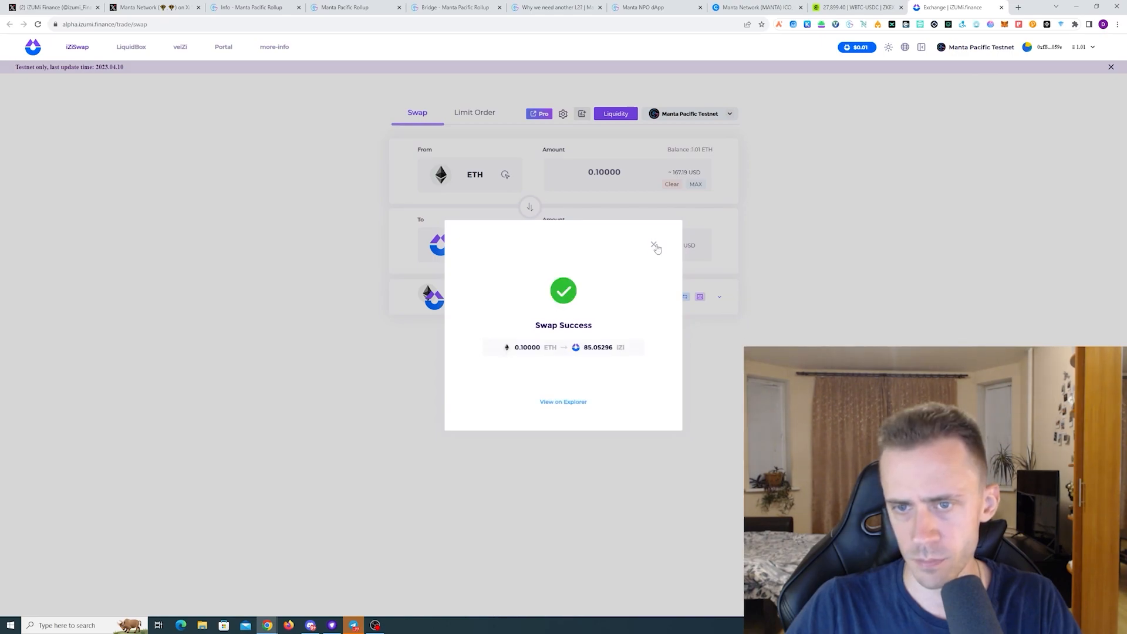
Set up a new iZi/ETH position at the 0.04% fee tier using the full iZi balance.
left_click(653, 244)
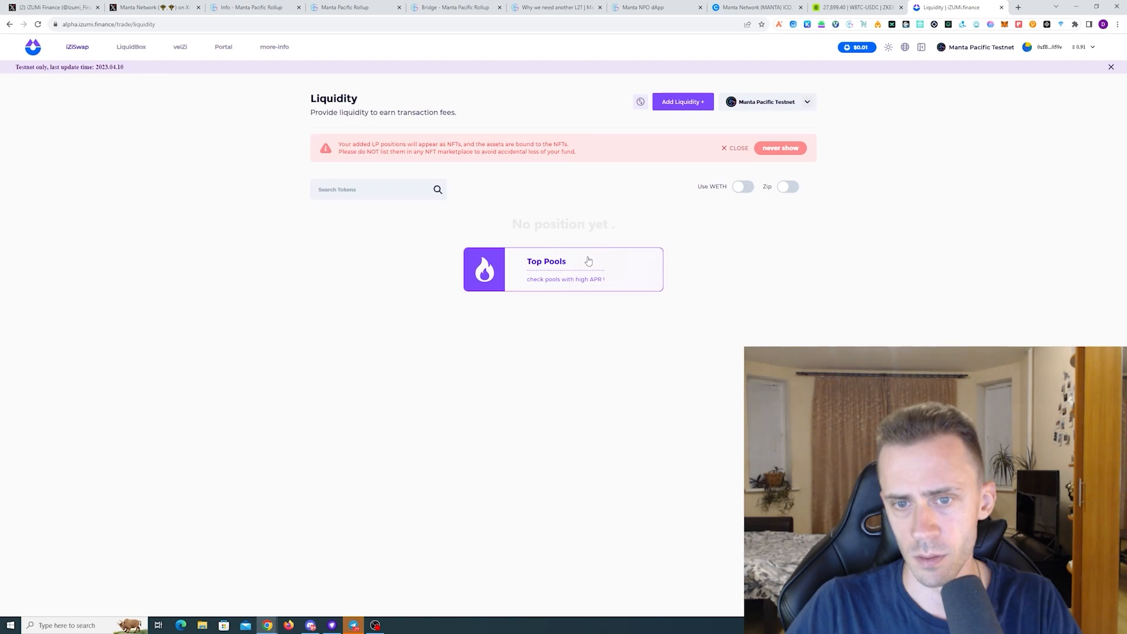
left_click(546, 260)
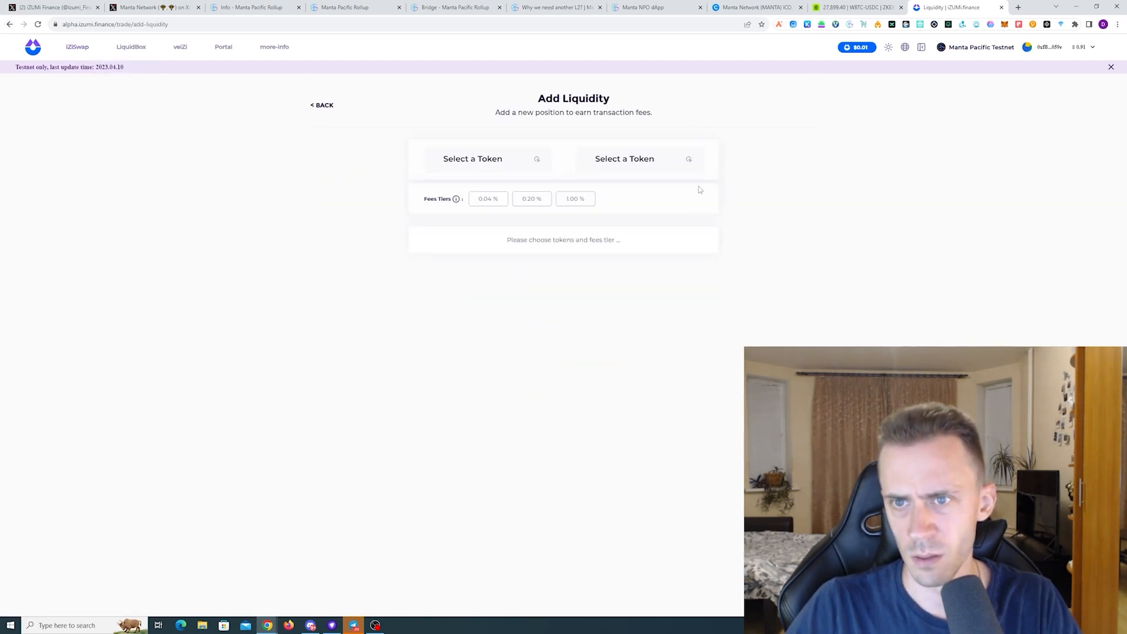
left_click(472, 158)
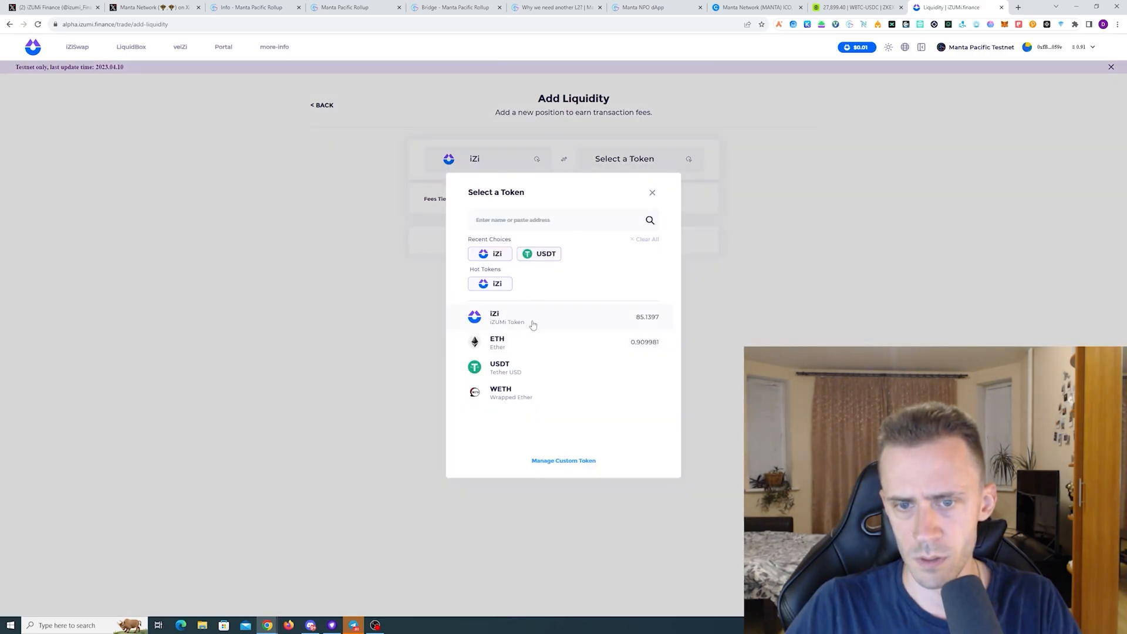
left_click(496, 342)
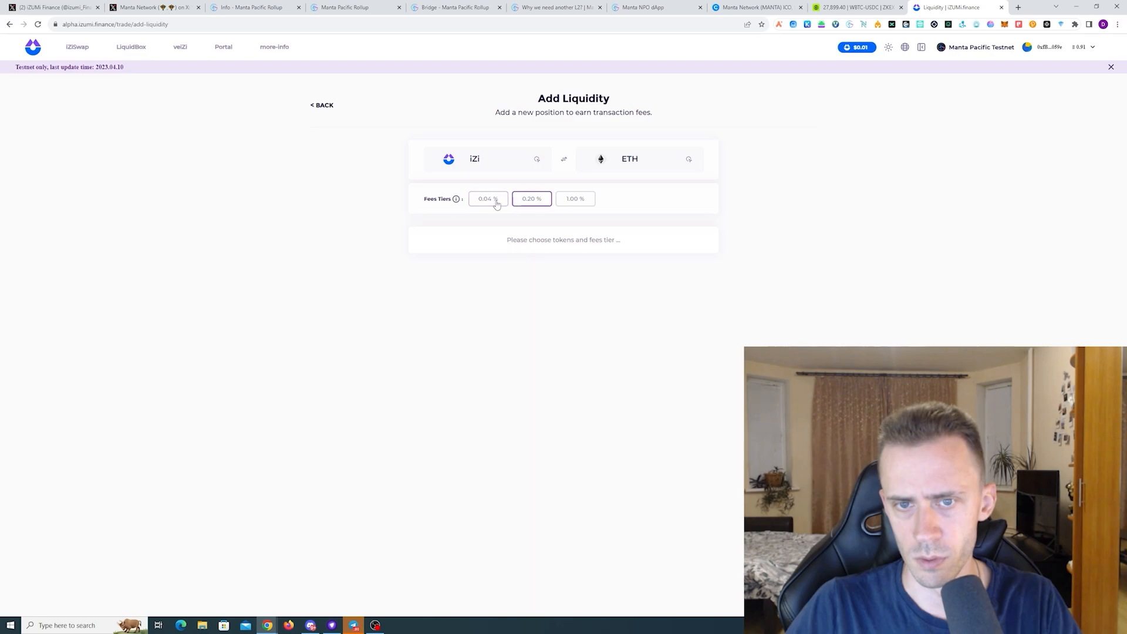
left_click(487, 198)
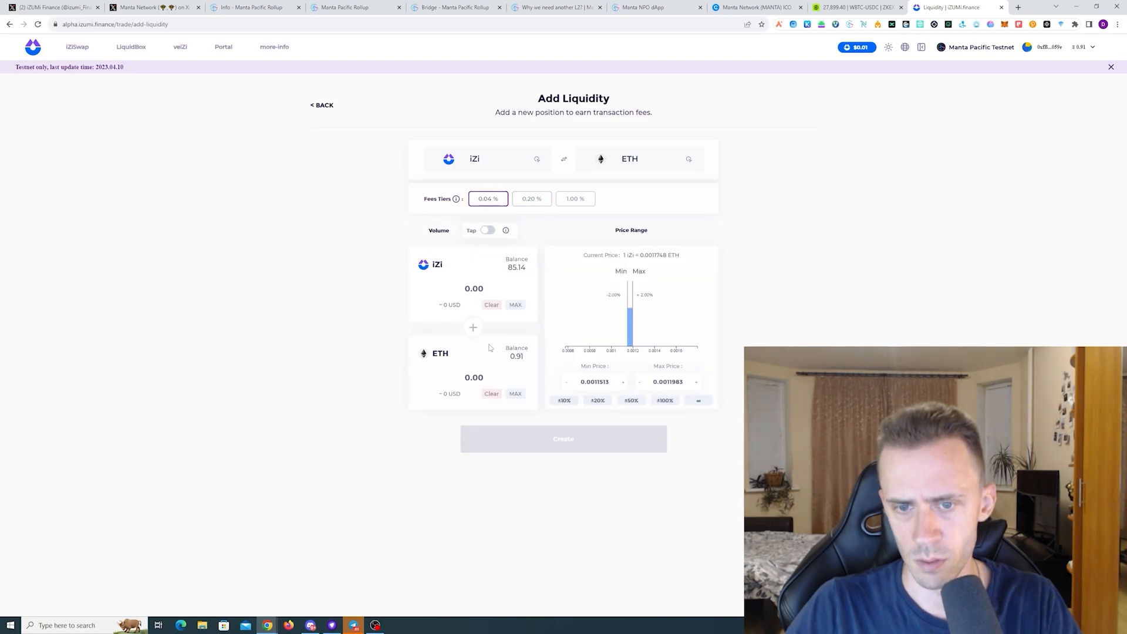
left_click(515, 304)
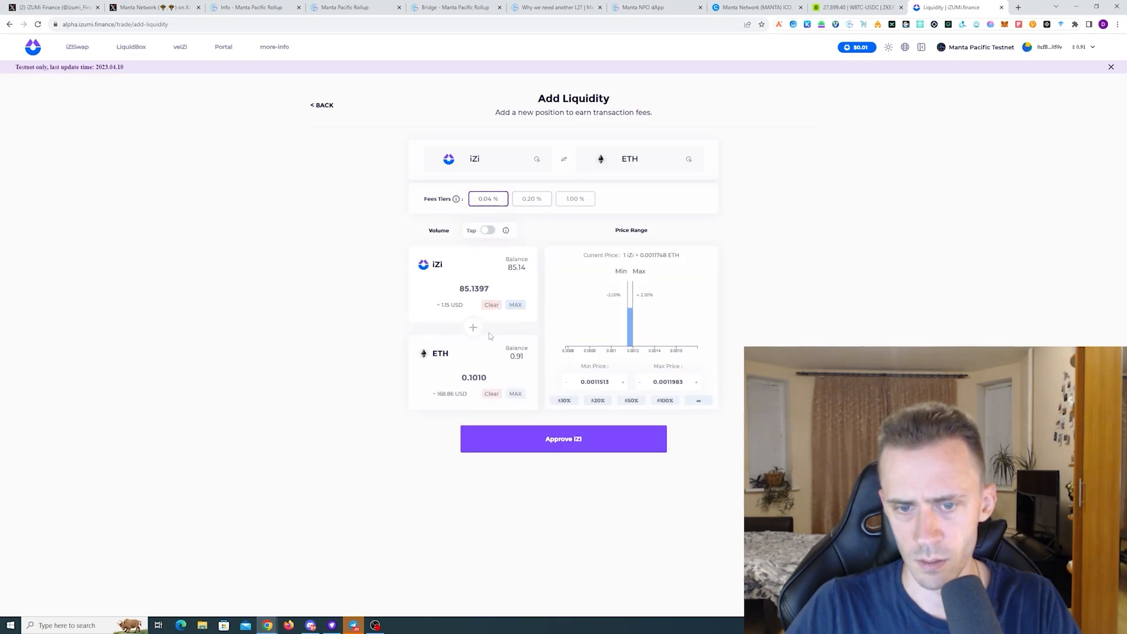
Approve iZi, create the position with about 0.101 ETH, and confirm it in MetaMask.
left_click(563, 439)
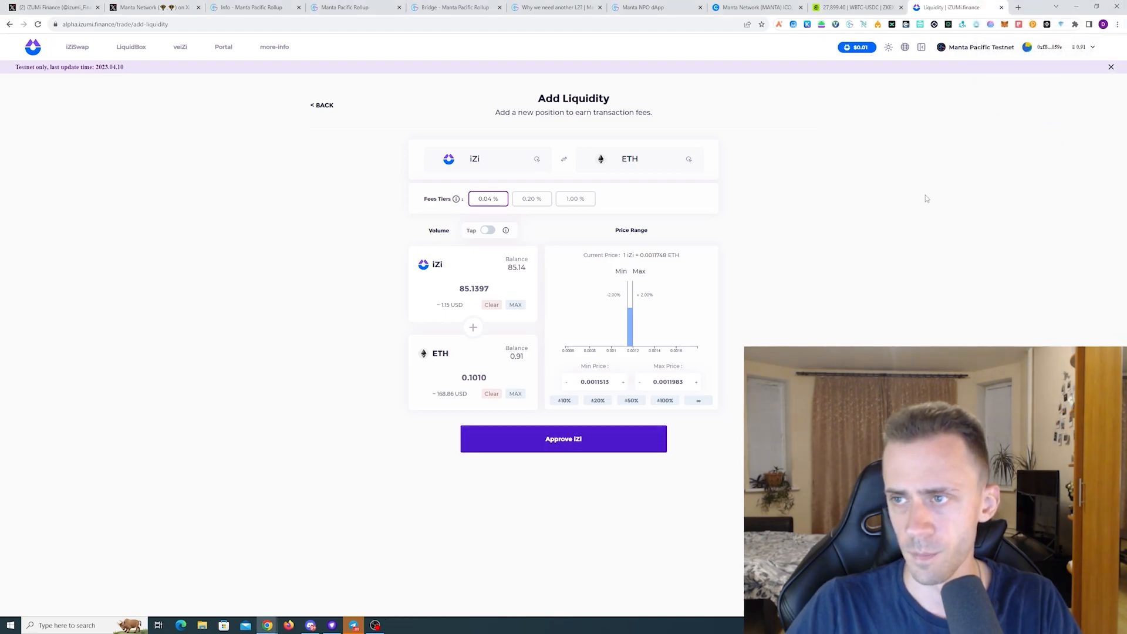
mouse_move(816, 125)
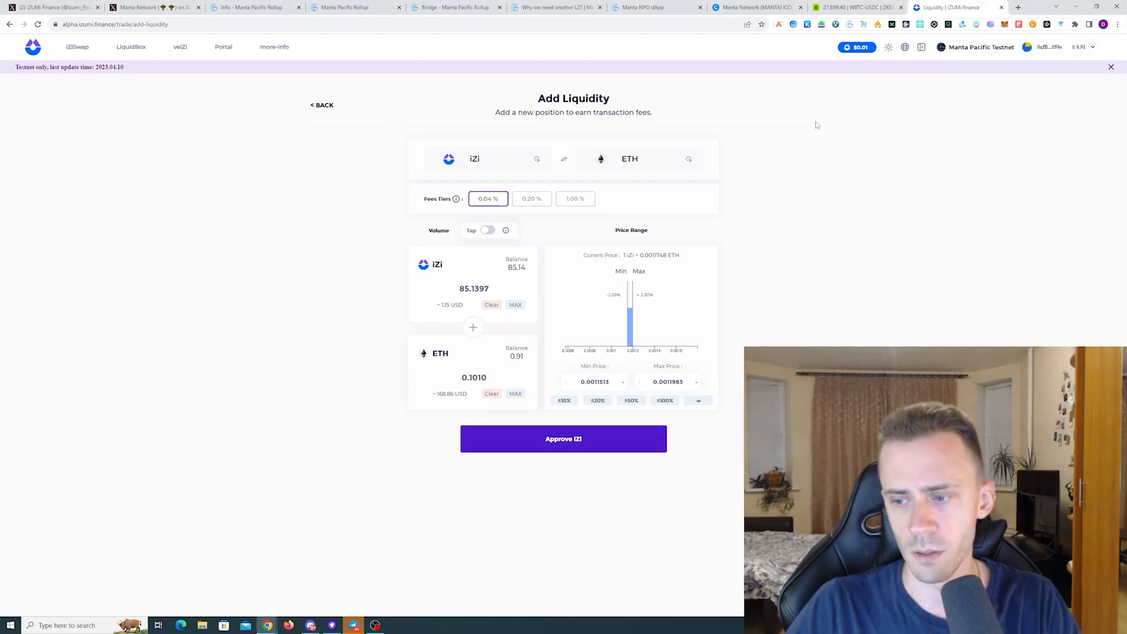
left_click(563, 439)
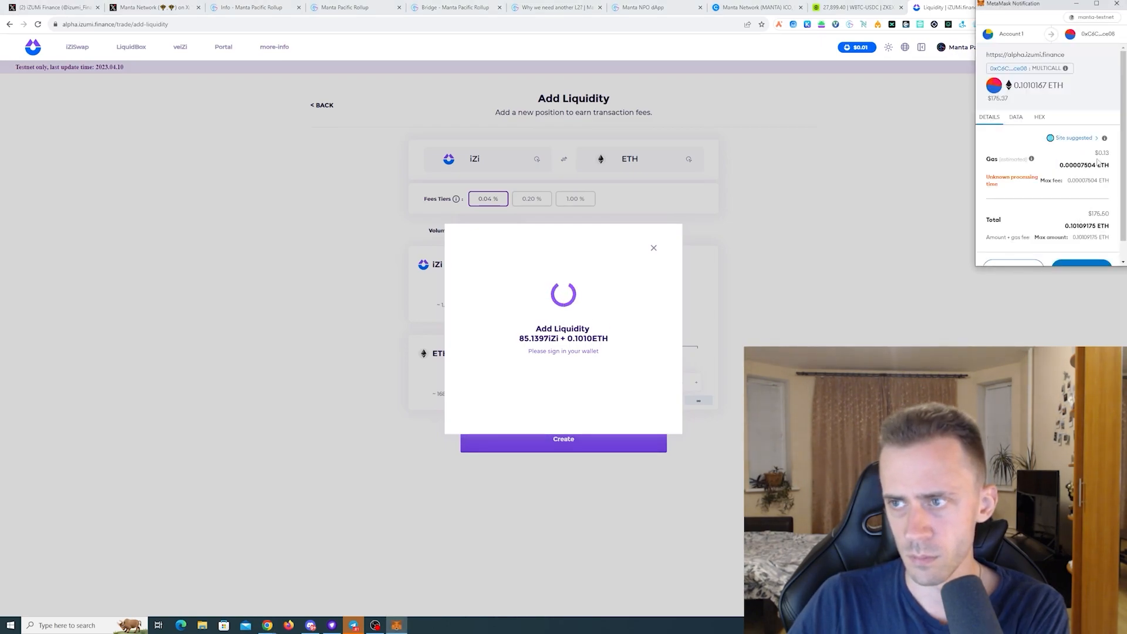
left_click(1082, 265)
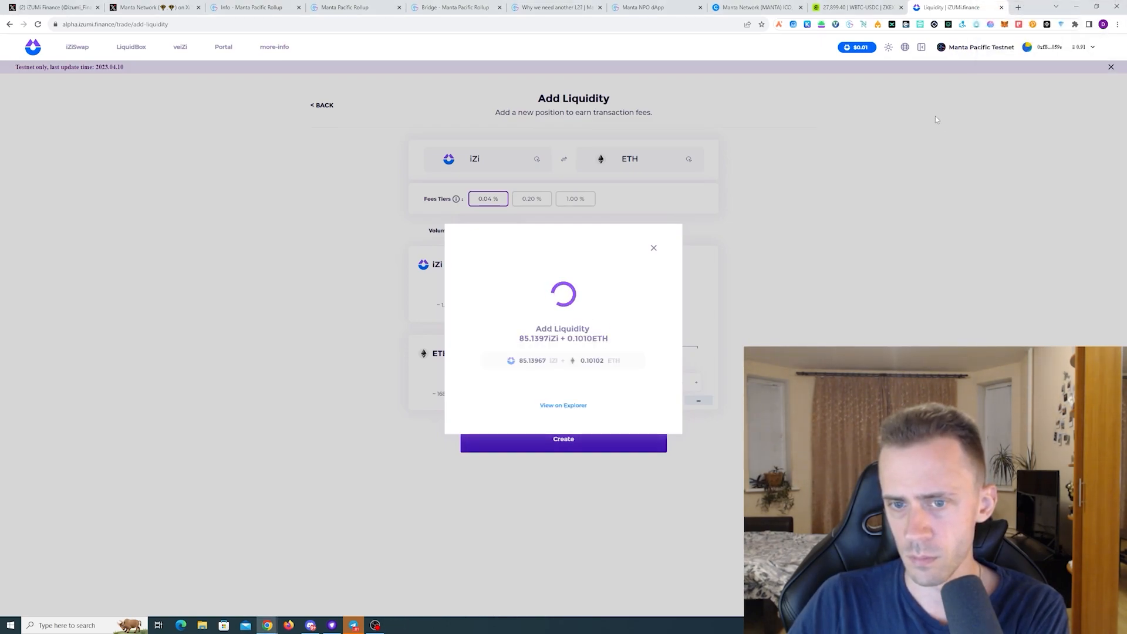
left_click(653, 247)
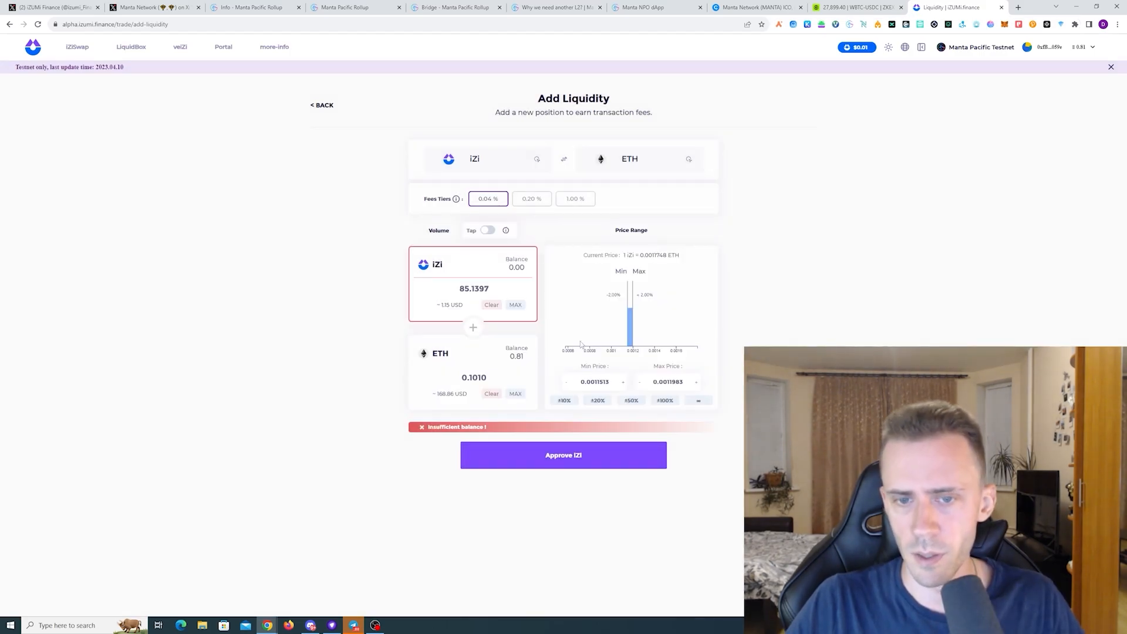
mouse_move(329, 113)
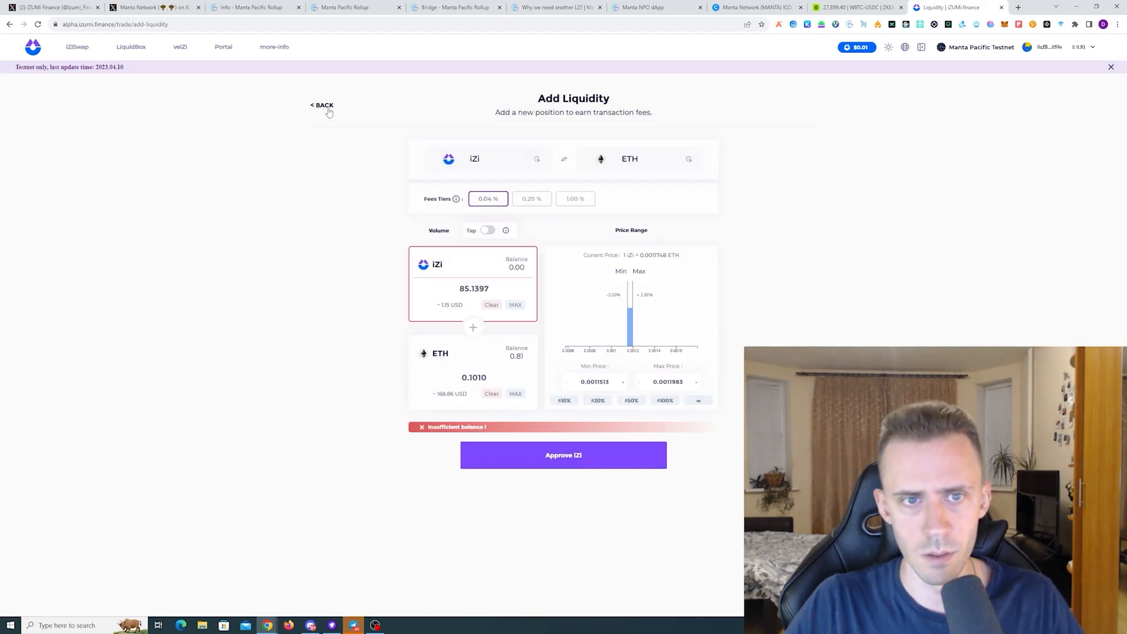
left_click(322, 105)
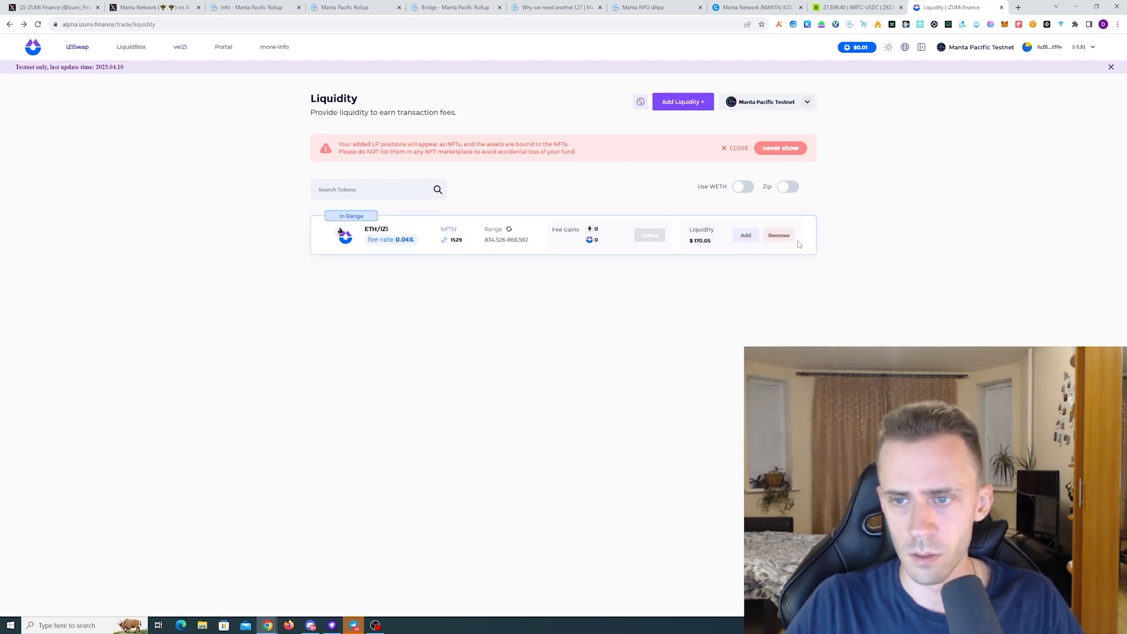
Remove 50% of the ETH/iZi position and confirm the withdrawal in MetaMask.
left_click(778, 235)
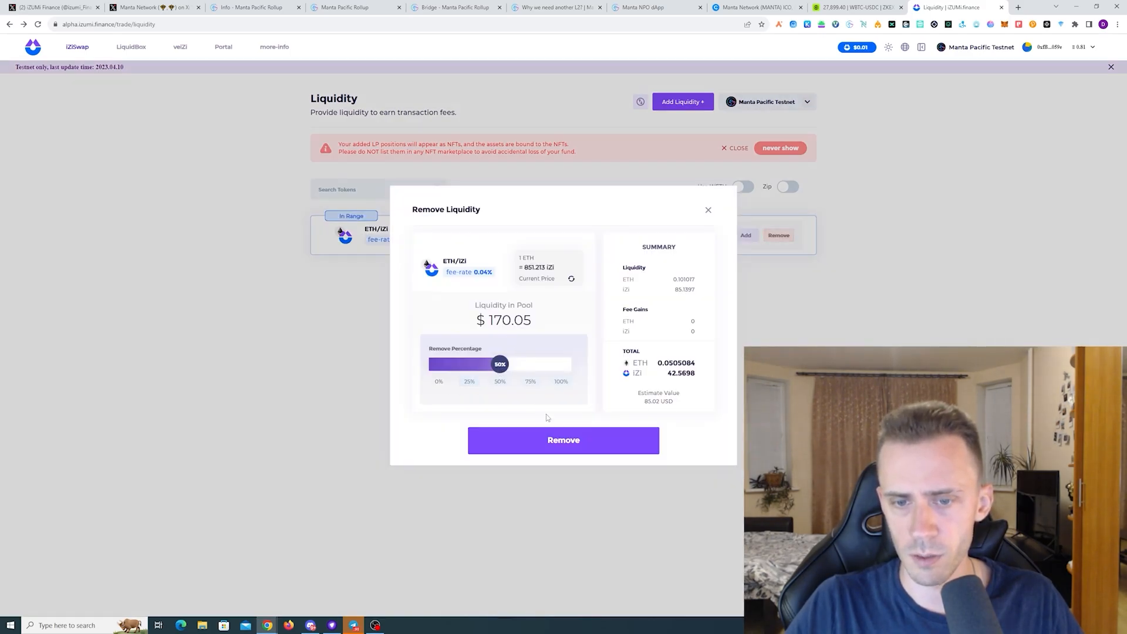
left_click(563, 440)
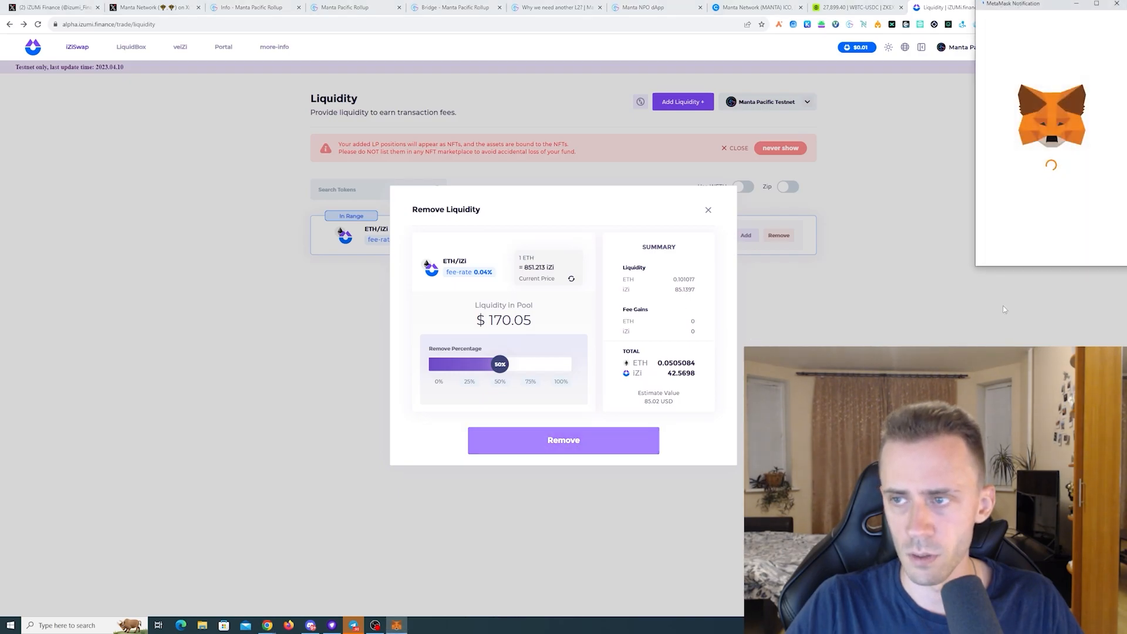
left_click(563, 440)
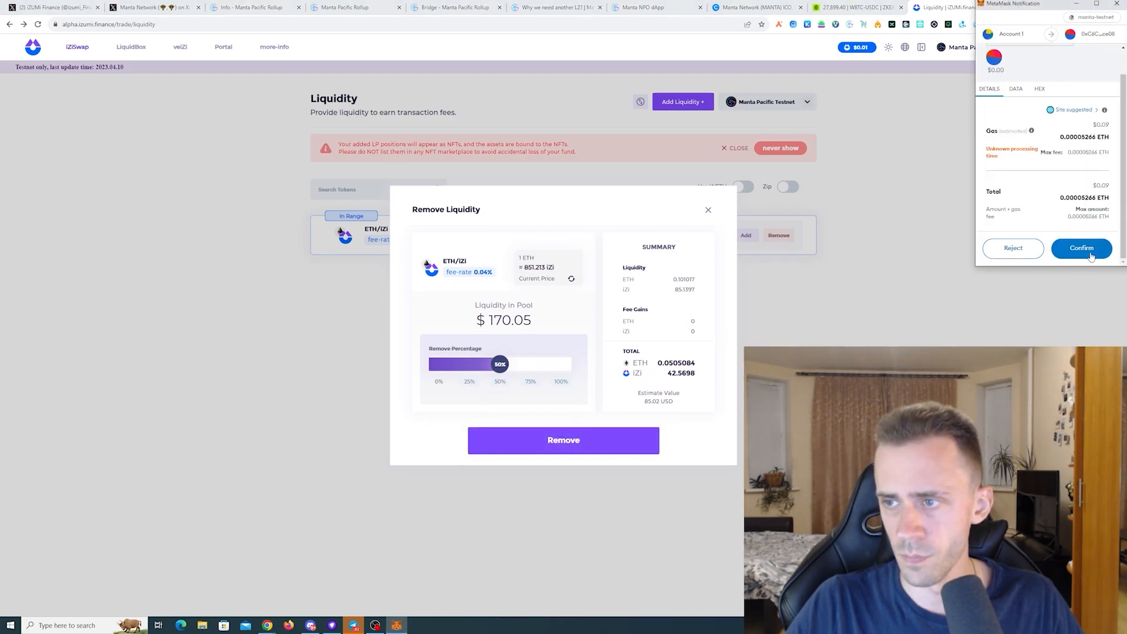
left_click(1082, 248)
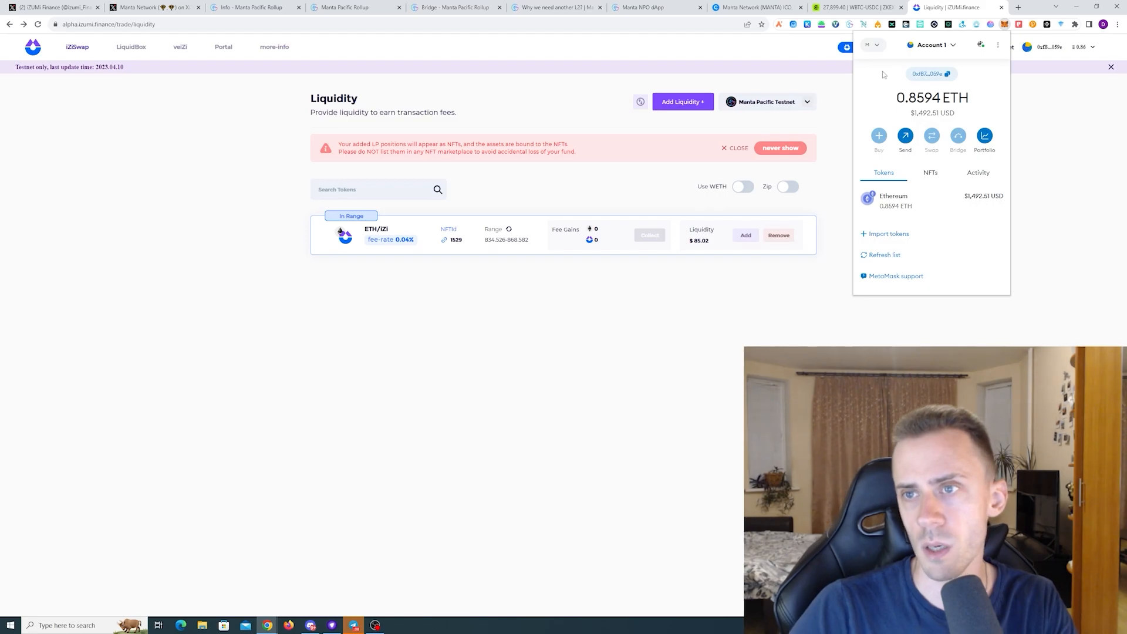
left_click(851, 7)
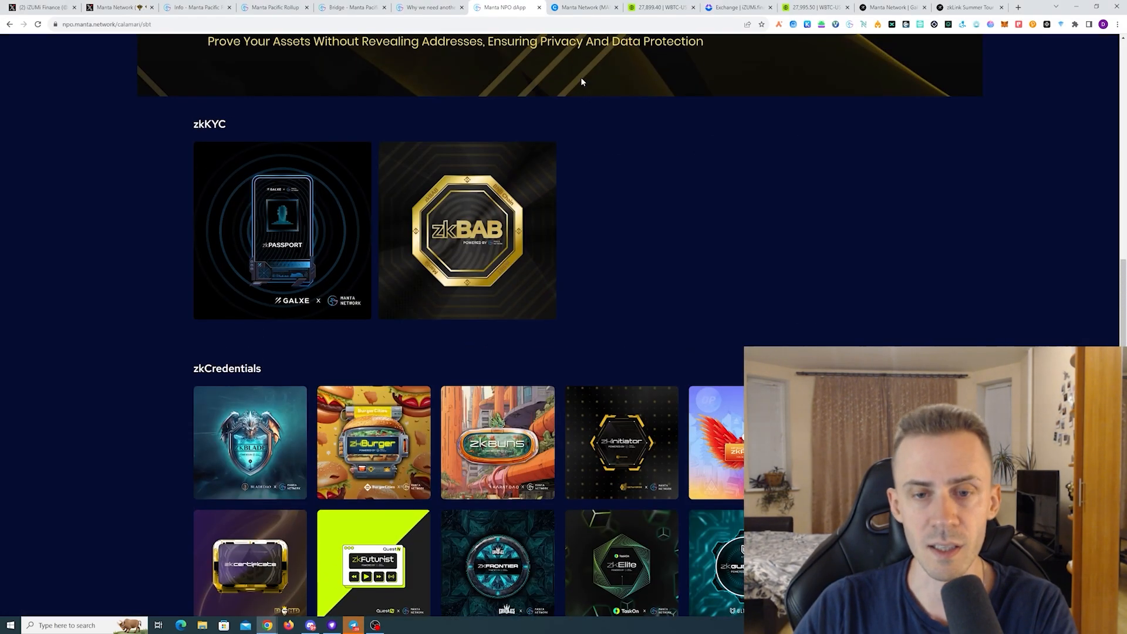
Scroll the Manta NPO dApp down to the zkKYC and zkCredentials sections.
scroll("down", 3)
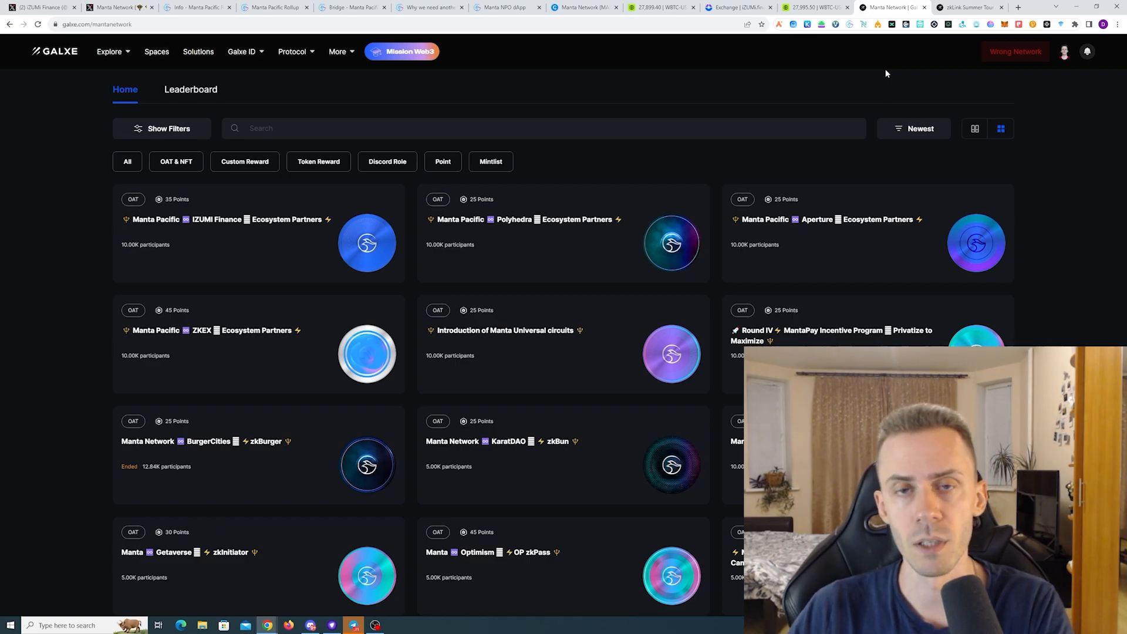
mouse_move(1038, 167)
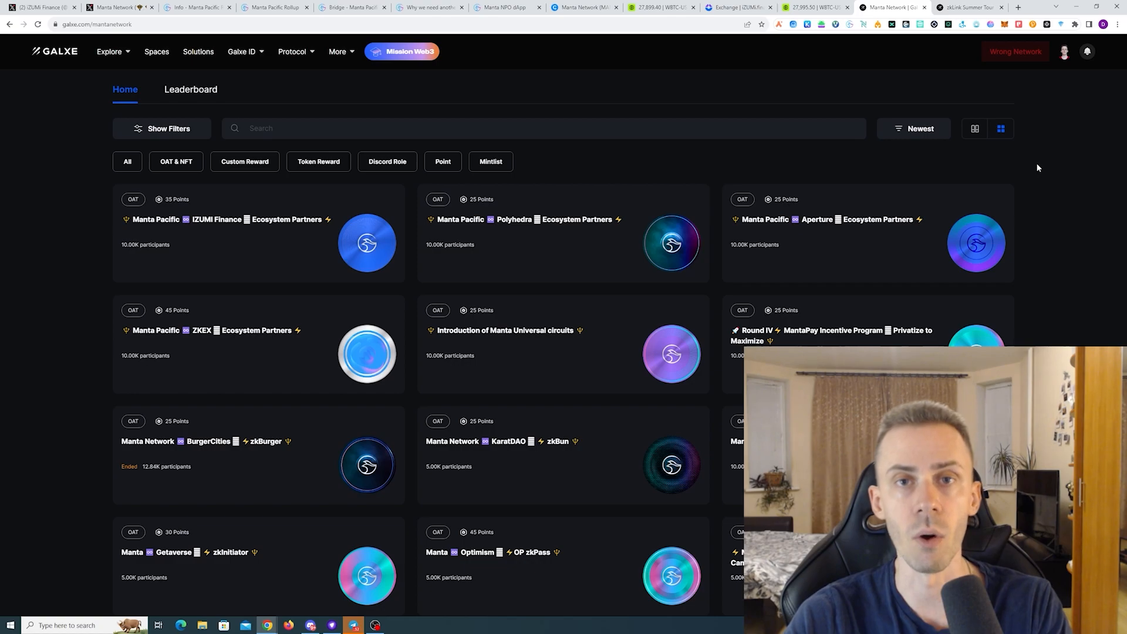
Switch back to the ZKEX tab where the layer2 faucet claim is still processing.
left_click(662, 7)
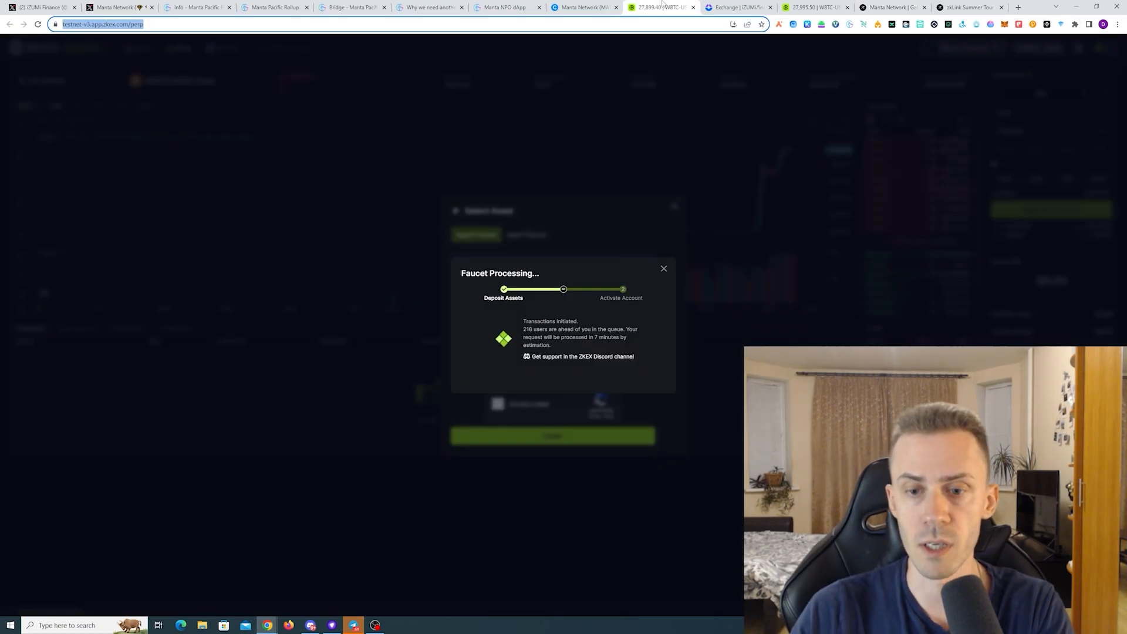